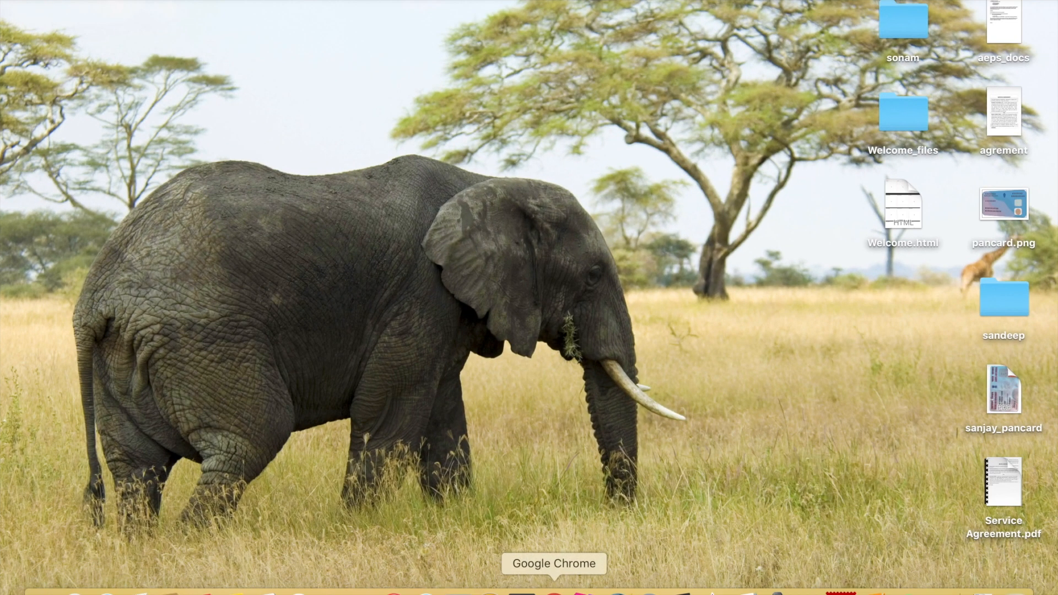
Open the Laravel 5.6 Passport docs in Chrome from Official Packages, then bring up Terminal.
click(553, 580)
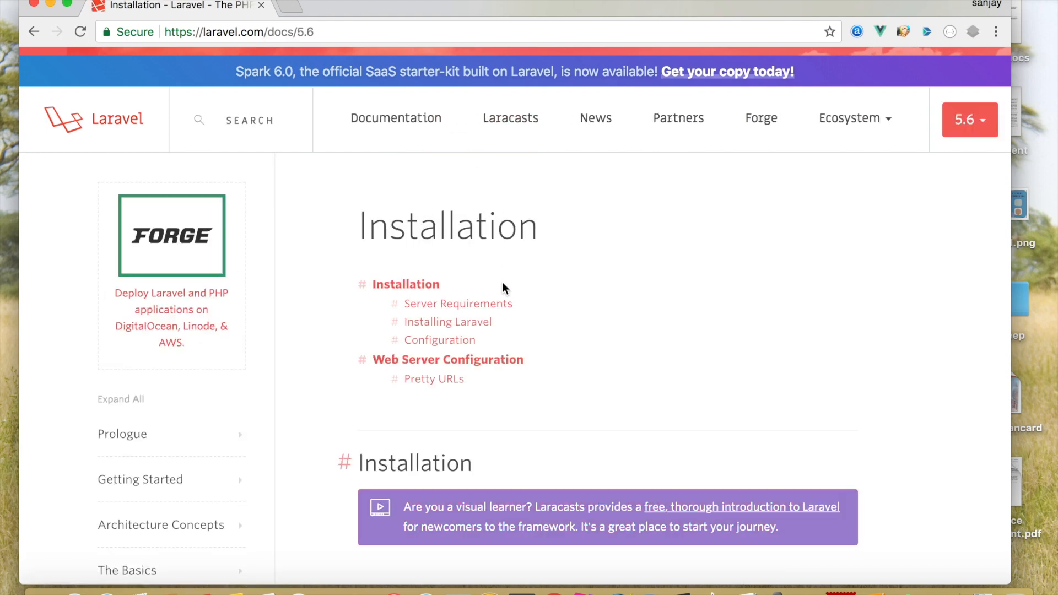
scroll(down, 3)
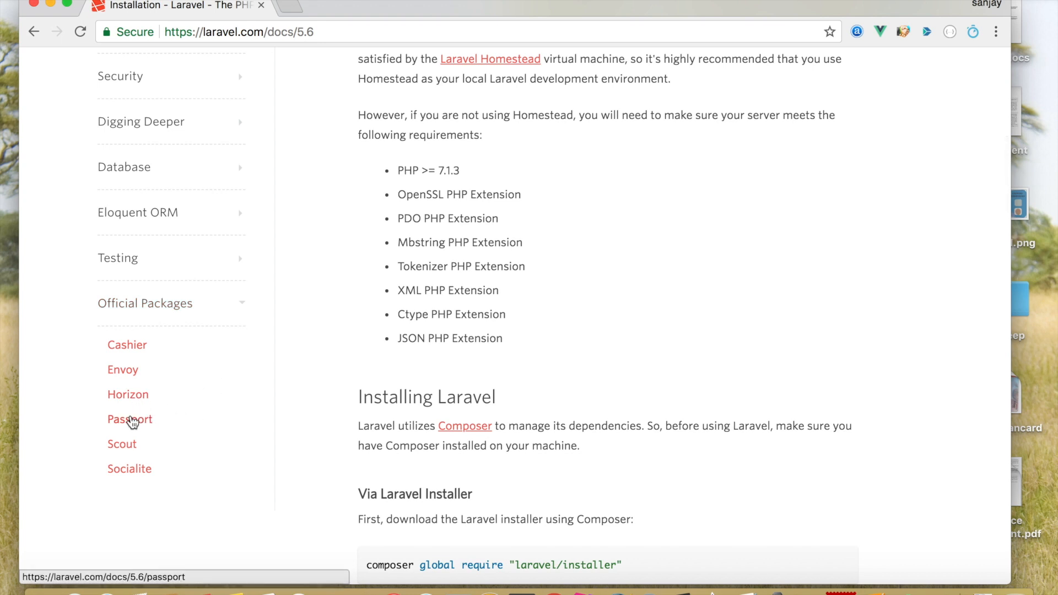
click(130, 419)
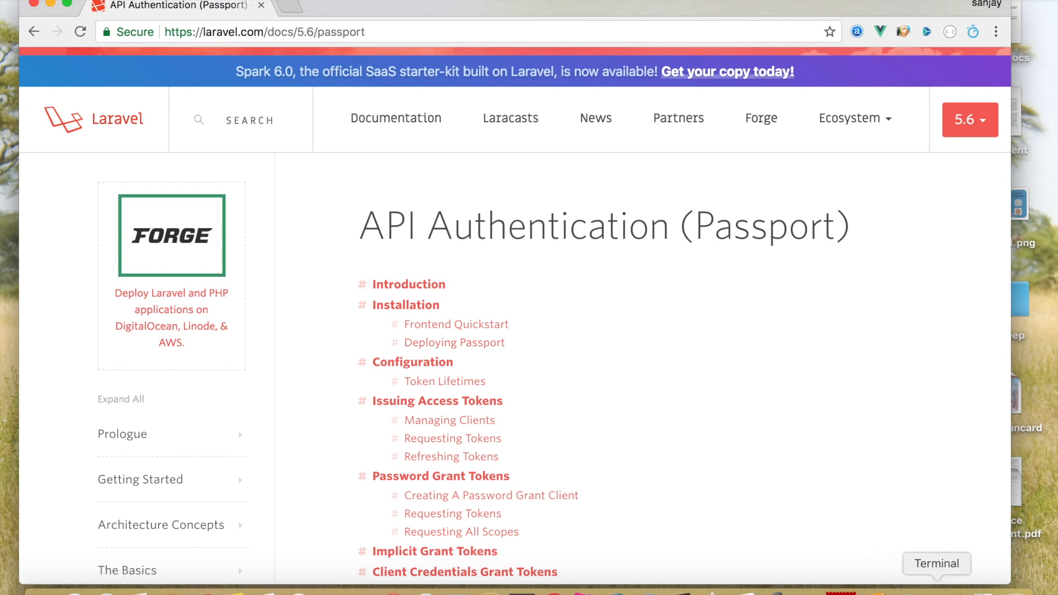
click(937, 564)
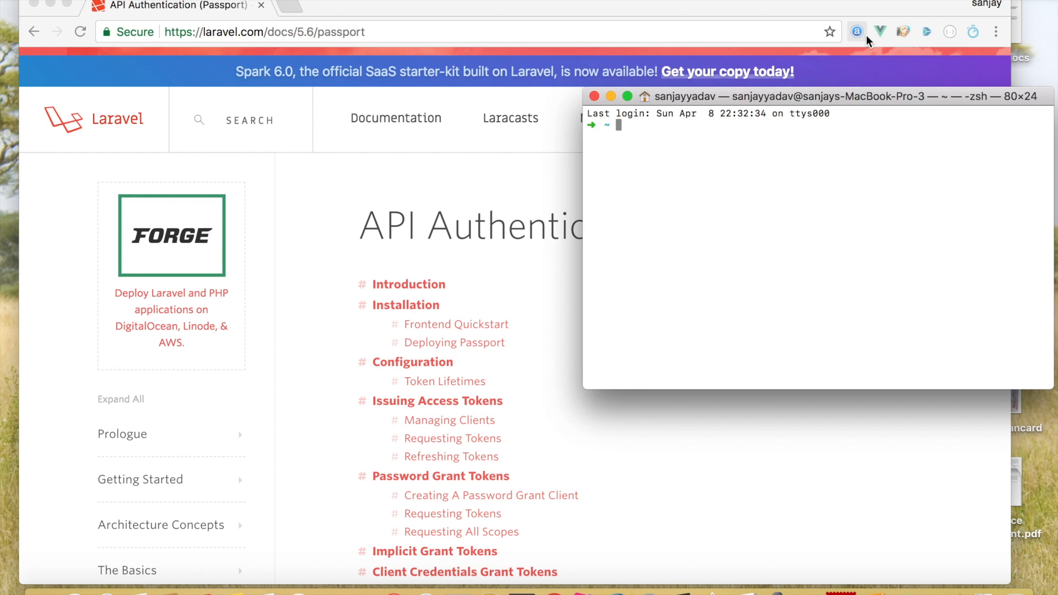
Run cd sites, then composer create-project --prefer-dist laravel/laravel digihelth.
text(cd sites/)
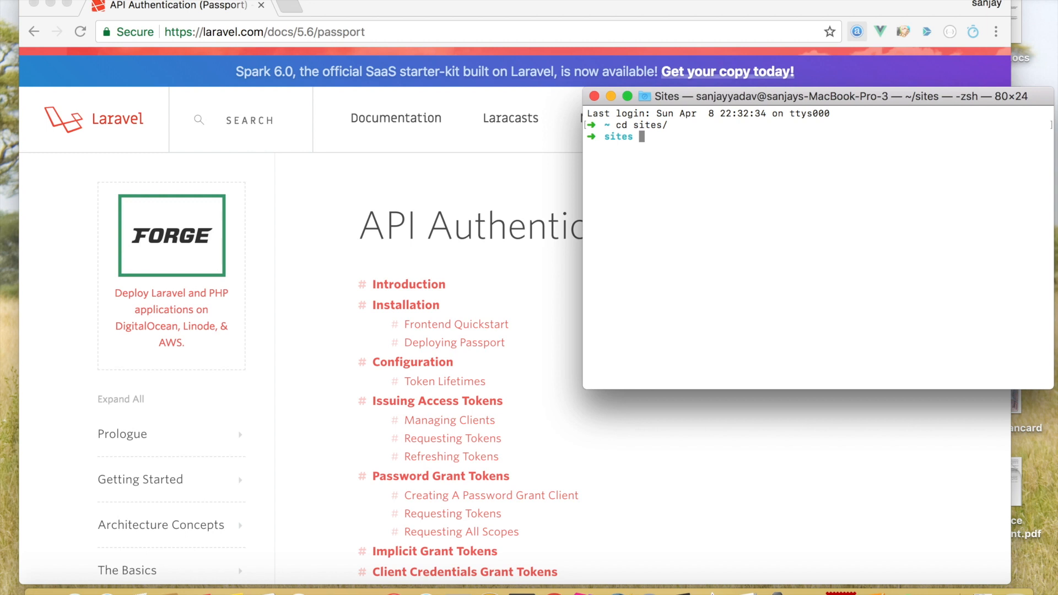
text(creat)
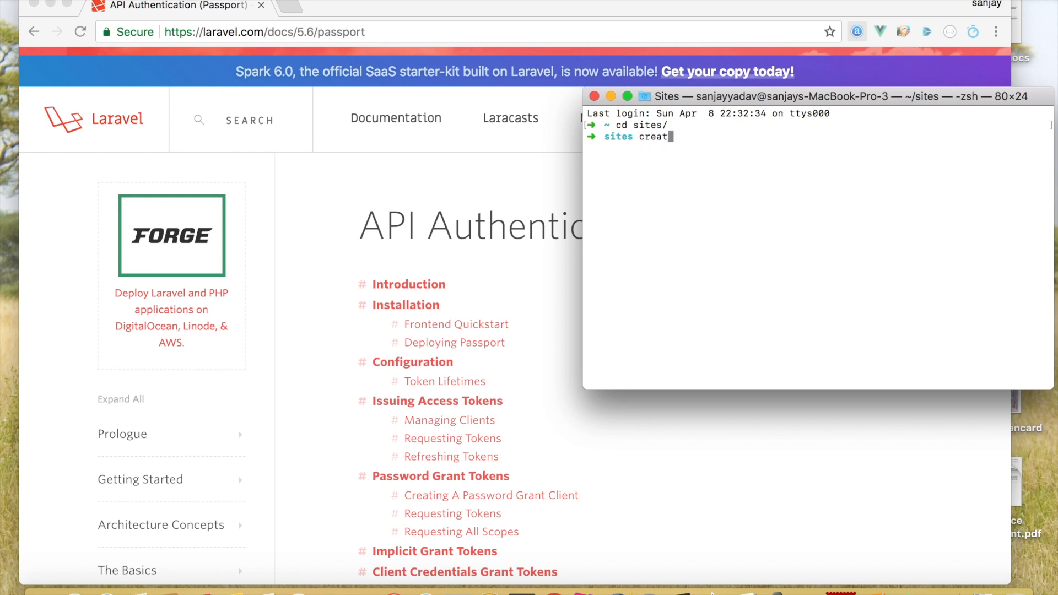
text(composer)
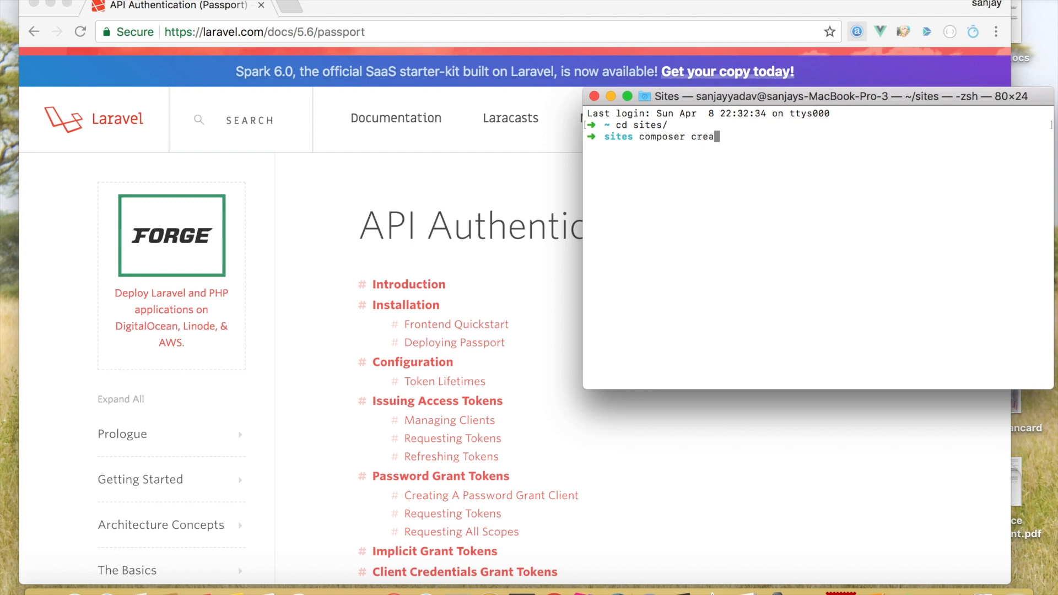
text(te-project)
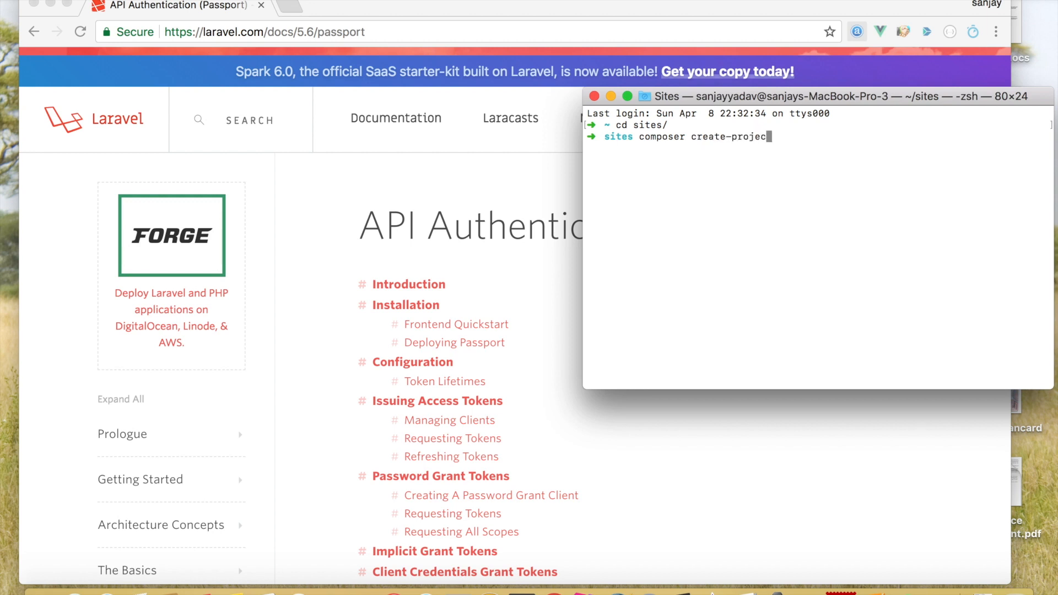
text(t)
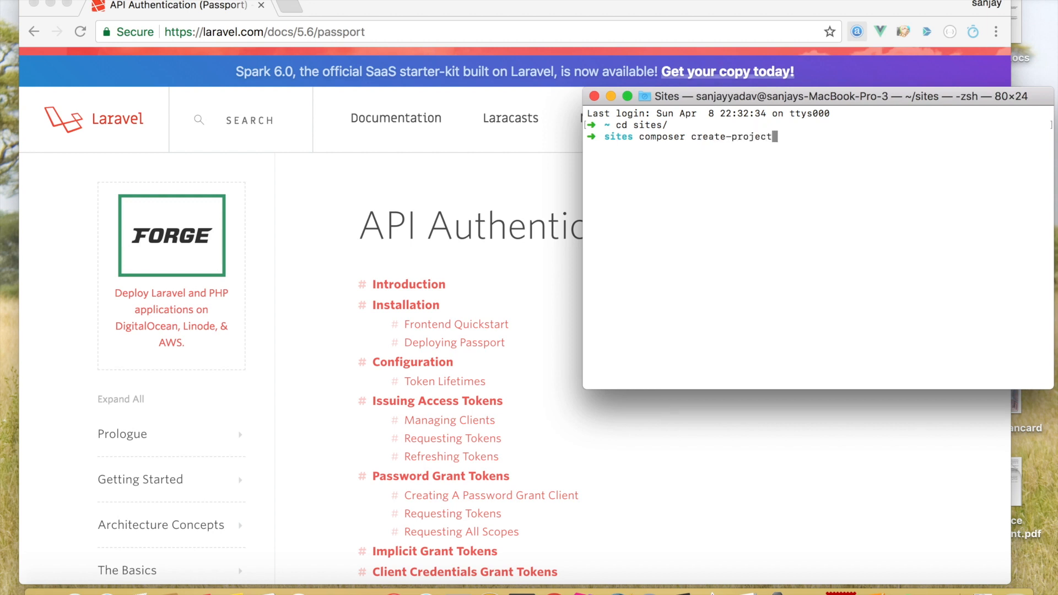
text(--pr)
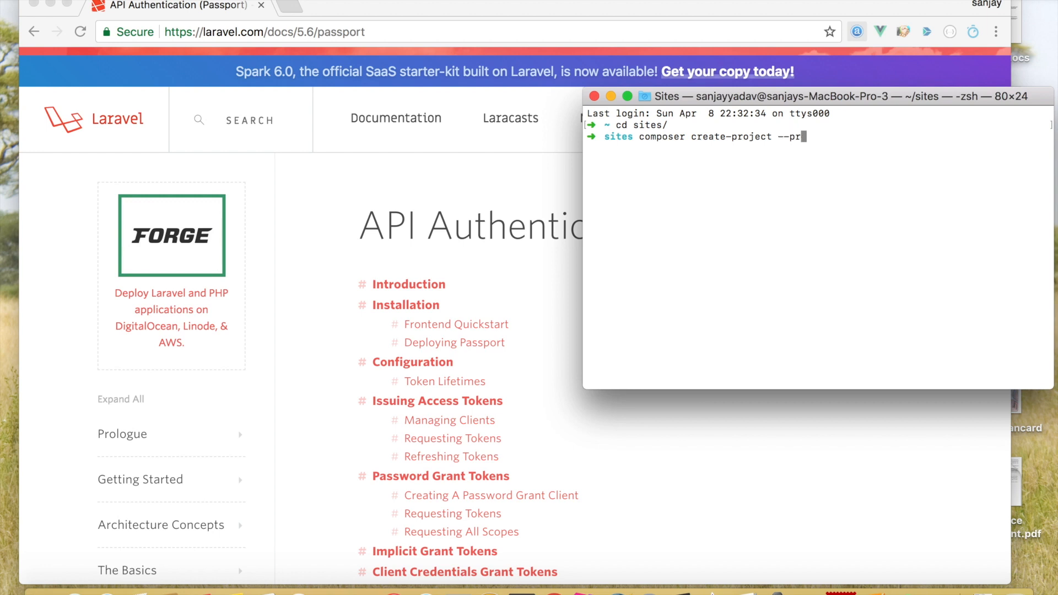
text(efer-dist lar)
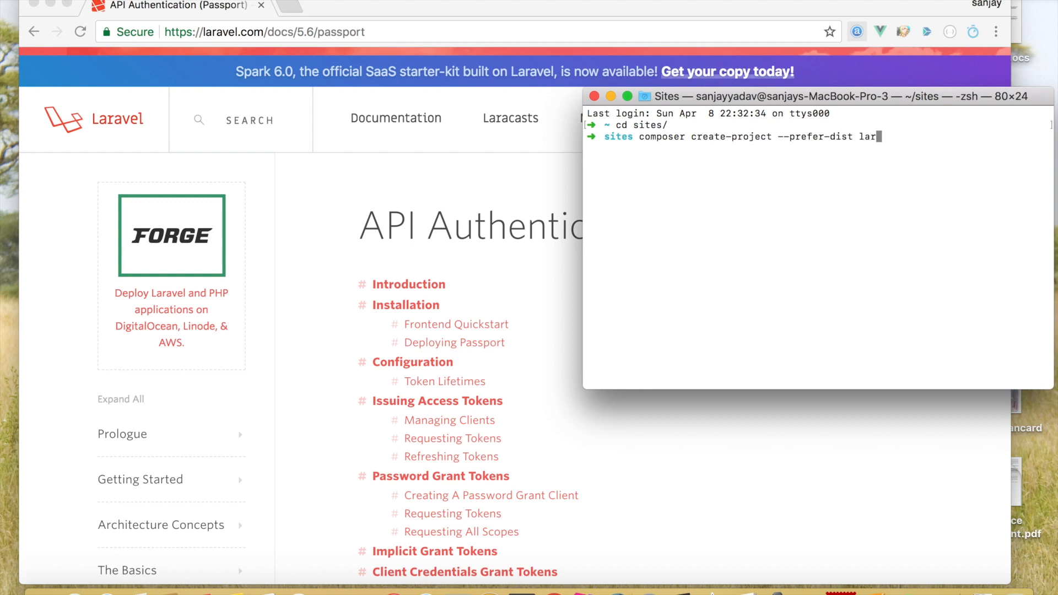
text(avel)
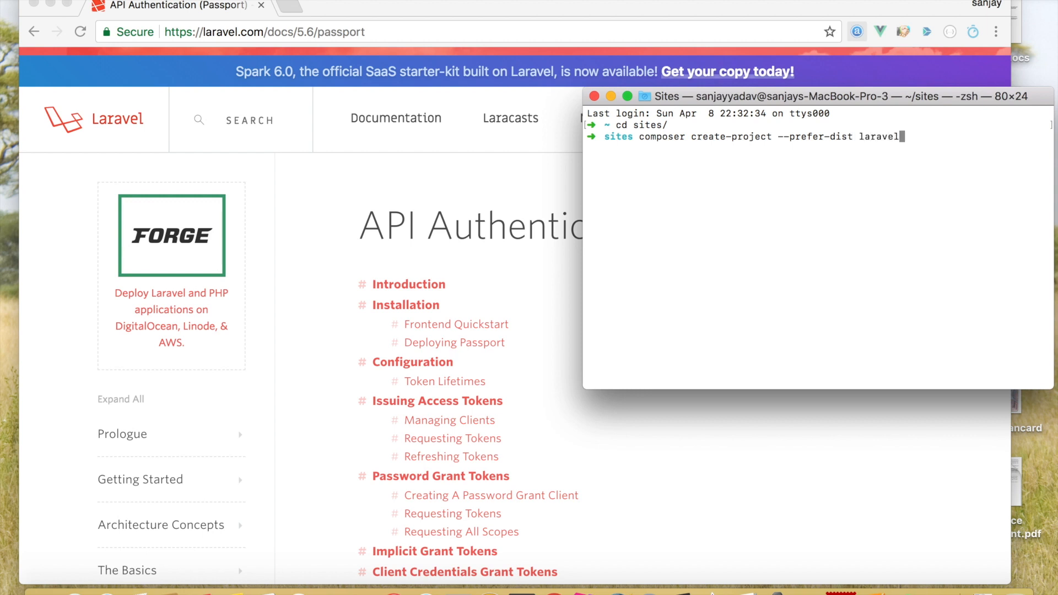
text(/laravel)
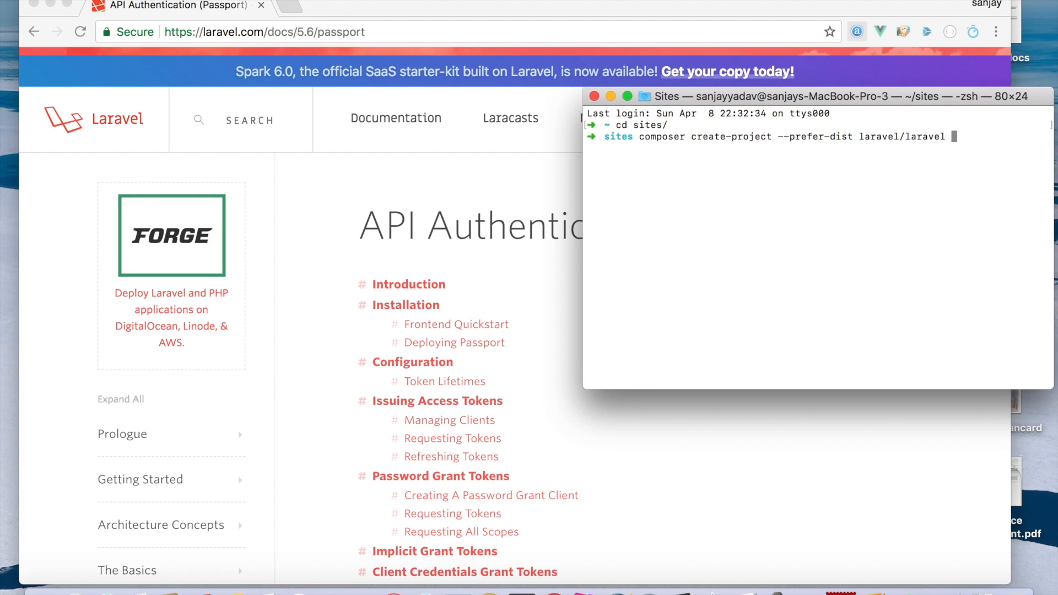
text(digihelth)
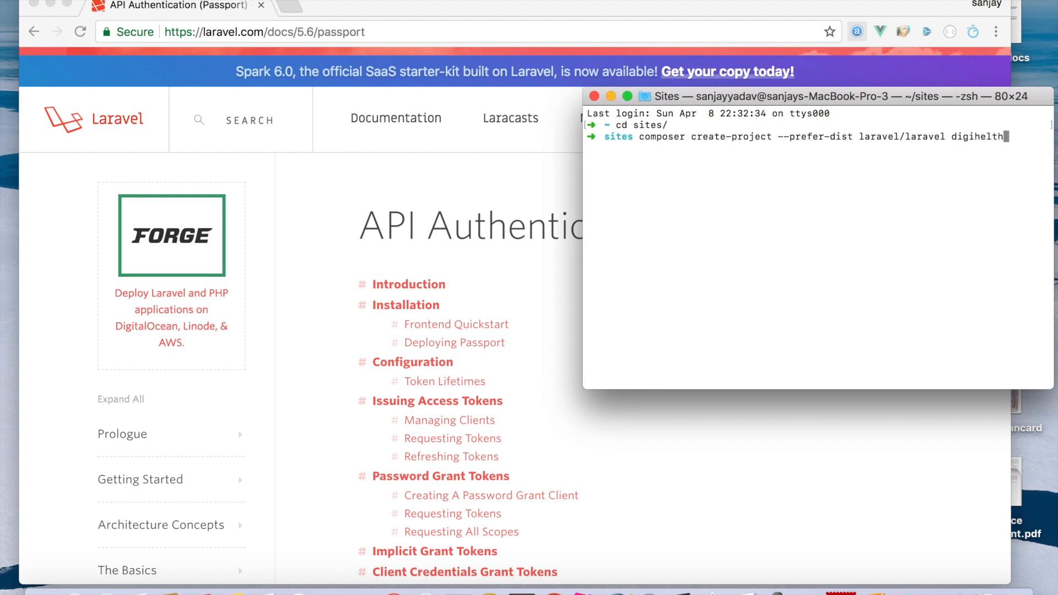
key(Enter)
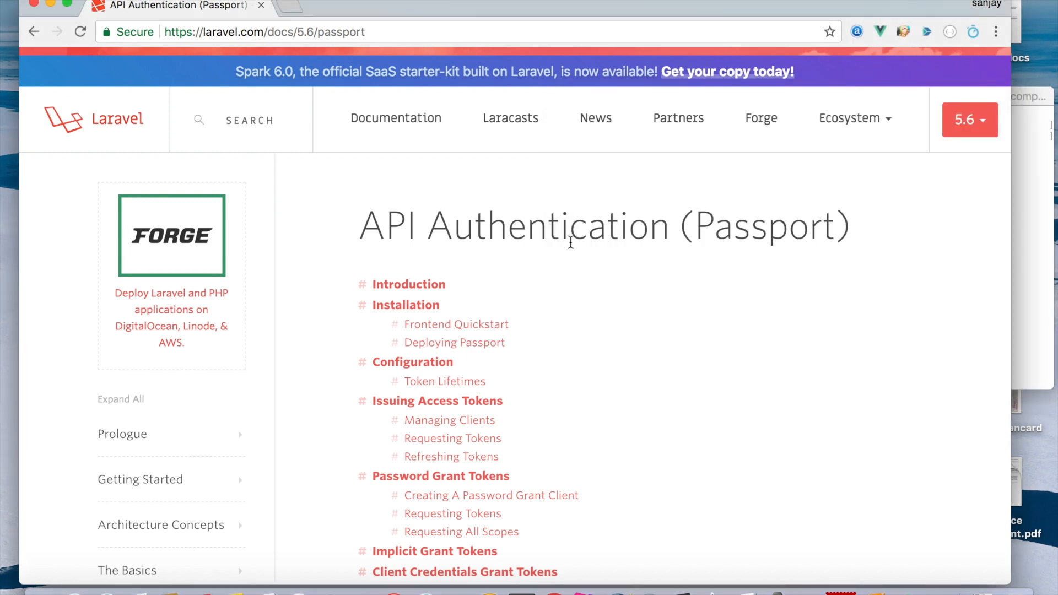
Scroll the Passport docs down to the Introduction and Installation sections.
scroll(down, 3)
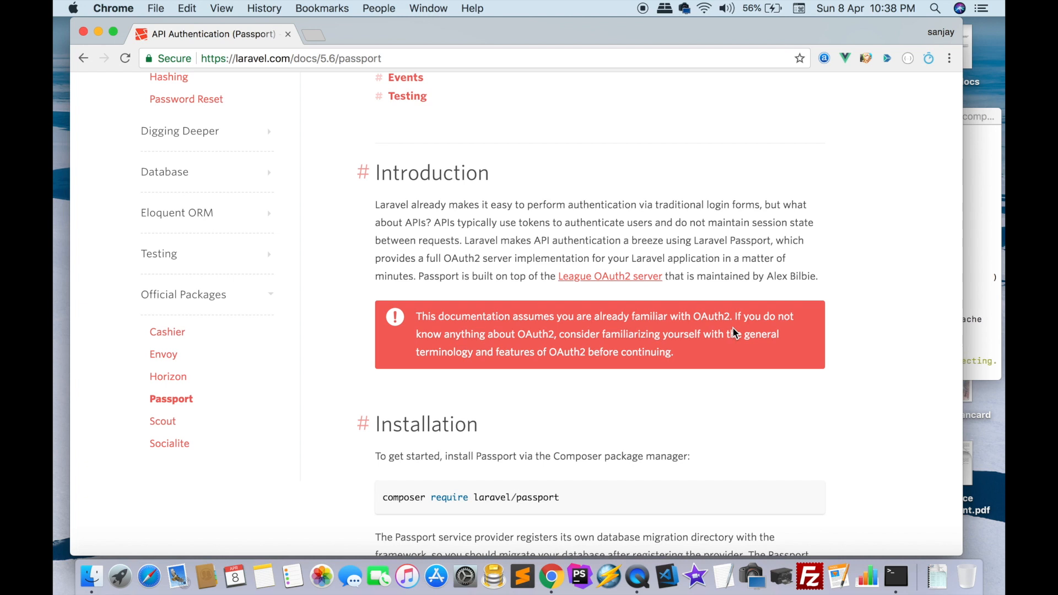
mouse_move(765, 331)
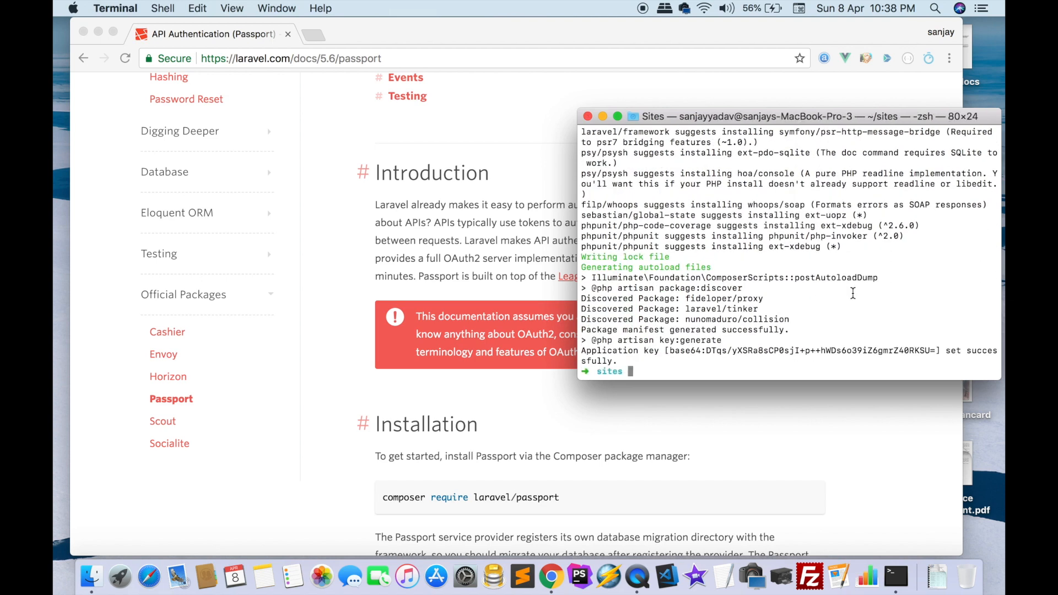
Change into the new project folder with cd digihelth.
text(cd di)
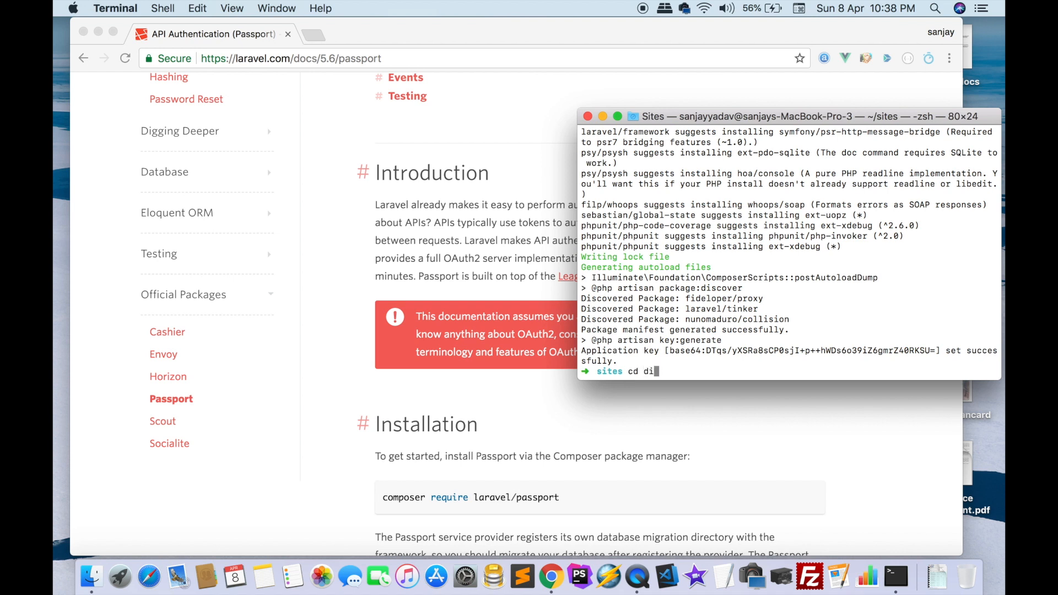
text(gihelth)
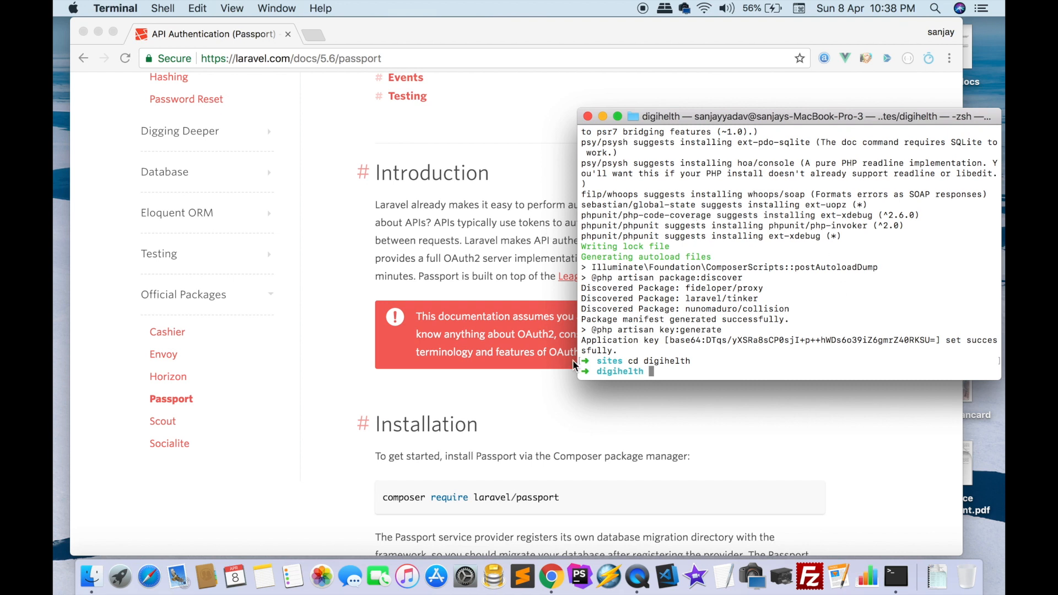
mouse_move(523, 545)
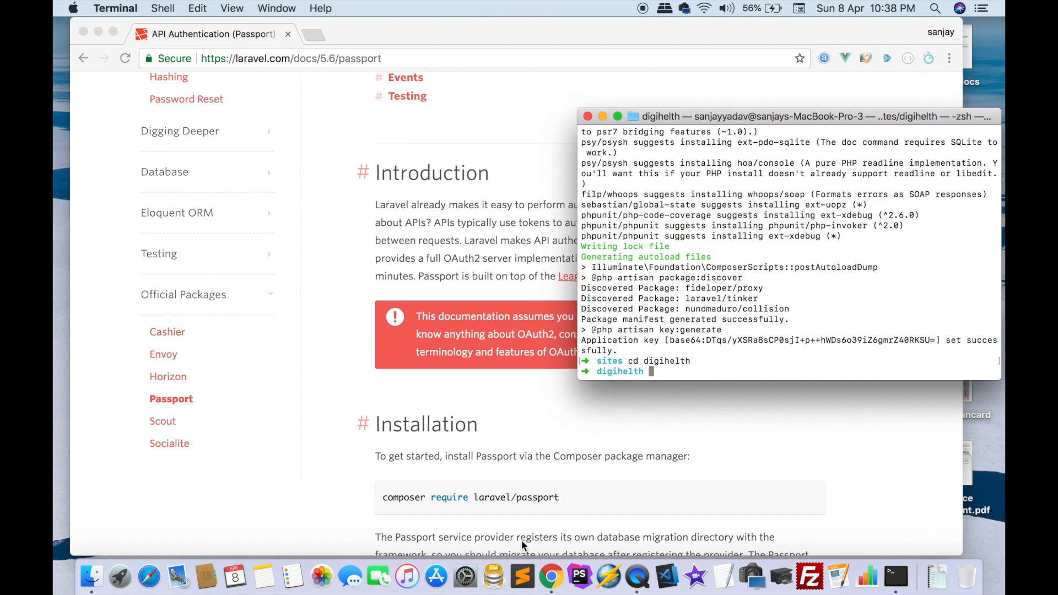
mouse_move(328, 54)
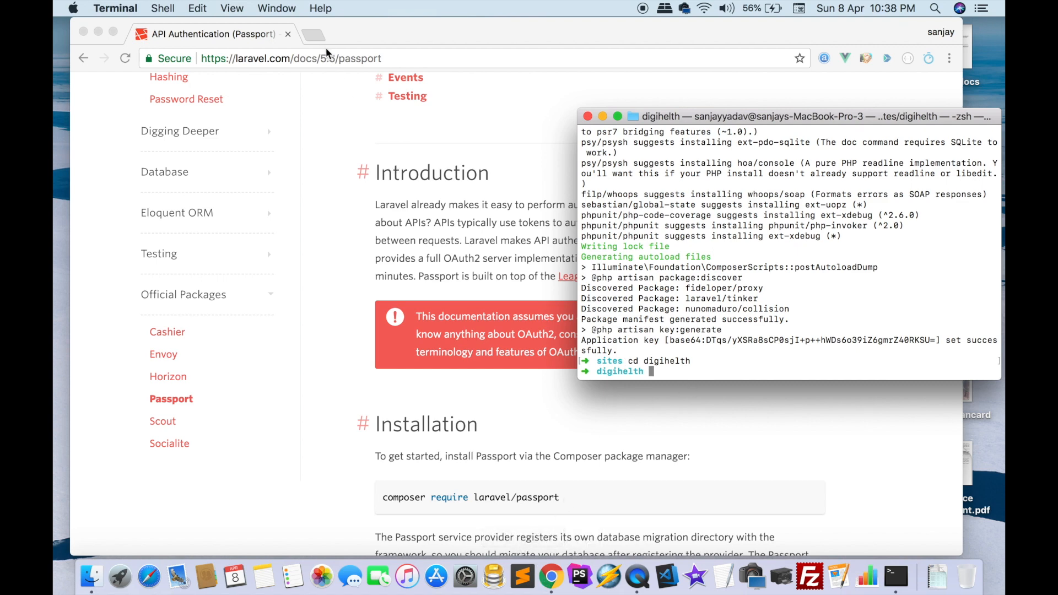
text(digihelth.test)
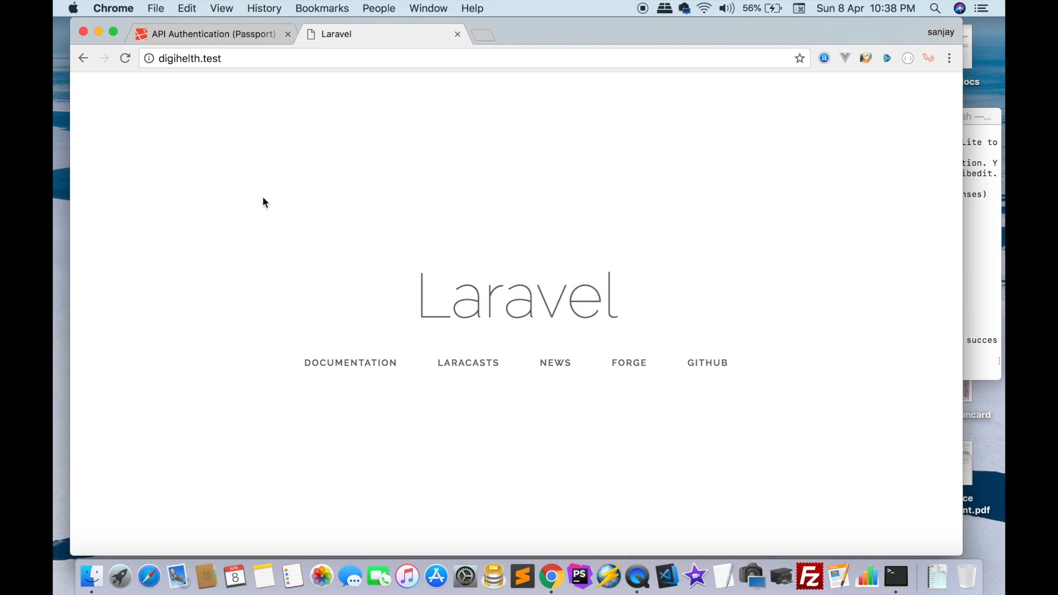
mouse_move(752, 250)
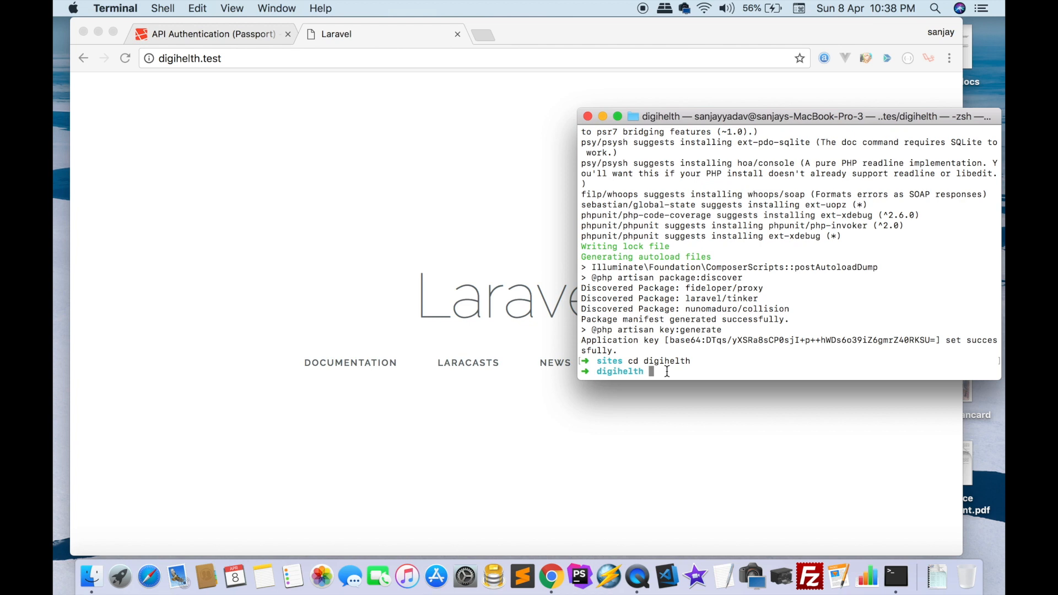
Run php artisan make:auth in the digihelth folder.
text(cd)
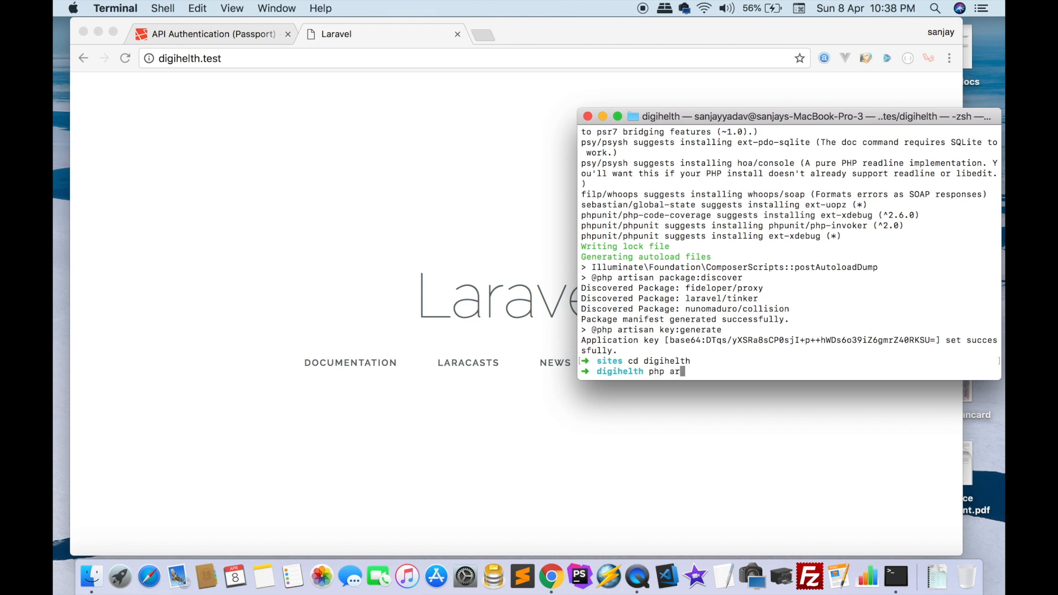
text(tisan m)
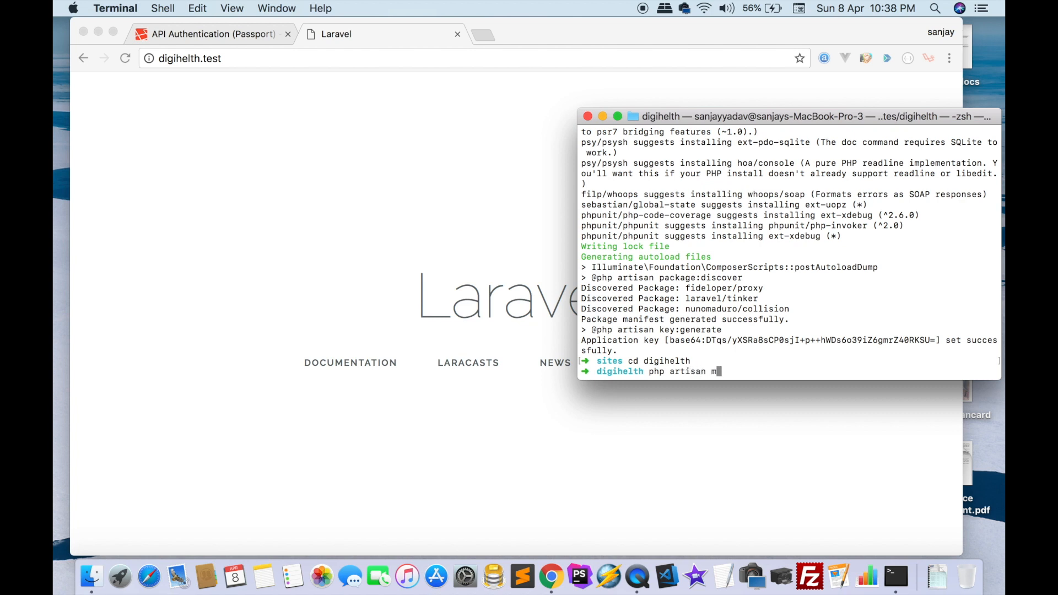
text(ake:auth)
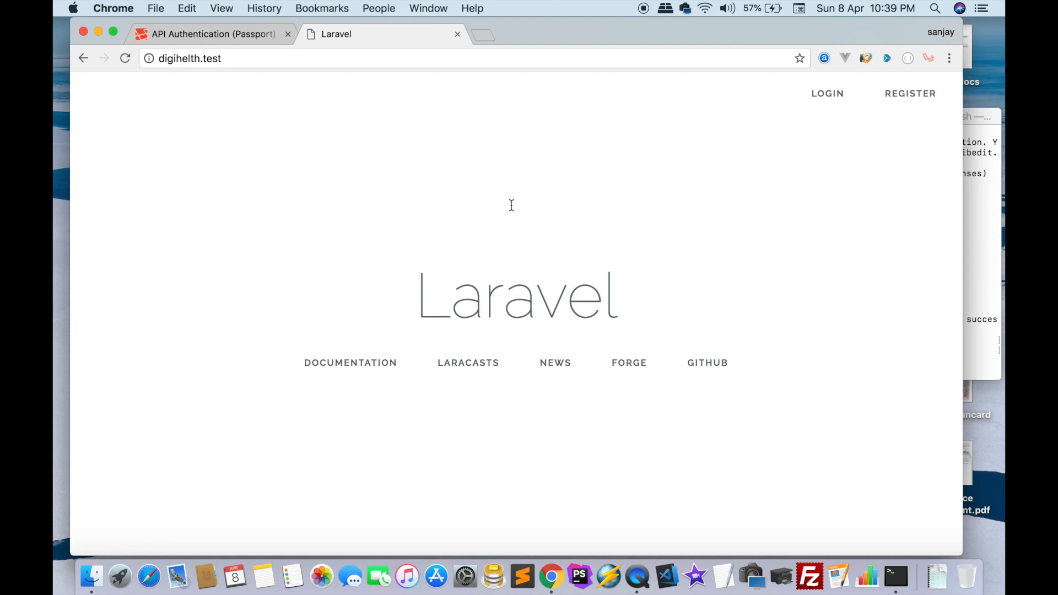
Reload the digihelth.test tab to show the welcome page with login and register links.
click(828, 94)
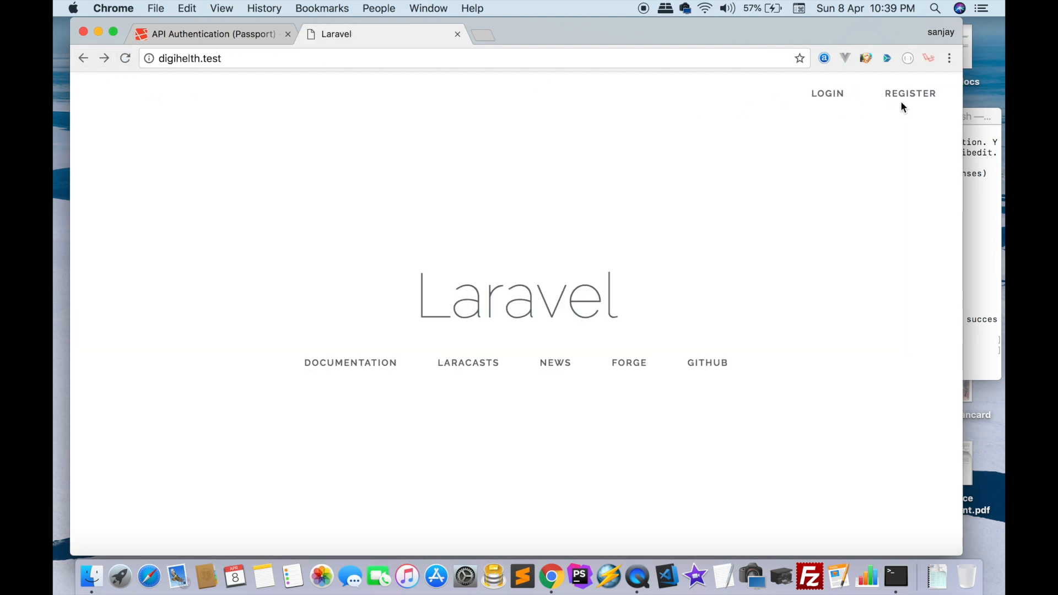
click(910, 93)
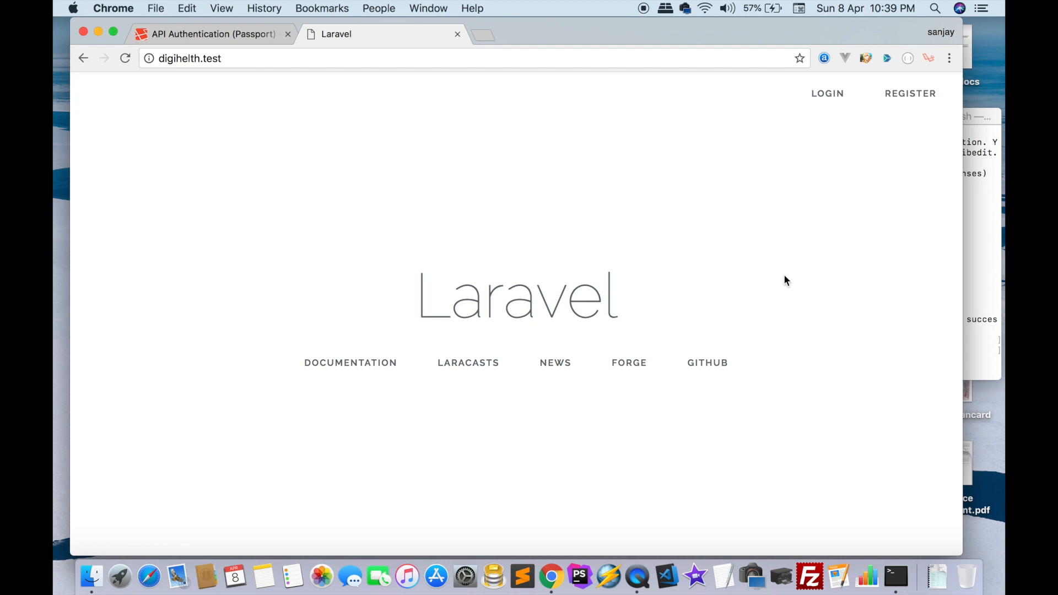
mouse_move(726, 432)
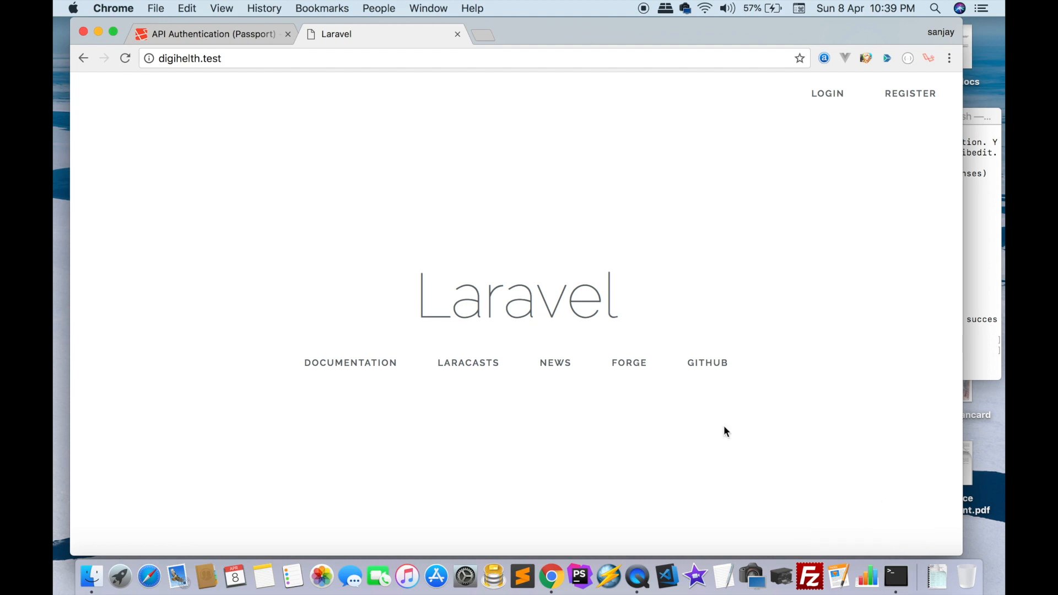
mouse_move(667, 579)
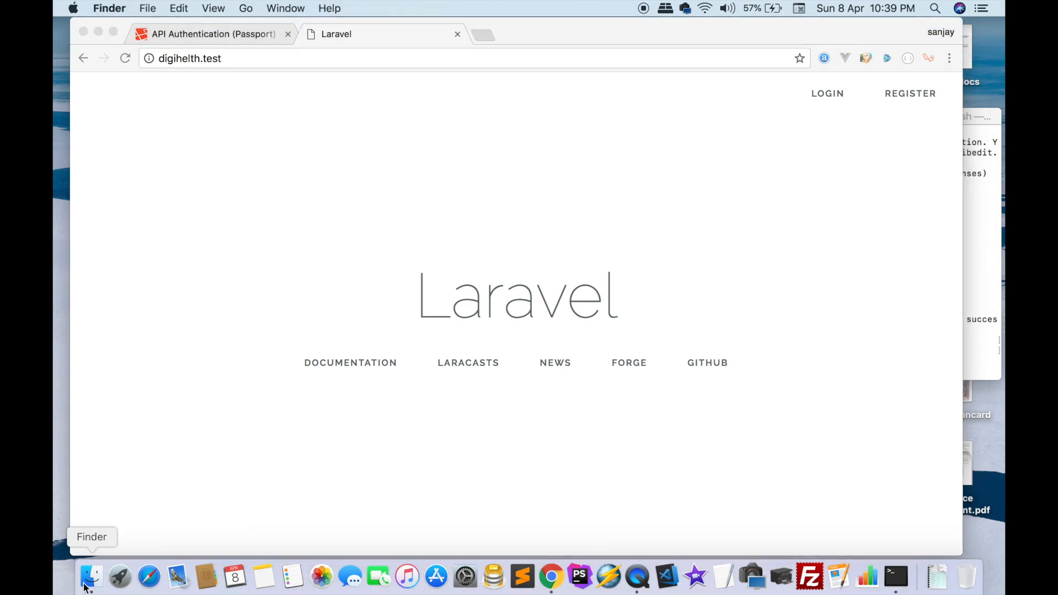
Browse to Sites in Finder and open the digihelth folder in VS Code.
click(91, 577)
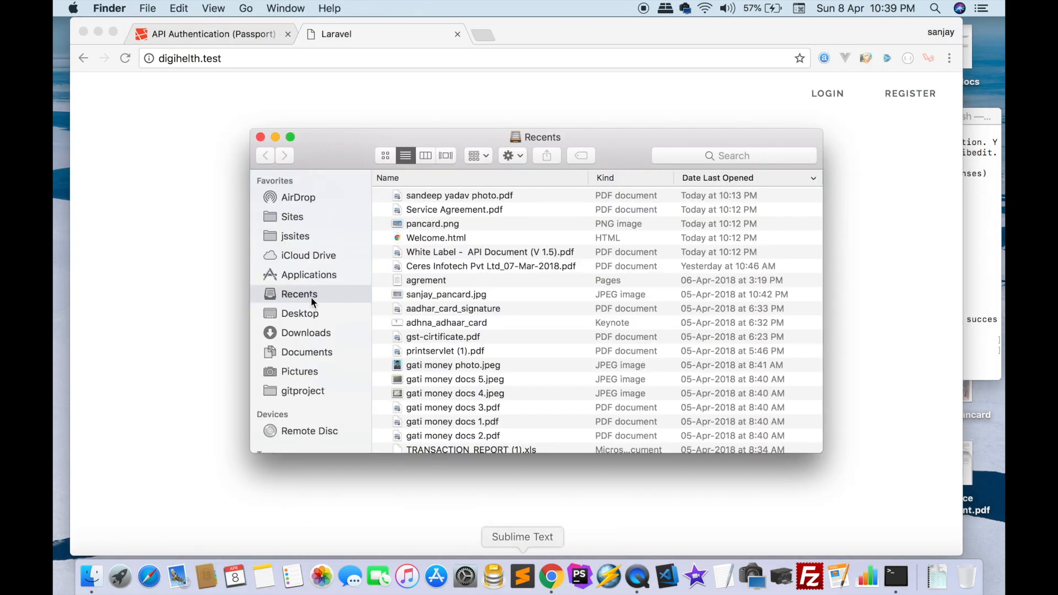
click(91, 578)
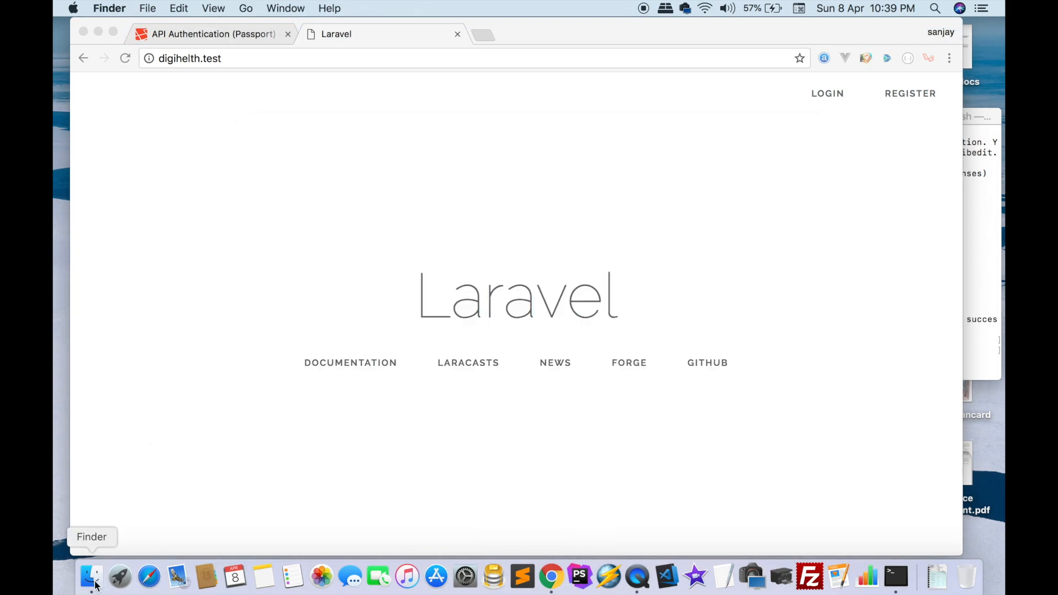
click(91, 577)
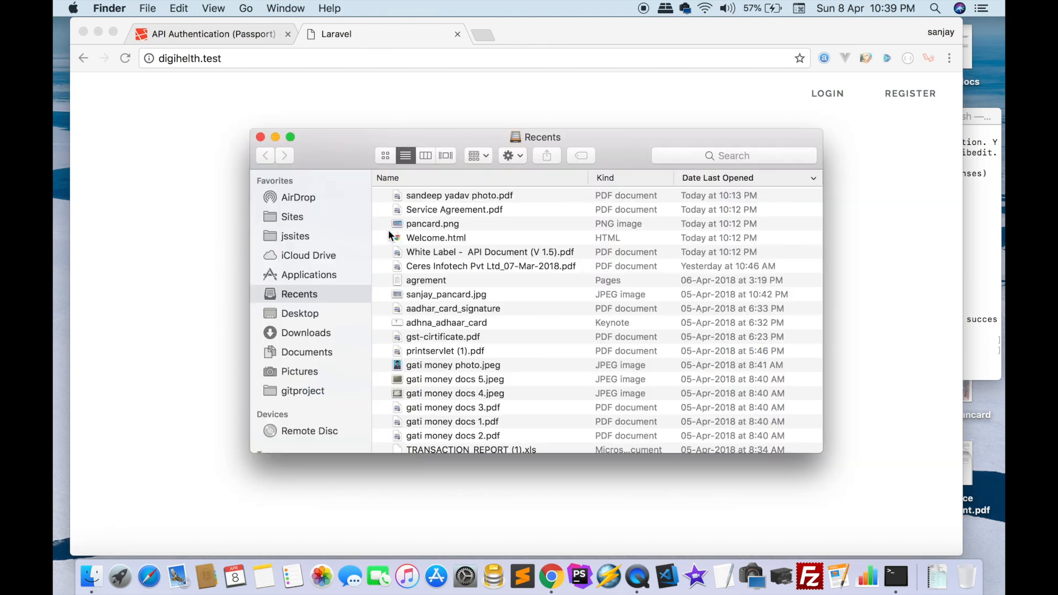
mouse_move(370, 313)
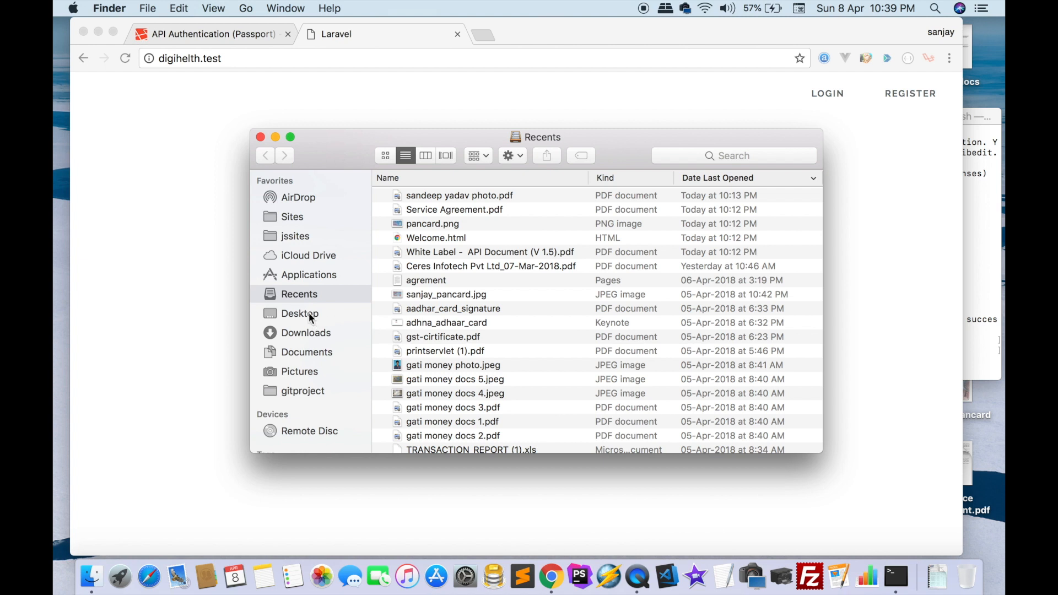
click(292, 217)
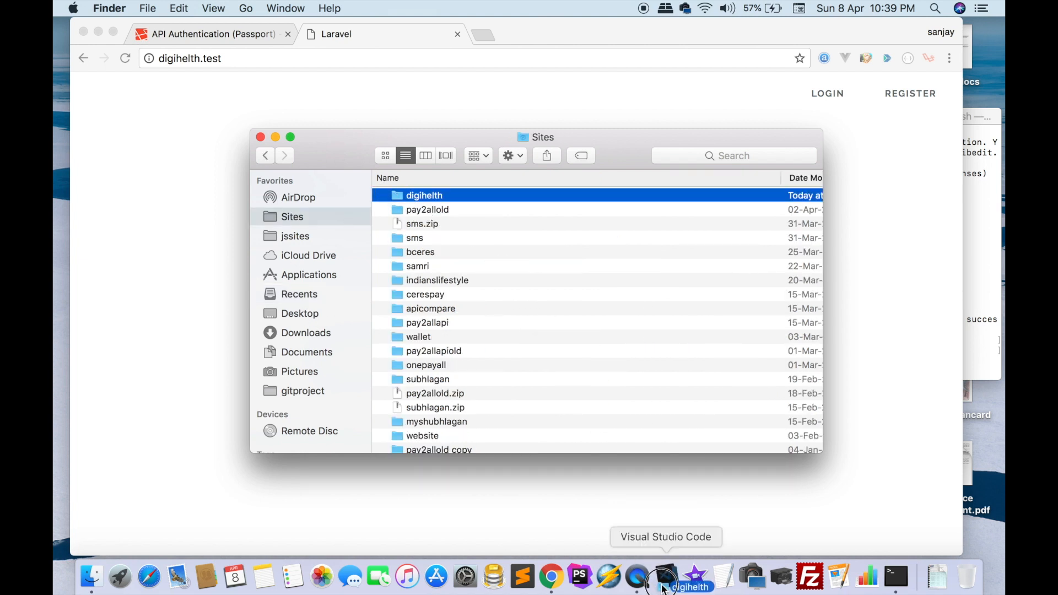
click(664, 578)
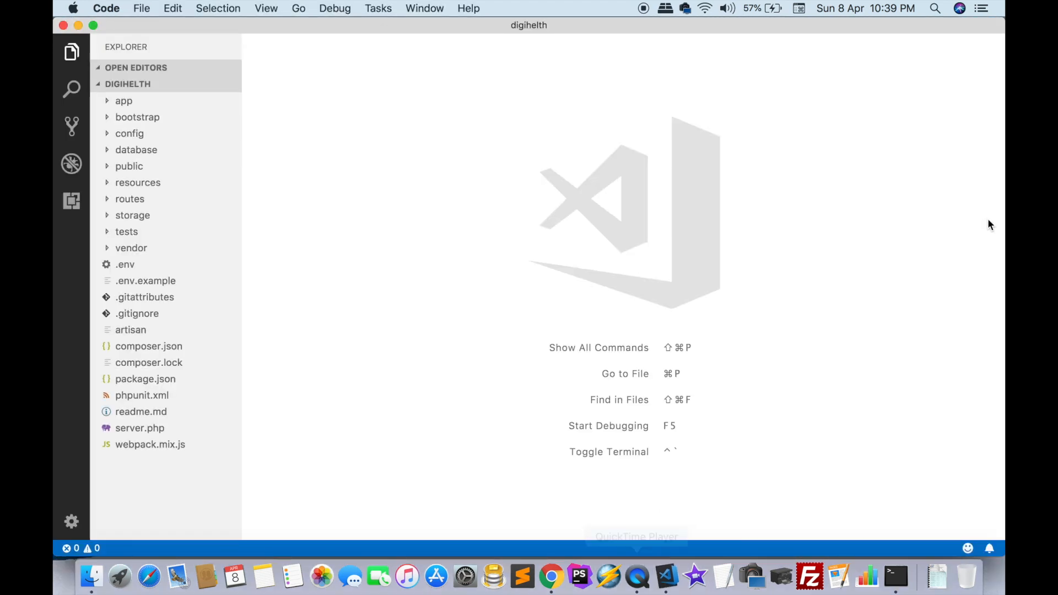
mouse_move(387, 96)
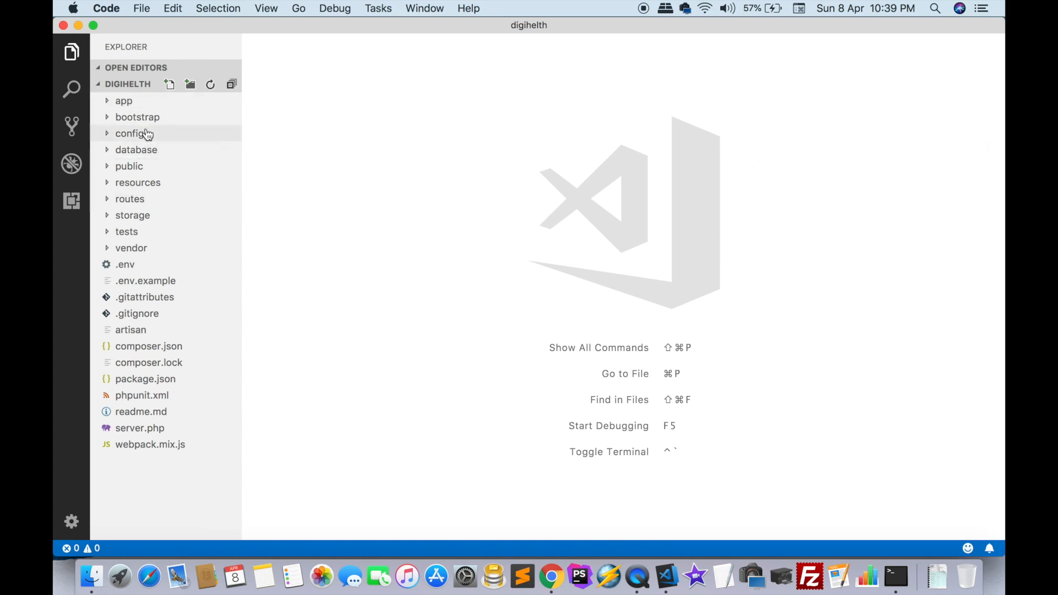
mouse_move(494, 577)
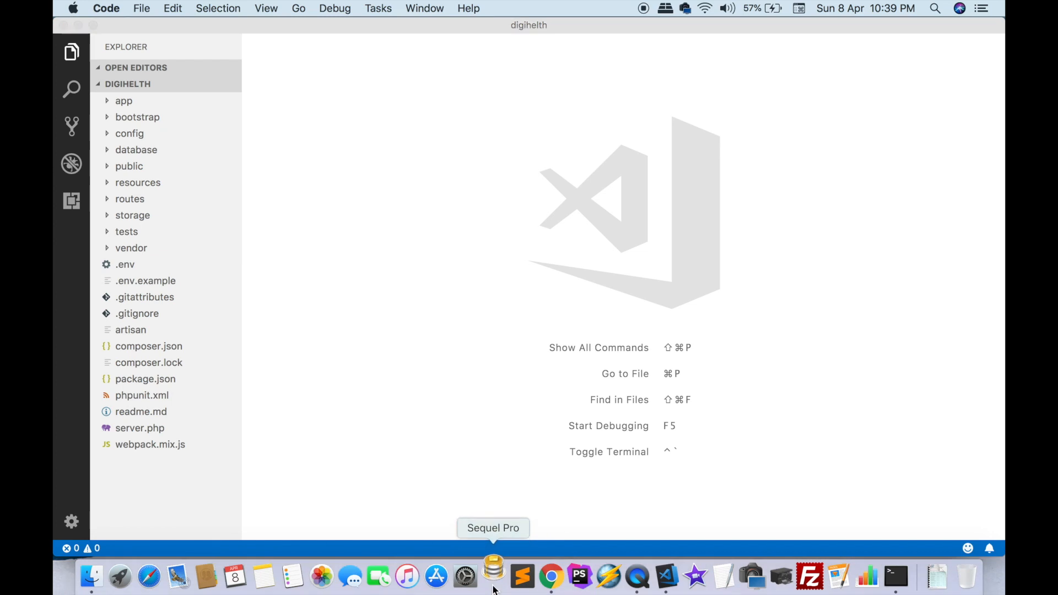
Open Sequel Pro and connect to the saved localhost MySQL connection.
click(493, 577)
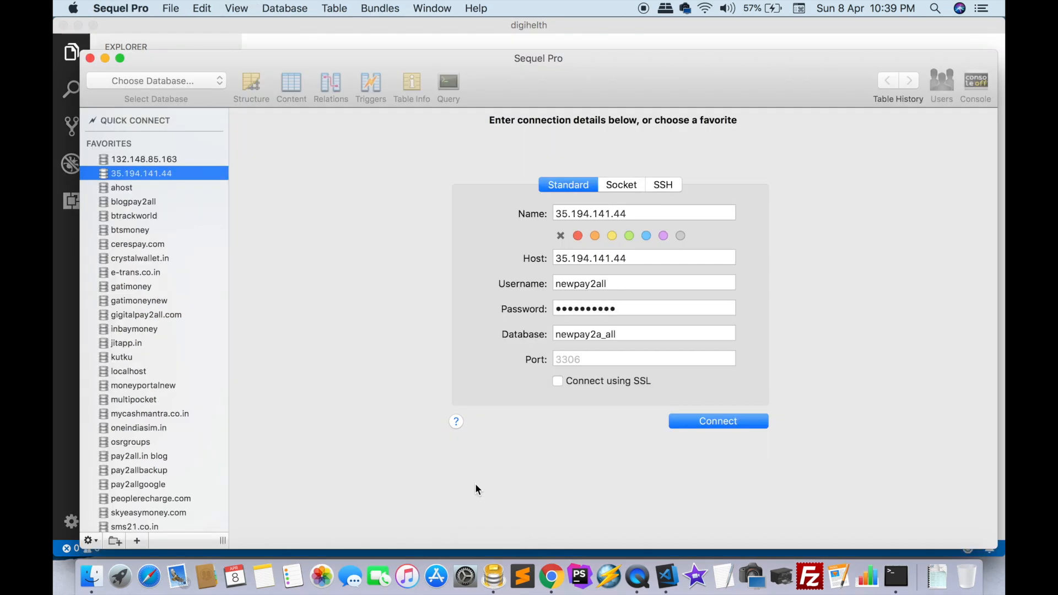
mouse_move(177, 246)
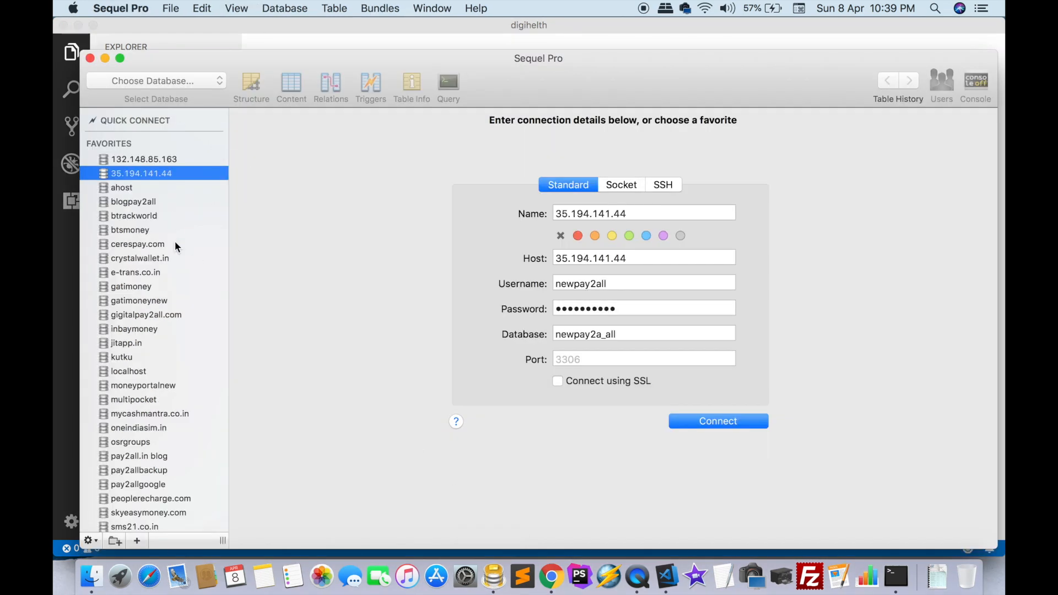
click(138, 244)
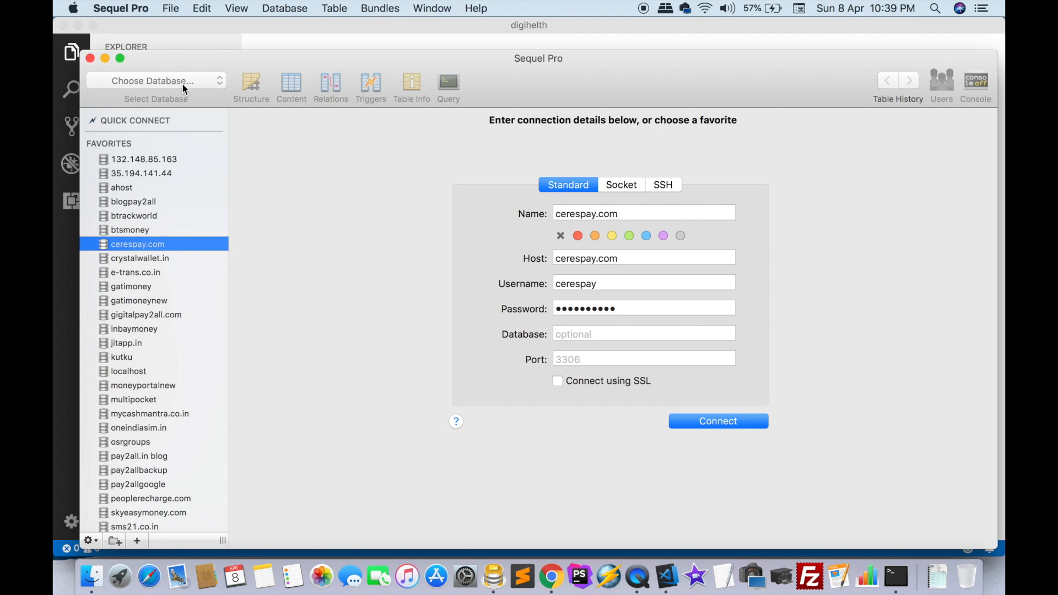
click(718, 422)
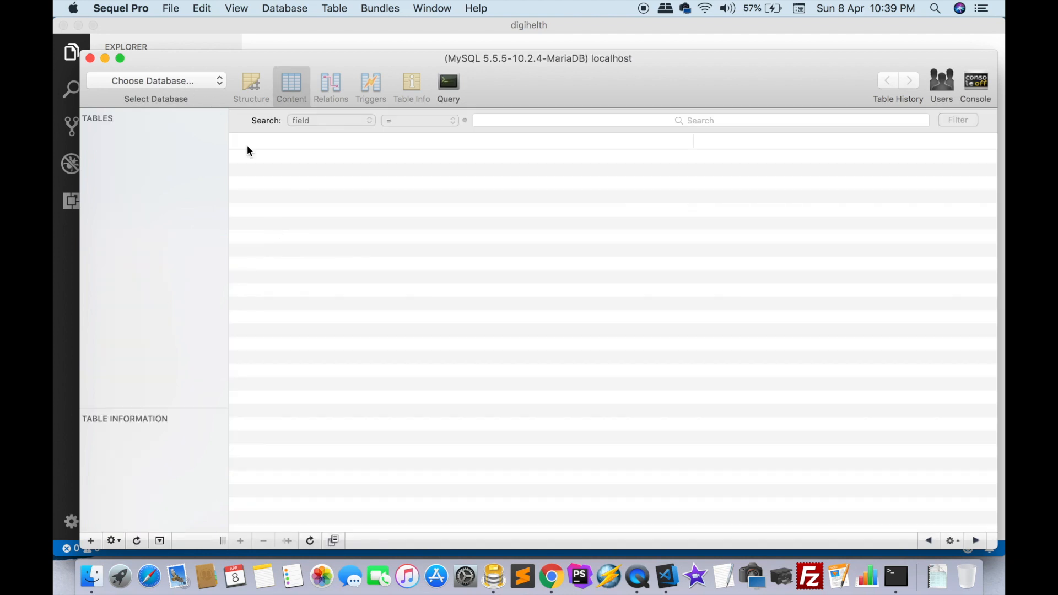
Add a new database named digihelth.
click(156, 81)
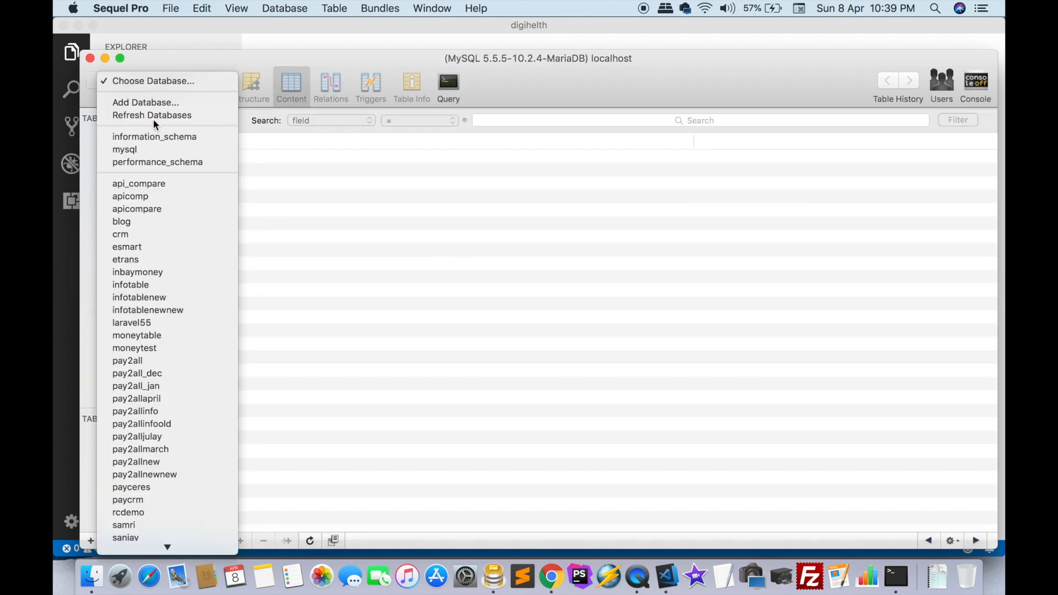
click(145, 102)
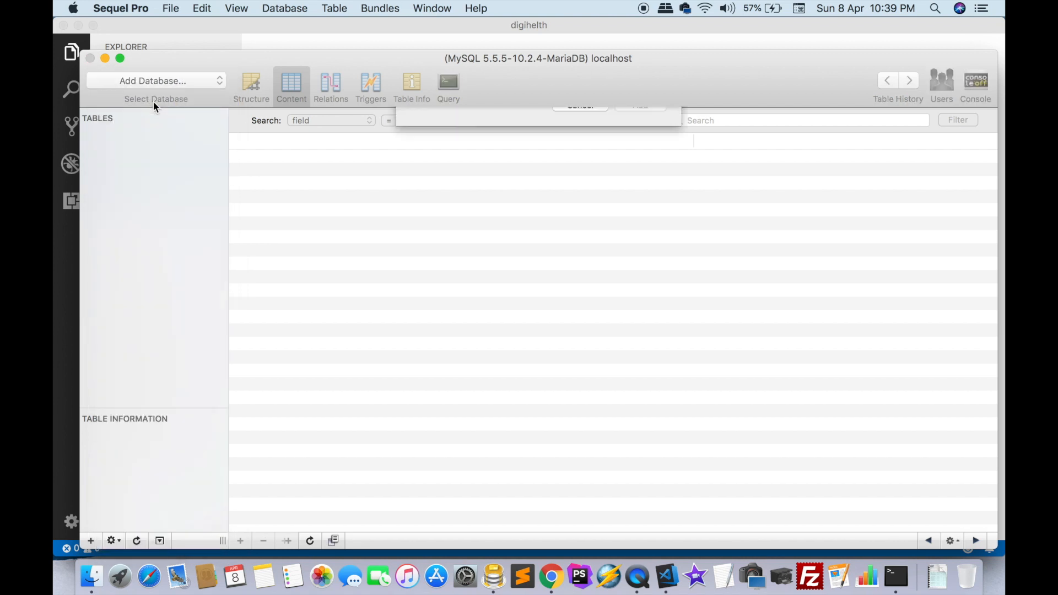
text(digihe)
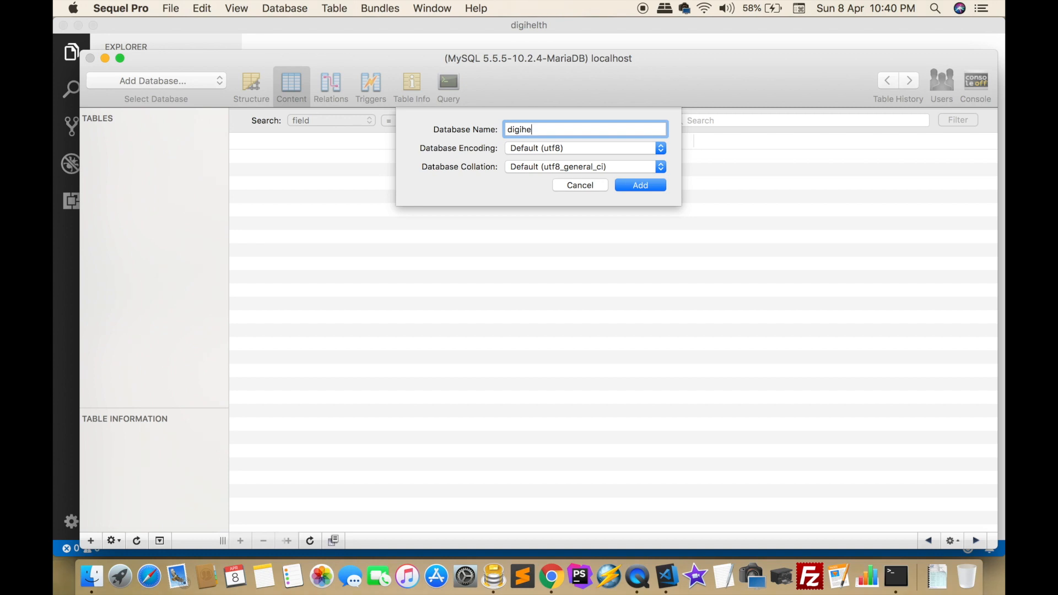
click(640, 185)
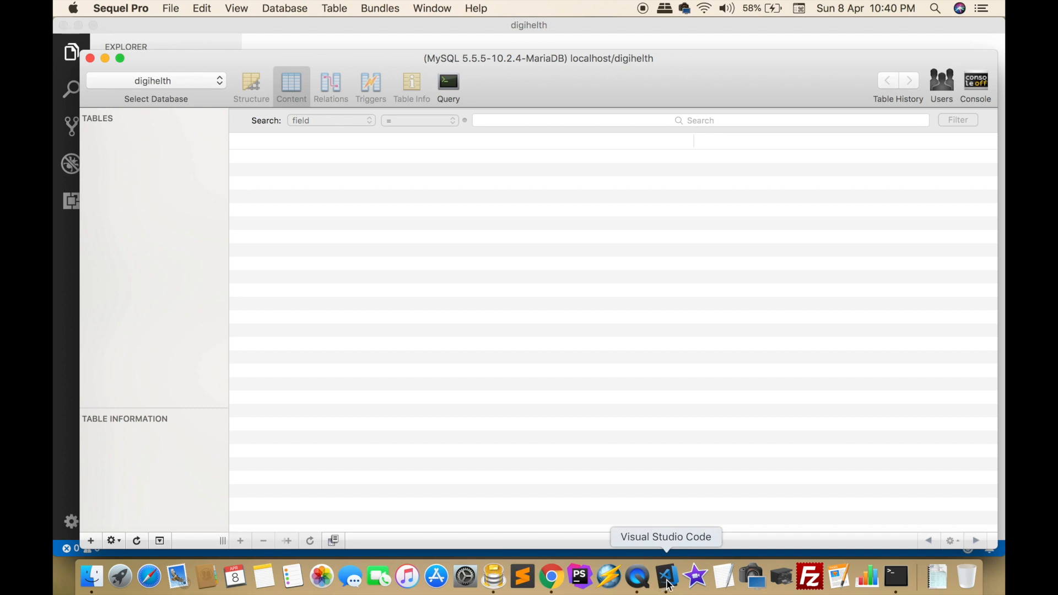
In .env set DB_DATABASE=digihelth, DB_USERNAME=root, blank DB_PASSWORD, and save.
click(666, 577)
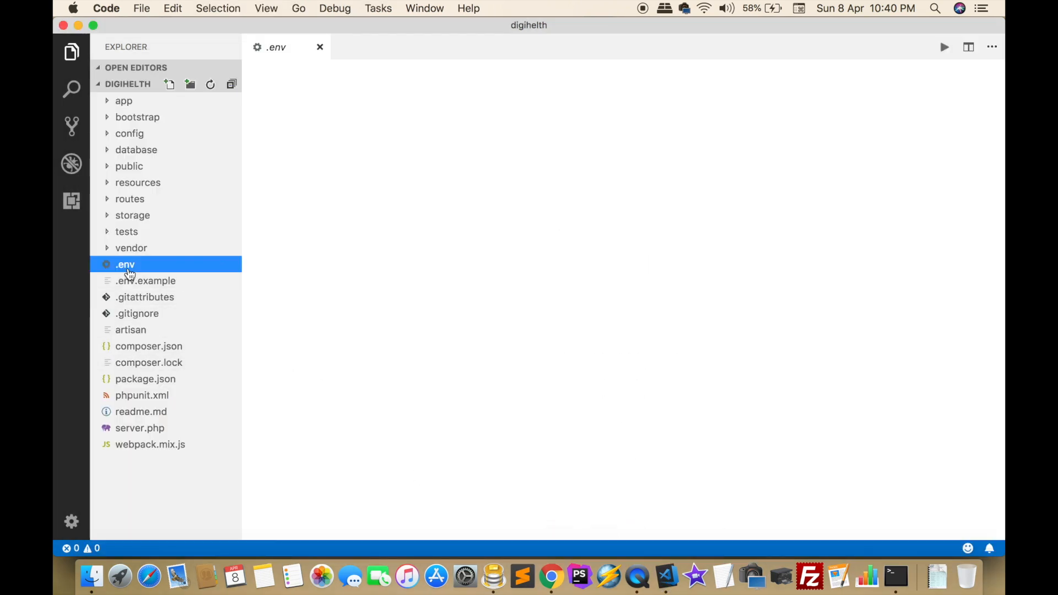
click(125, 264)
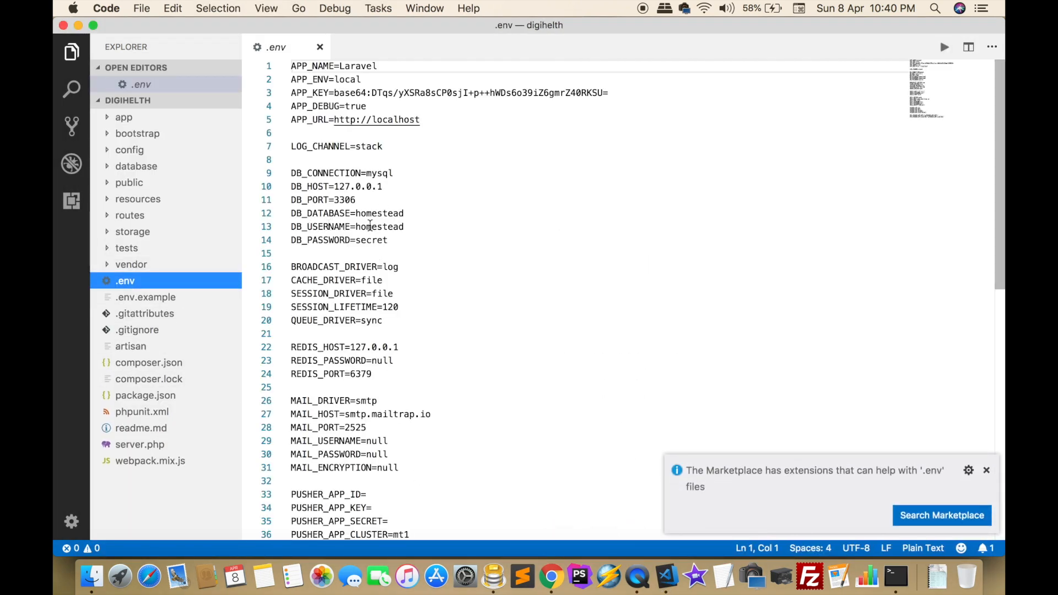
text(digi)
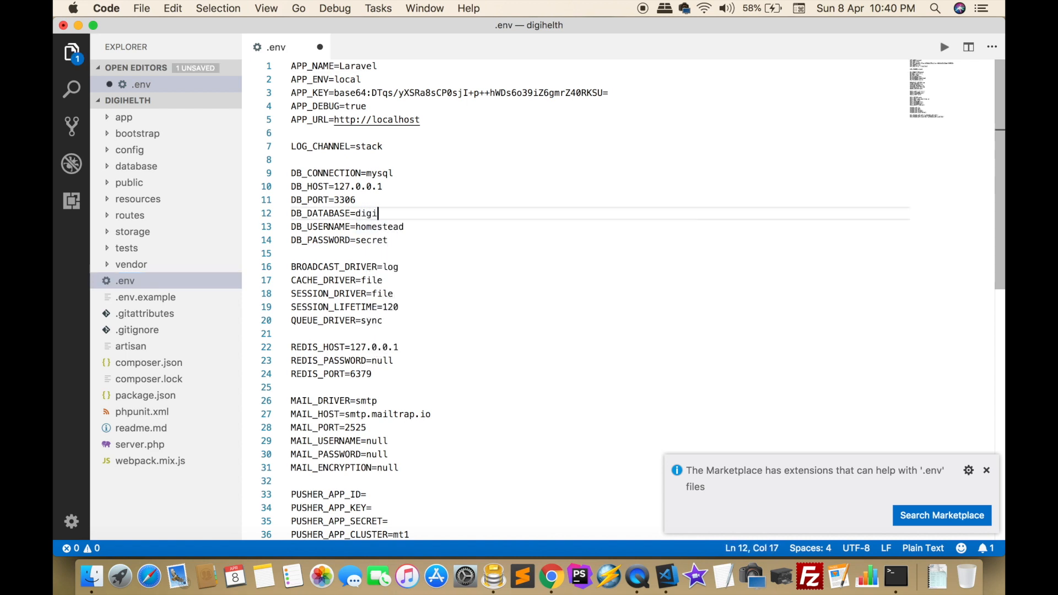
text(helth)
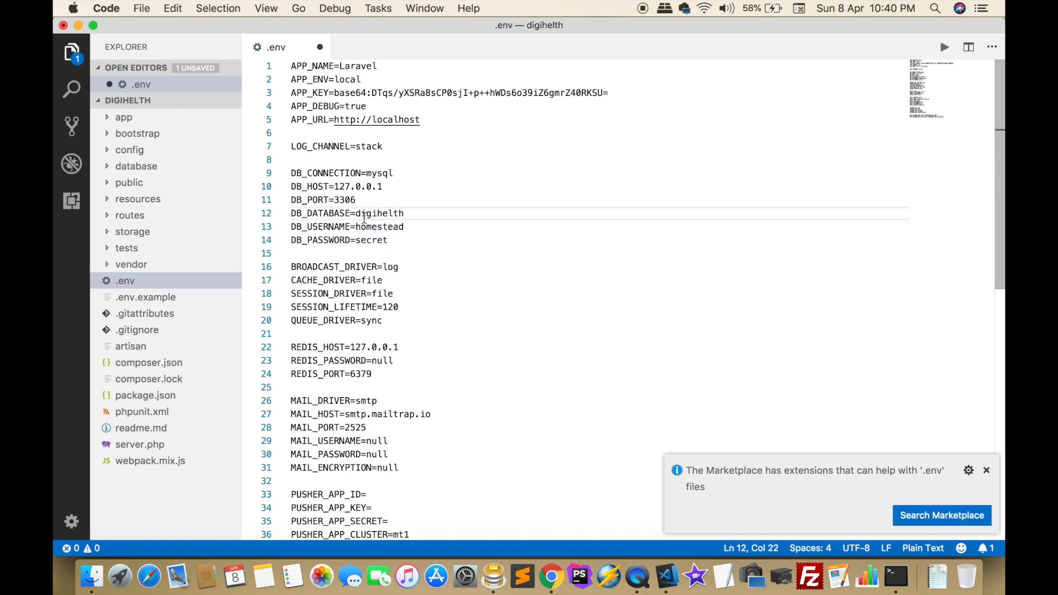
text(root)
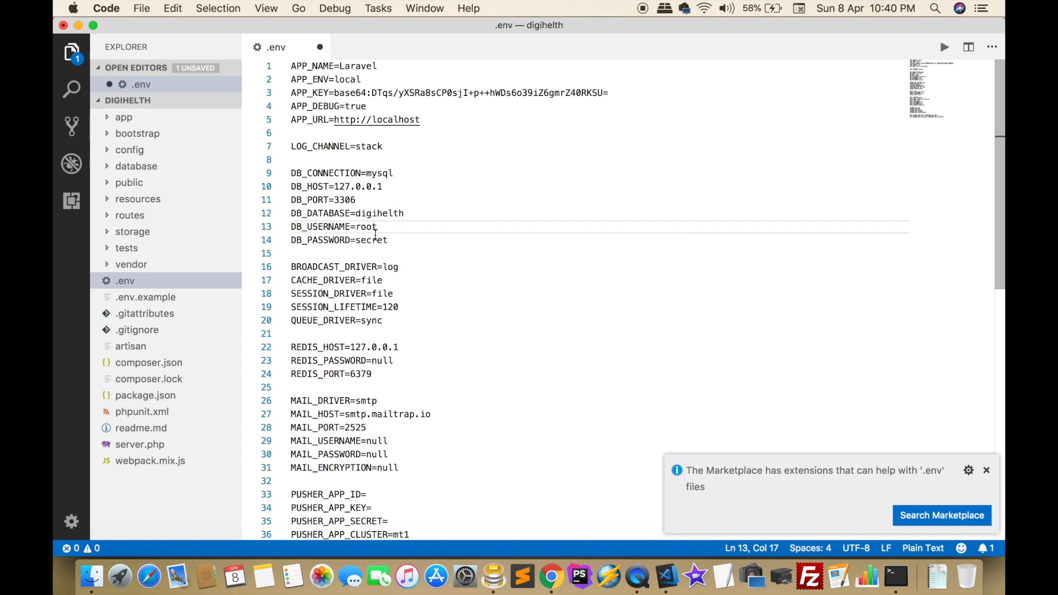
key(Backspace)
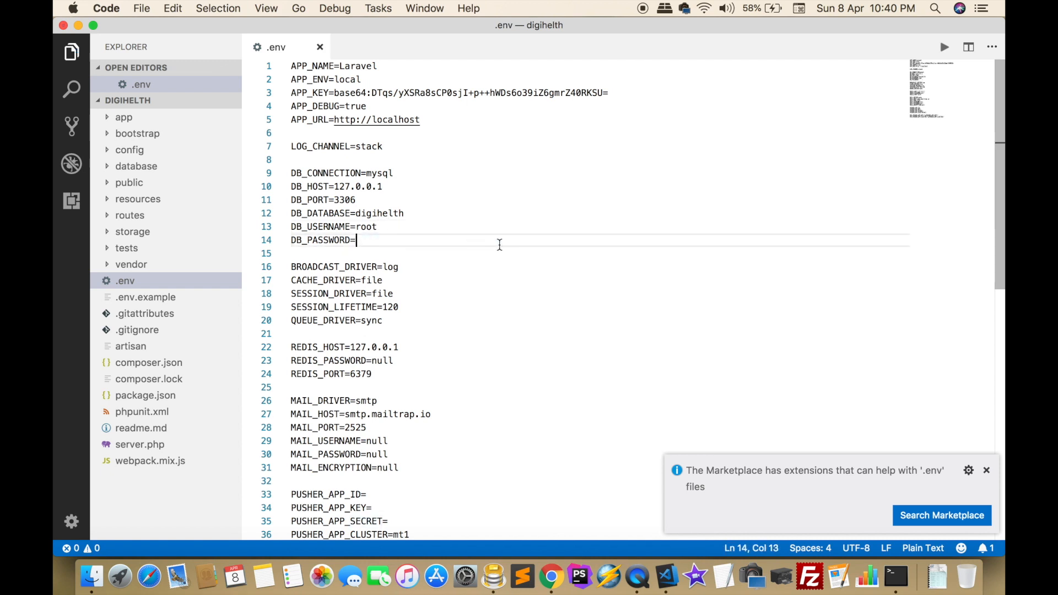
mouse_move(996, 476)
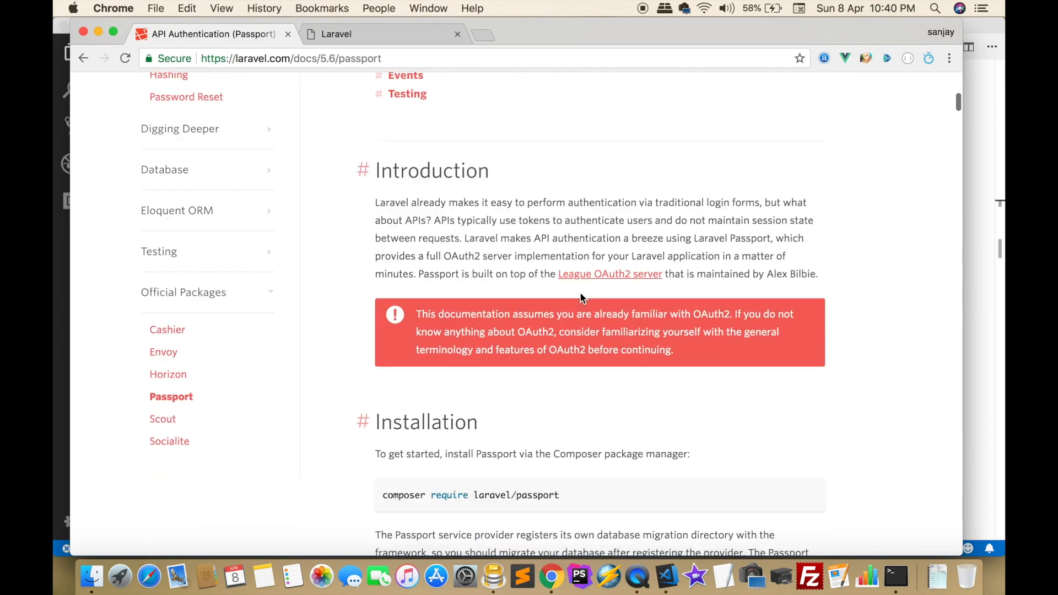
scroll(down, 3)
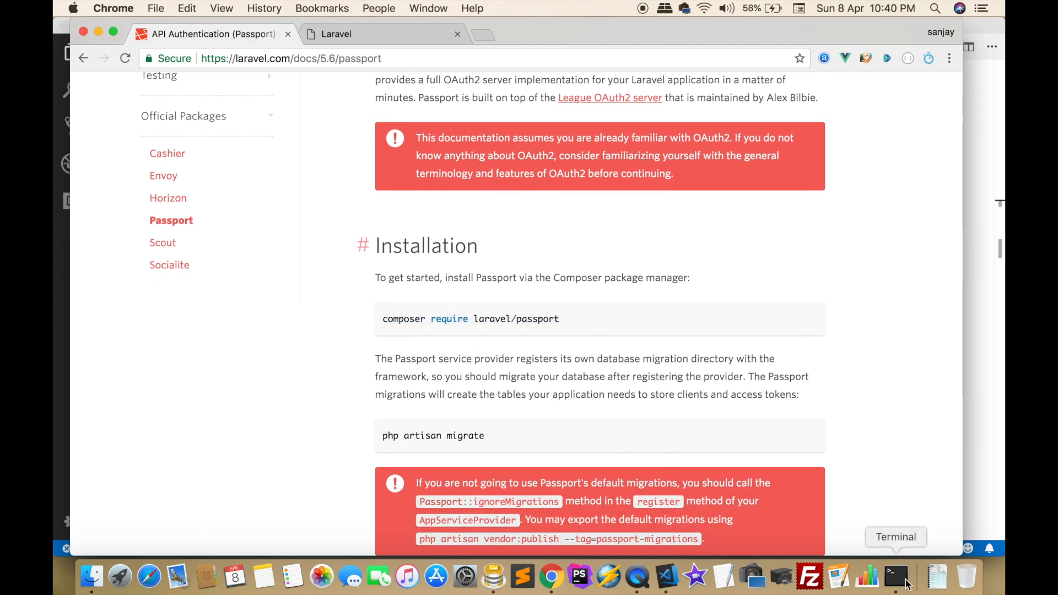
Run composer require laravel/passport and wait for package discovery to finish.
click(897, 578)
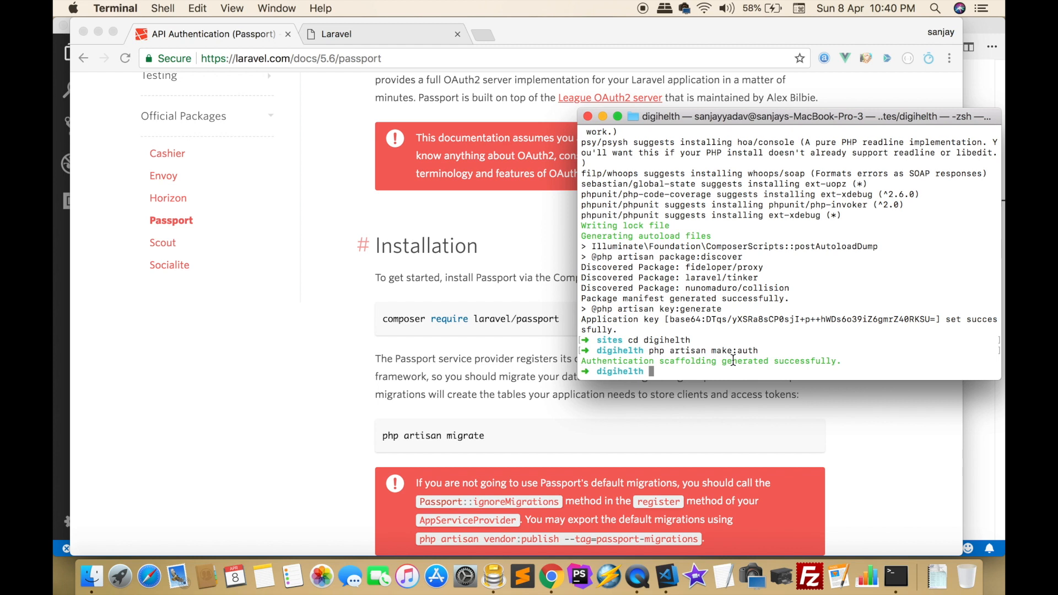
text(composer)
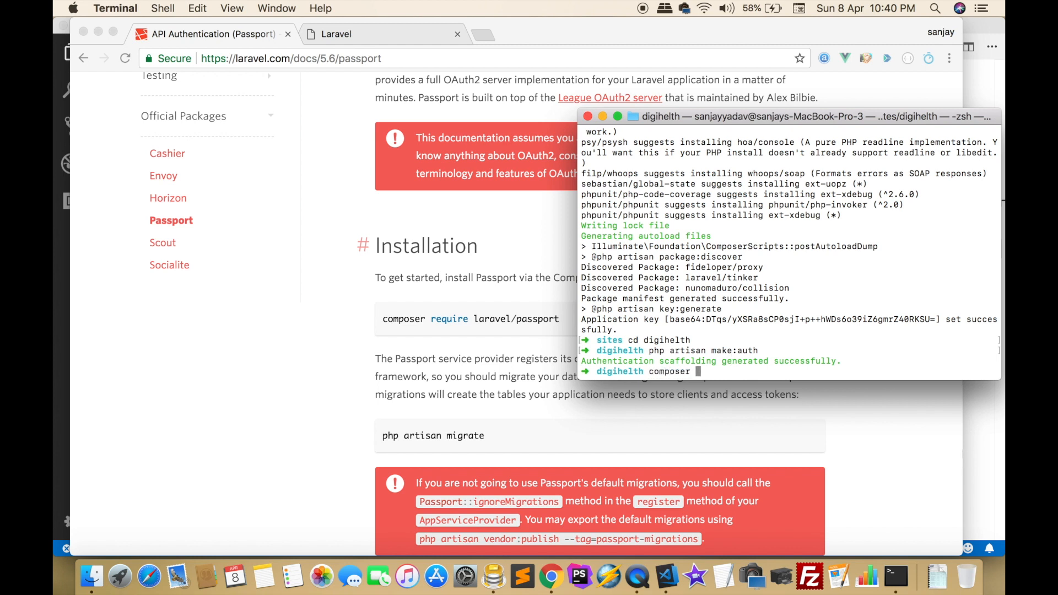
text(require)
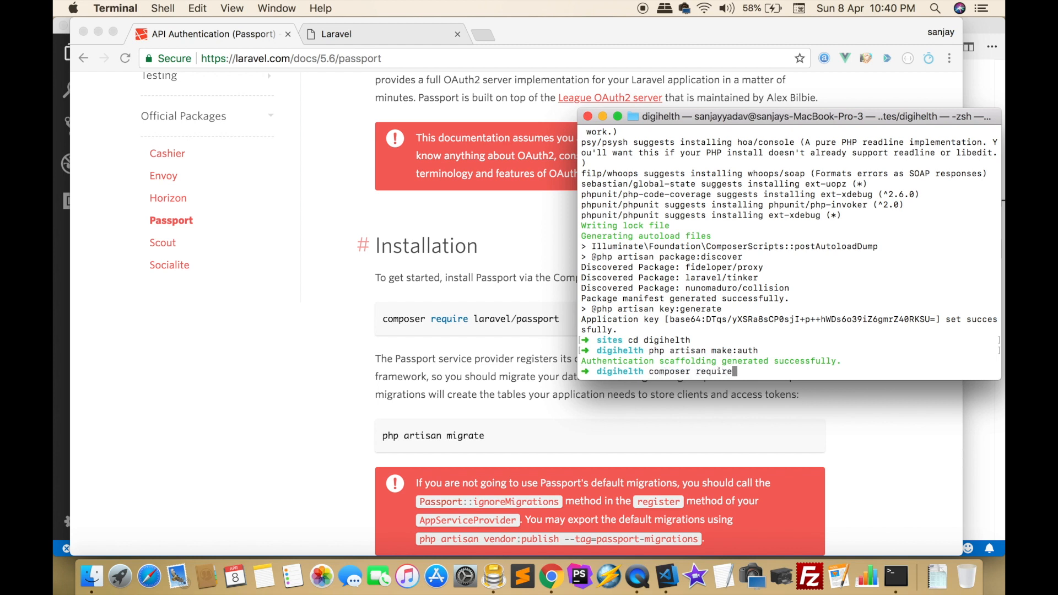
text(laravel)
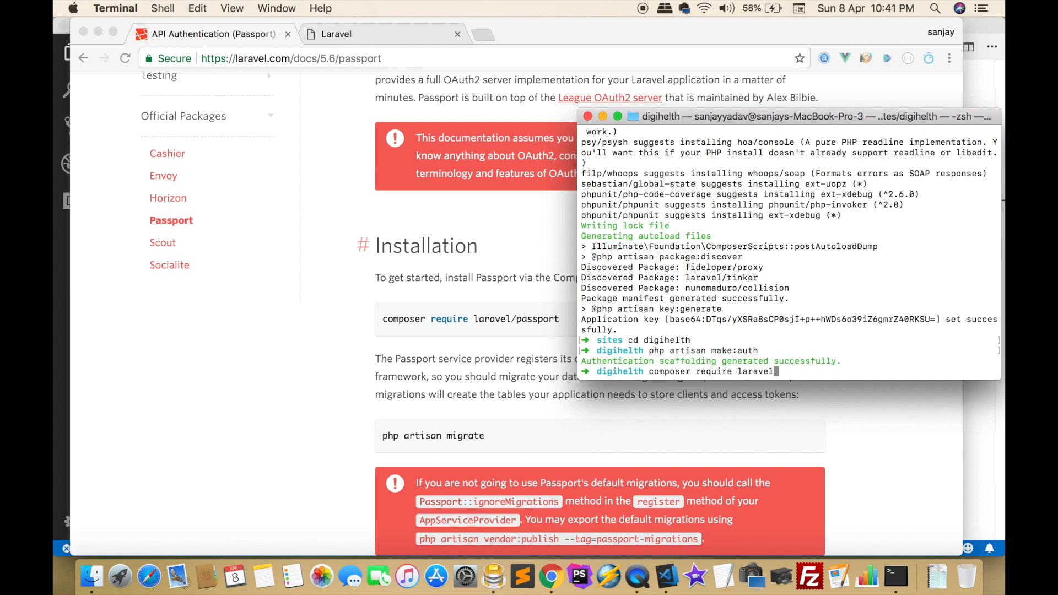
text(pass)
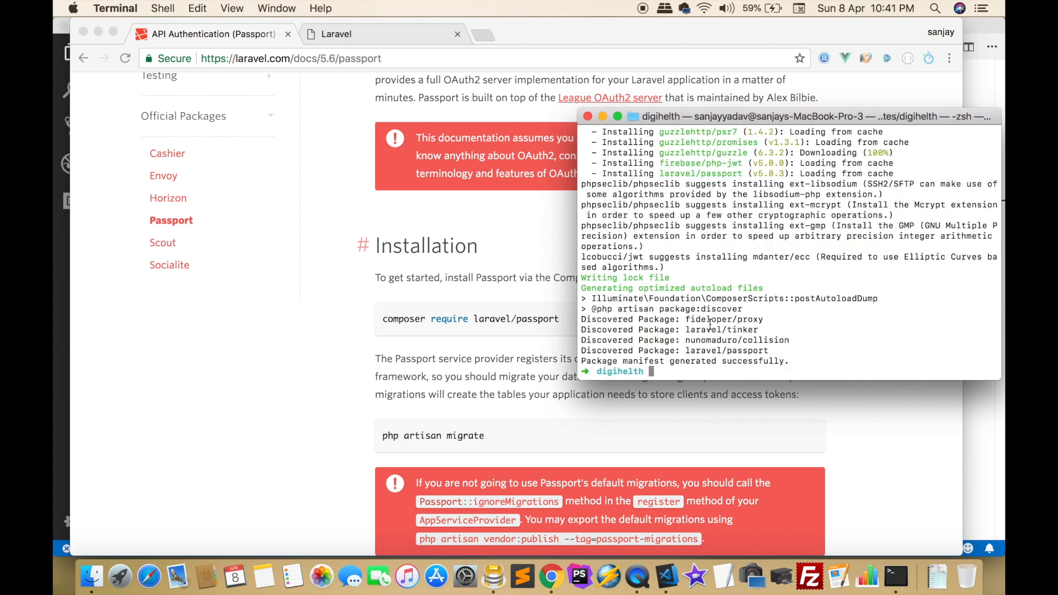
scroll(down, 3)
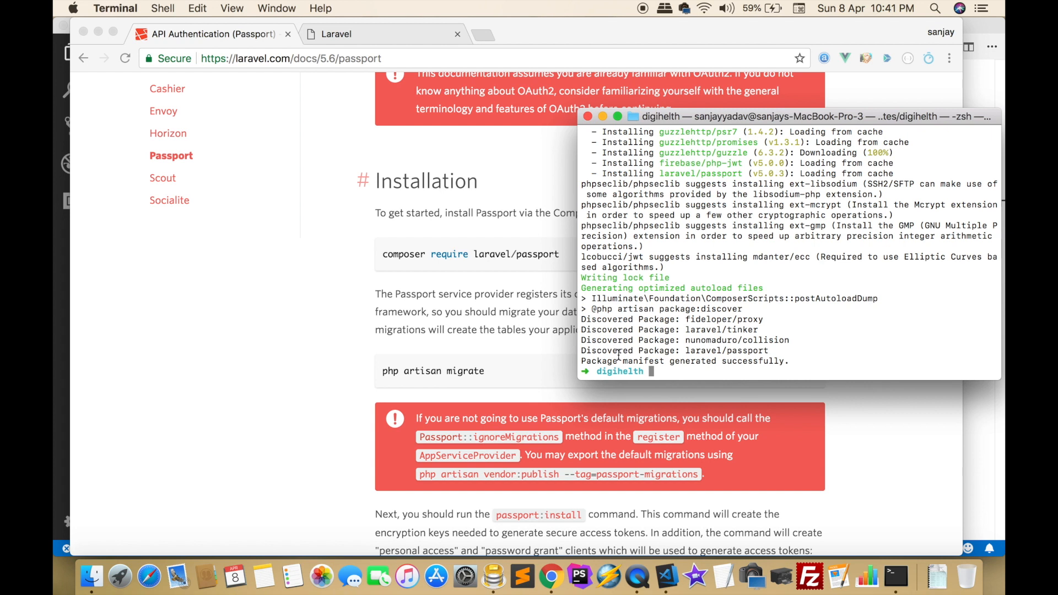
Run php artisan migrate to create the users, password resets and OAuth tables.
text(php)
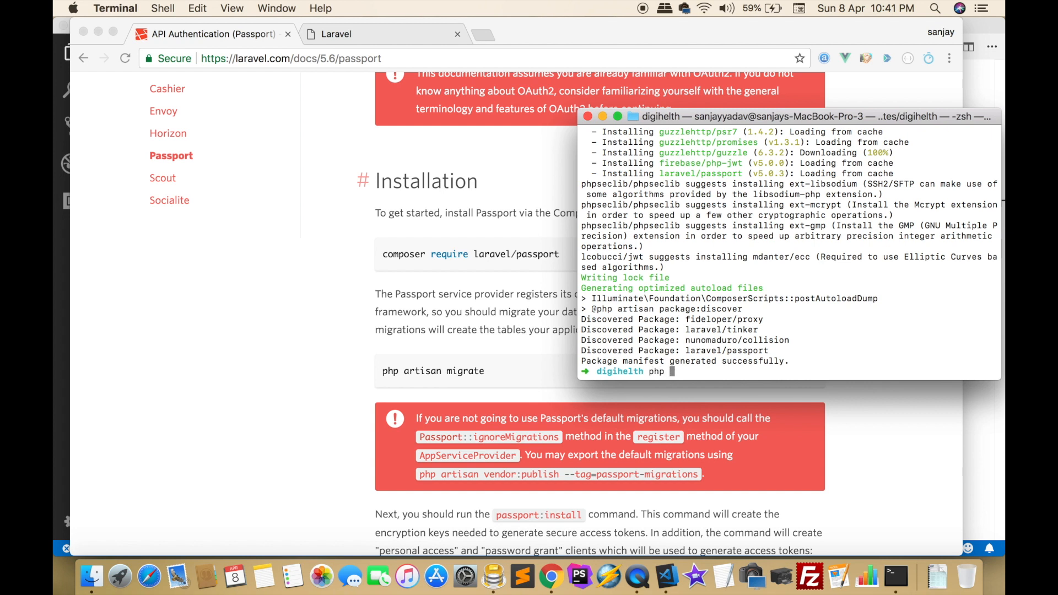
text(artisan migra)
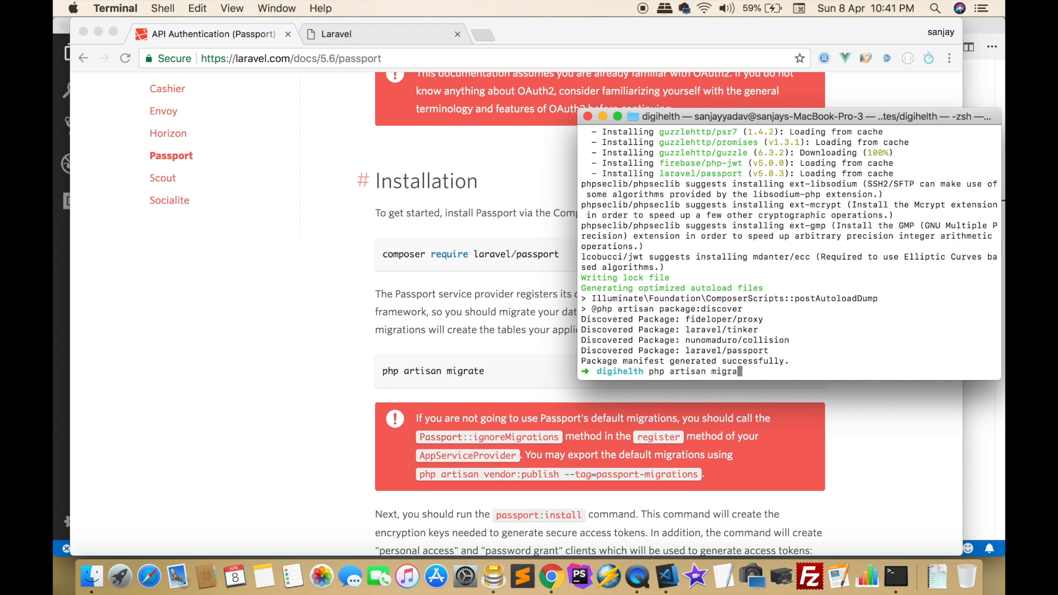
key(enter)
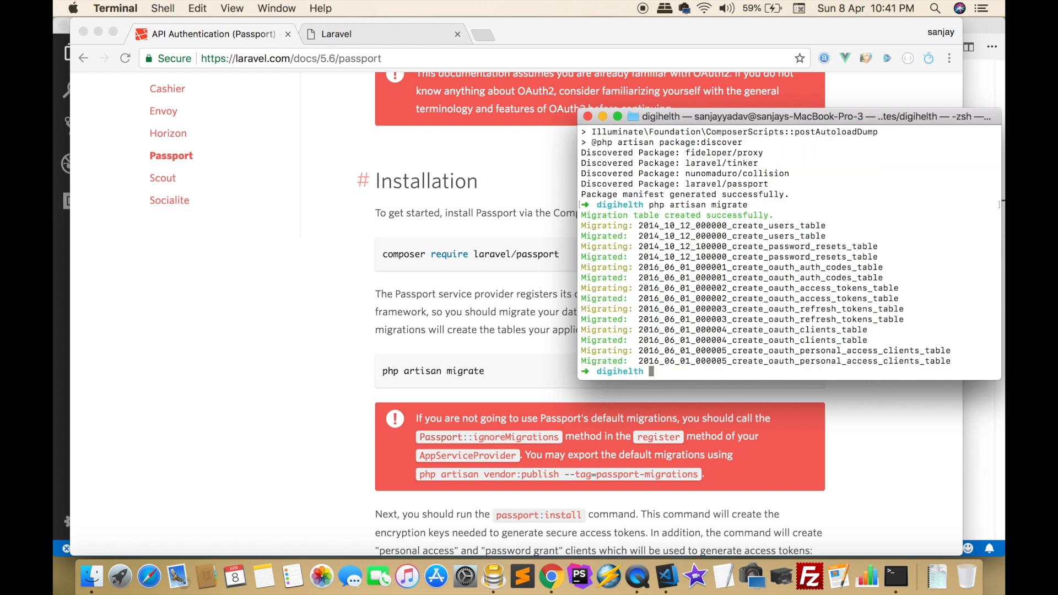
mouse_move(522, 578)
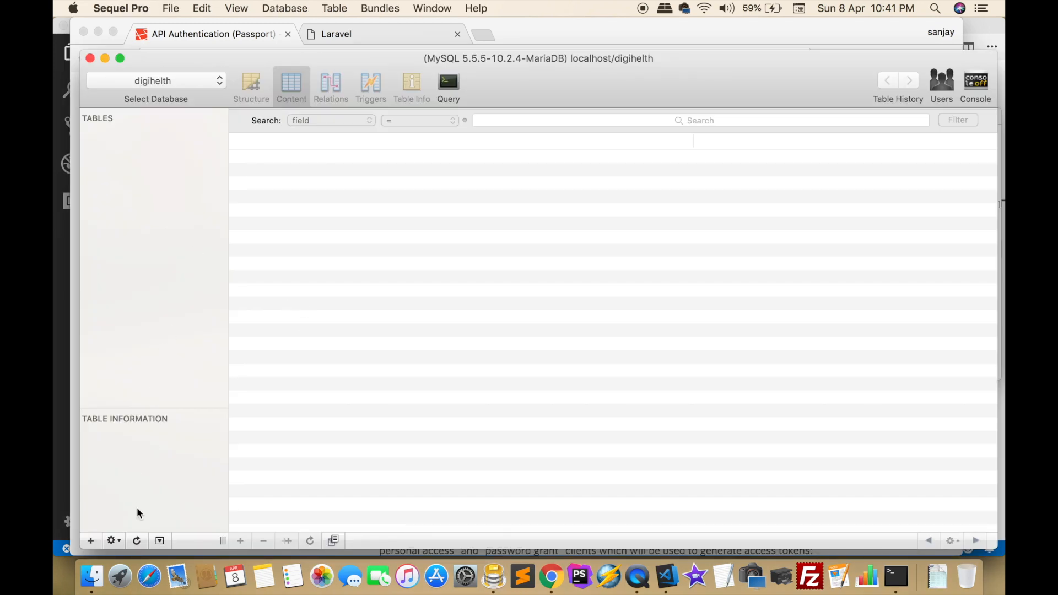
Refresh Sequel Pro's digihelth table list and inspect the migrations and password_resets tables.
click(142, 220)
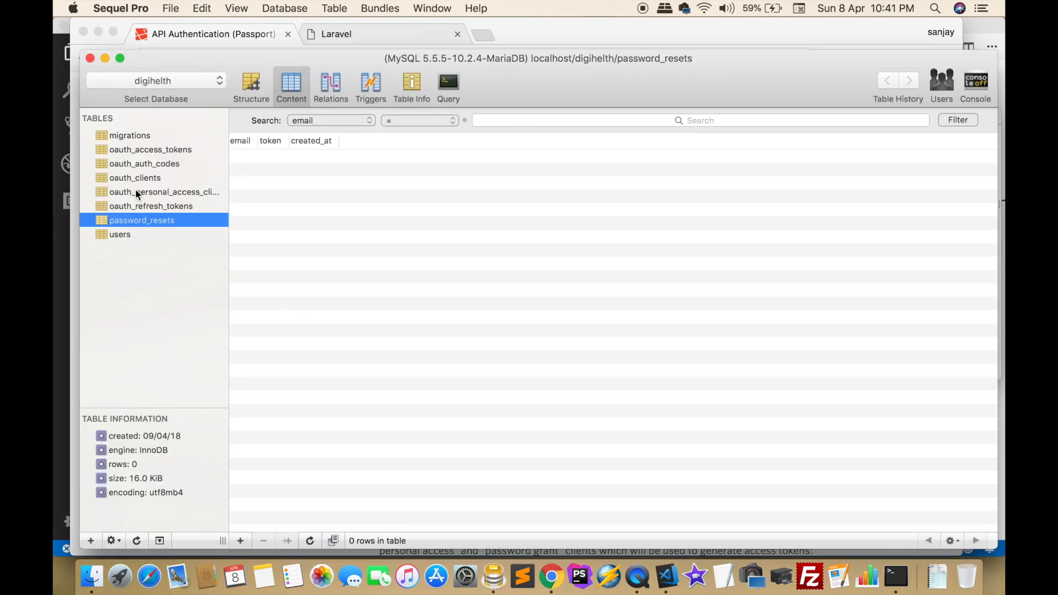
click(129, 135)
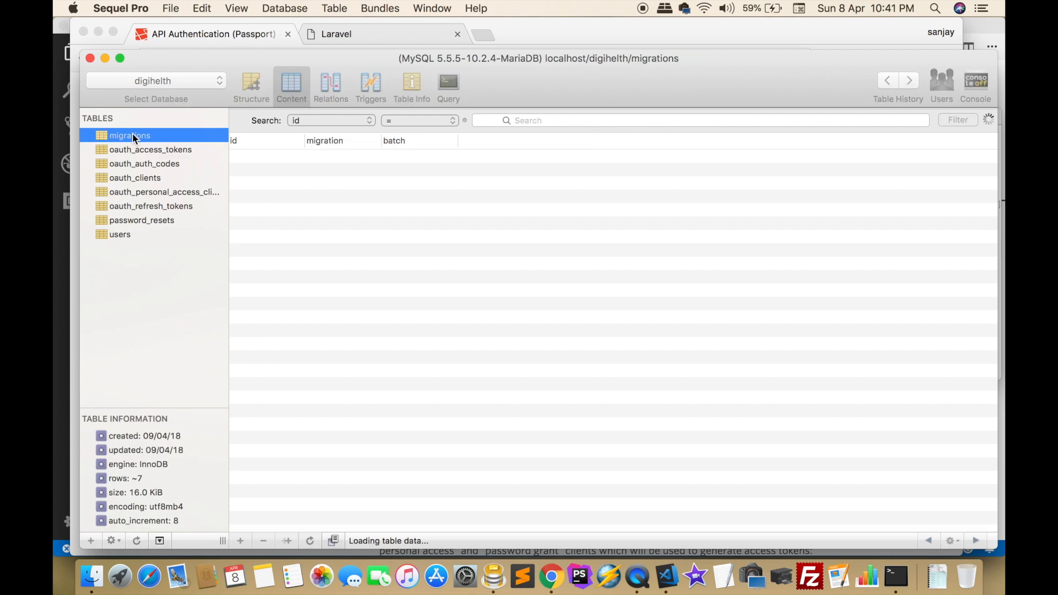
click(142, 220)
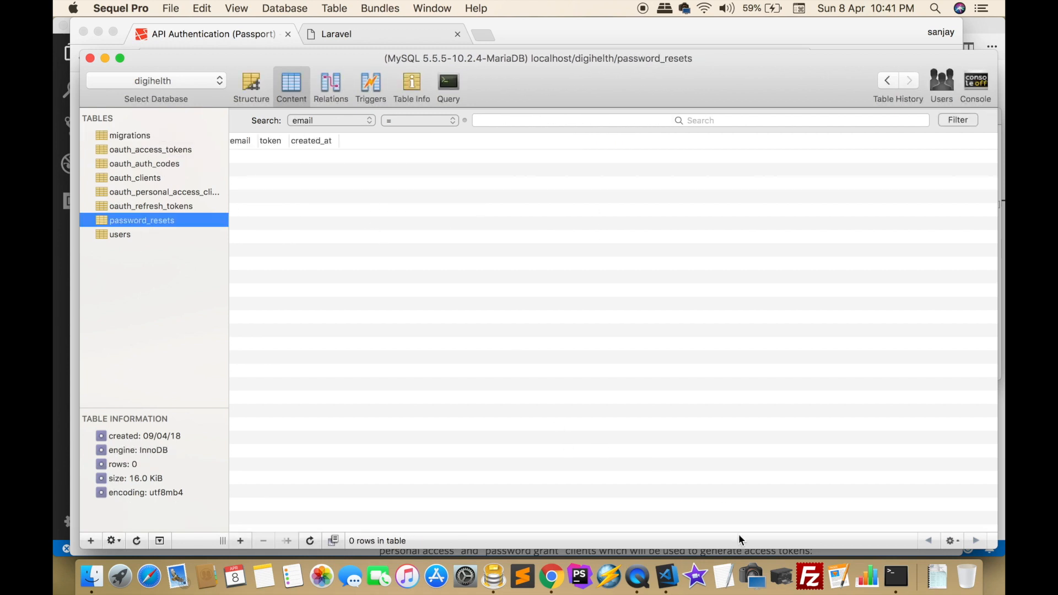
mouse_move(608, 429)
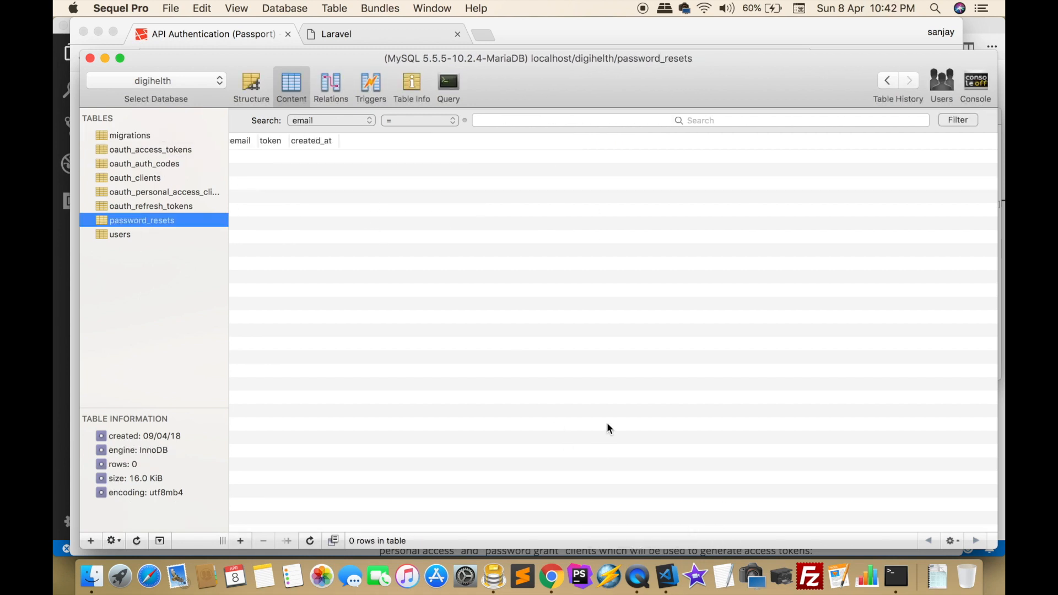
mouse_move(923, 574)
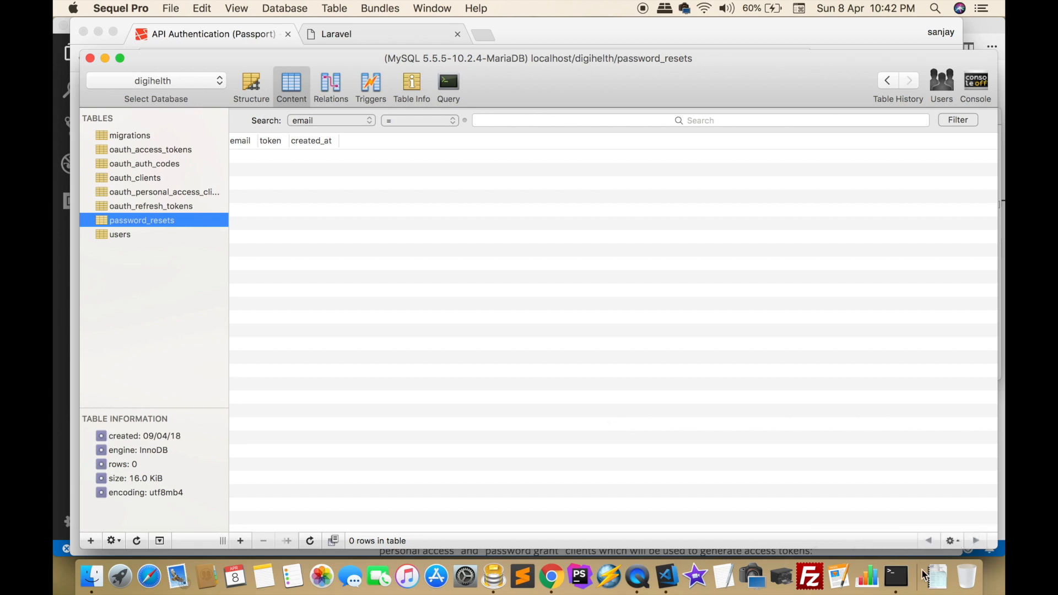
Back in Terminal, run php artisan passport:install to generate keys and both clients.
click(896, 577)
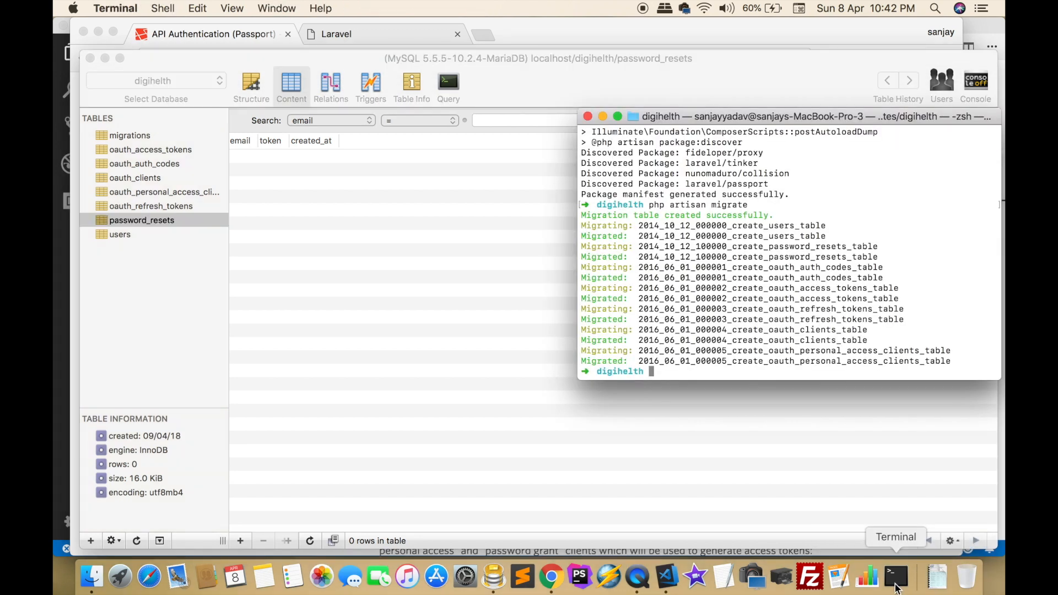
text(php artisan)
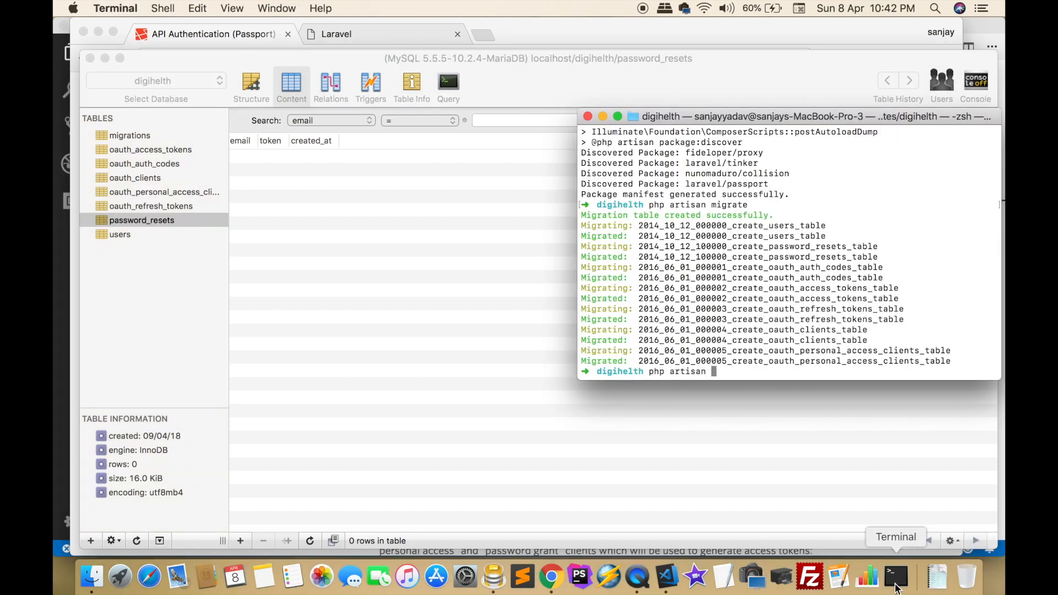
text(pas)
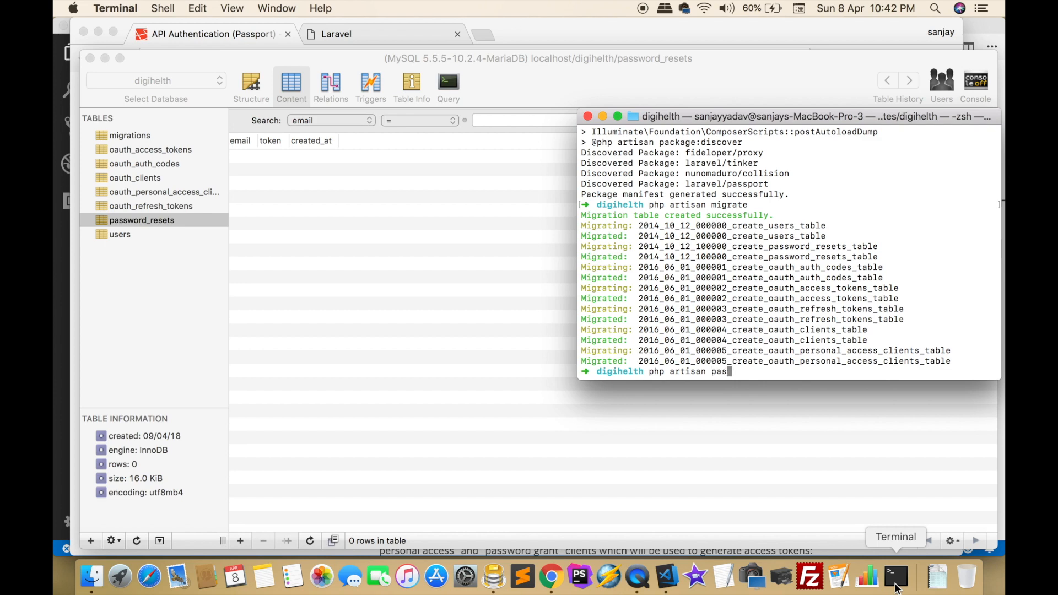
text(sport:install)
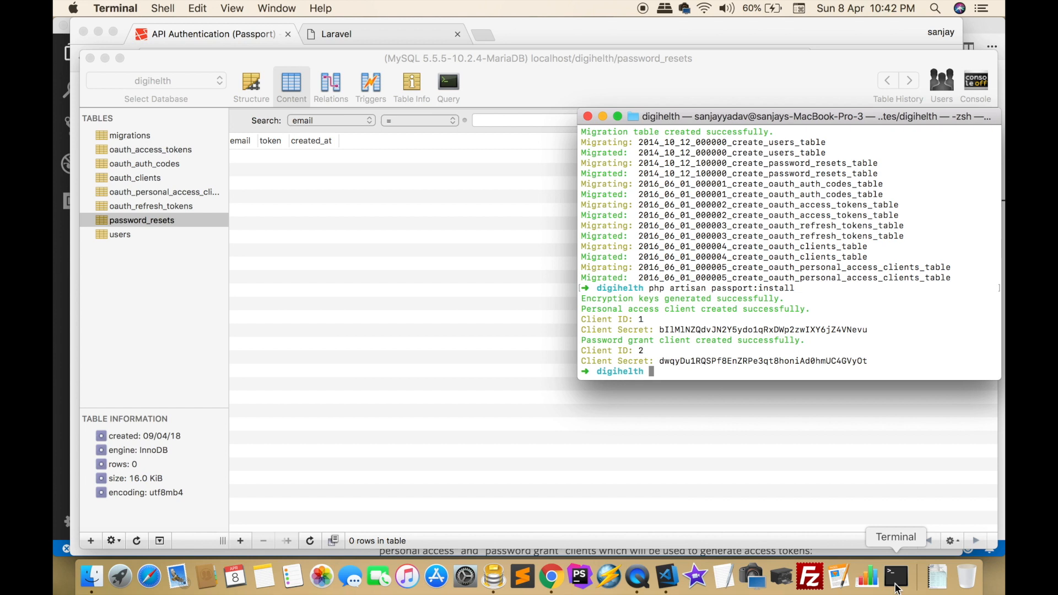
mouse_move(575, 319)
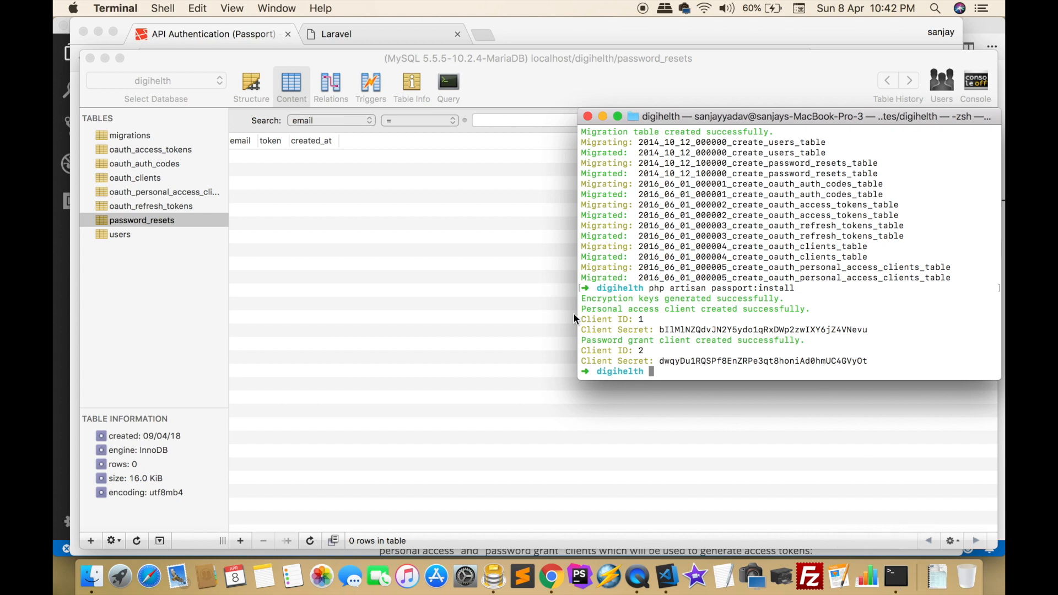
mouse_move(643, 352)
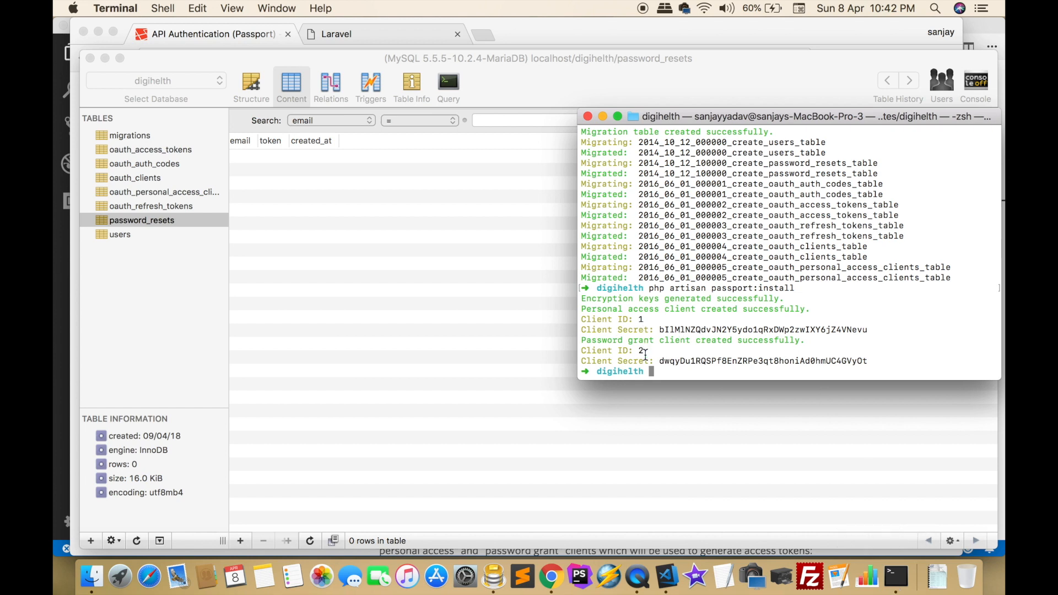
View oauth_personal_access_clients, oauth_access_tokens, oauth_refresh_tokens and oauth_clients rows in Sequel Pro.
click(163, 192)
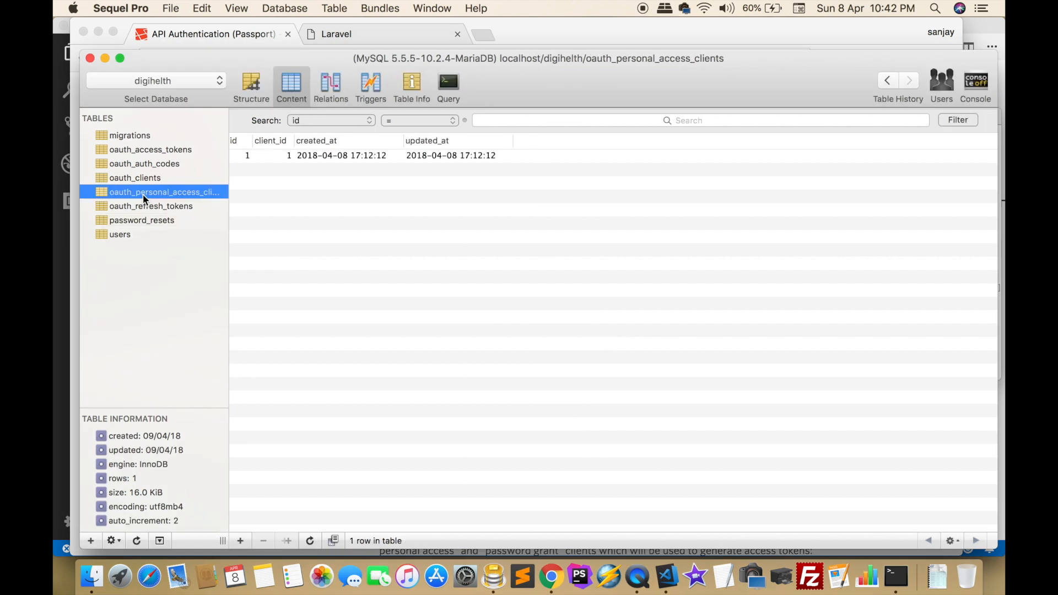
click(150, 150)
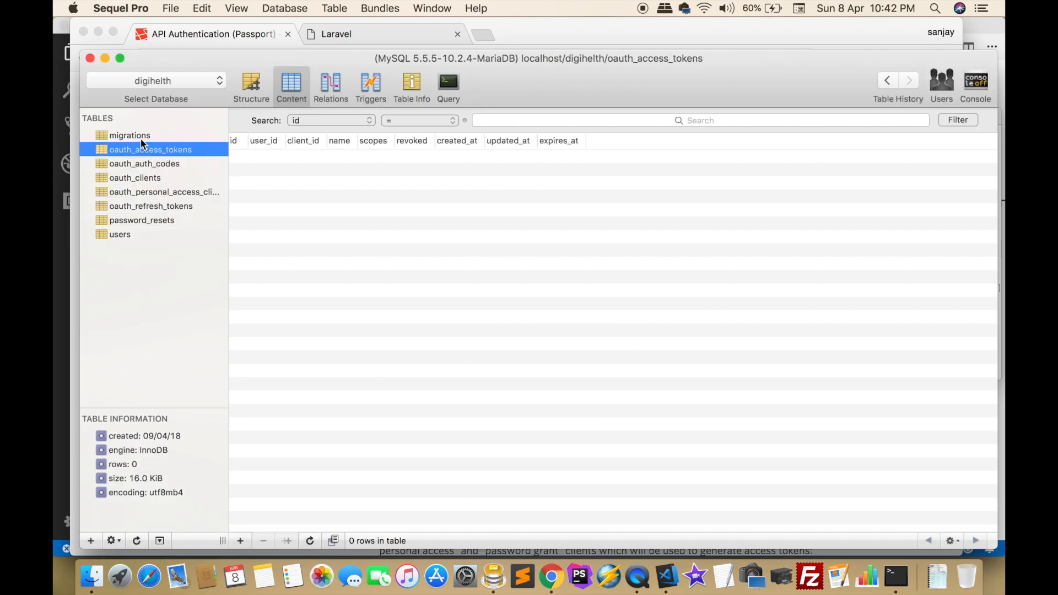
click(151, 206)
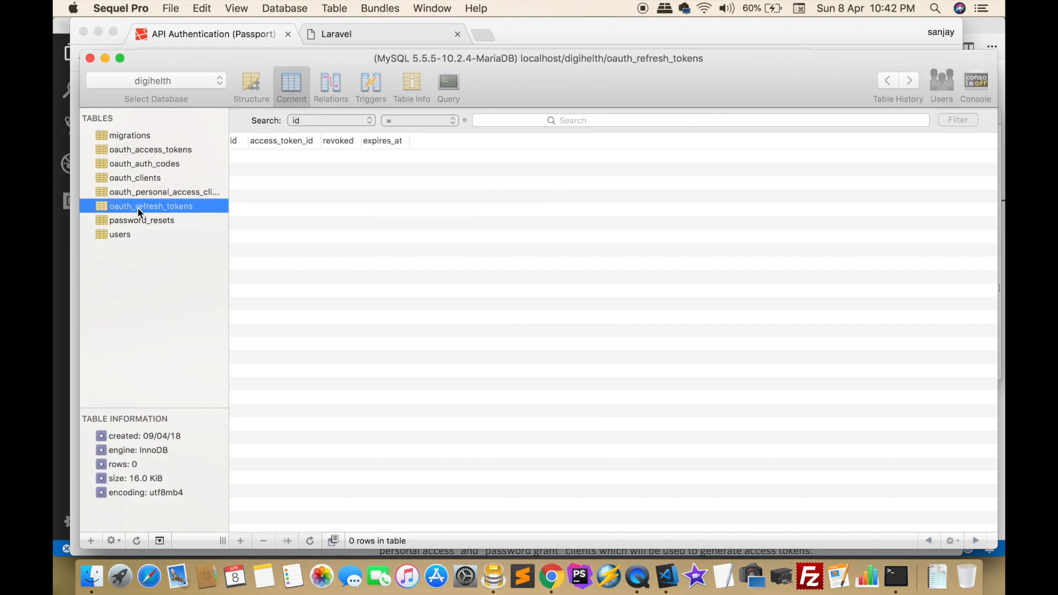
click(163, 192)
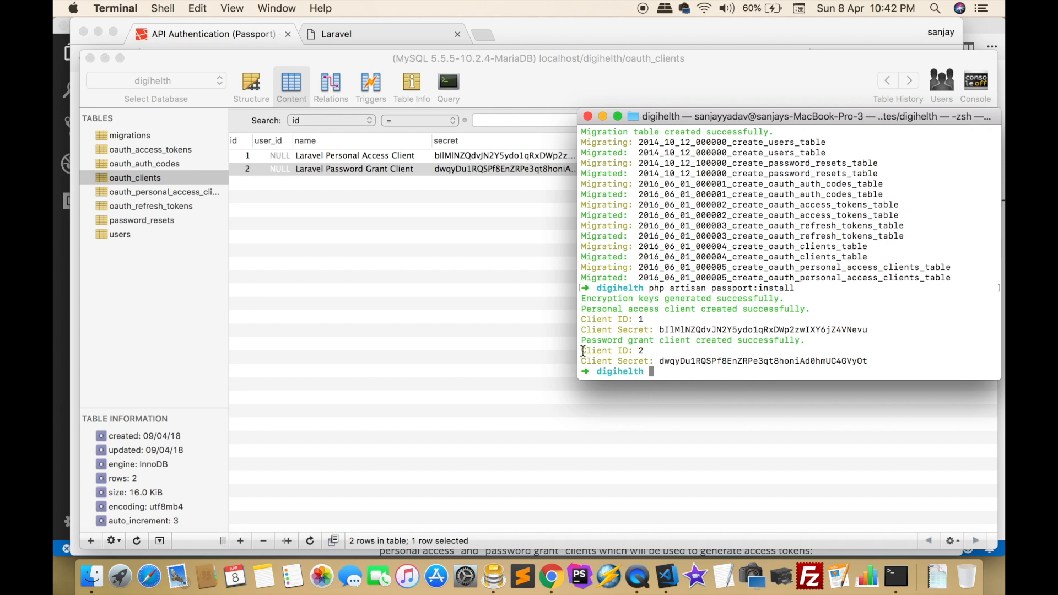
mouse_move(605, 380)
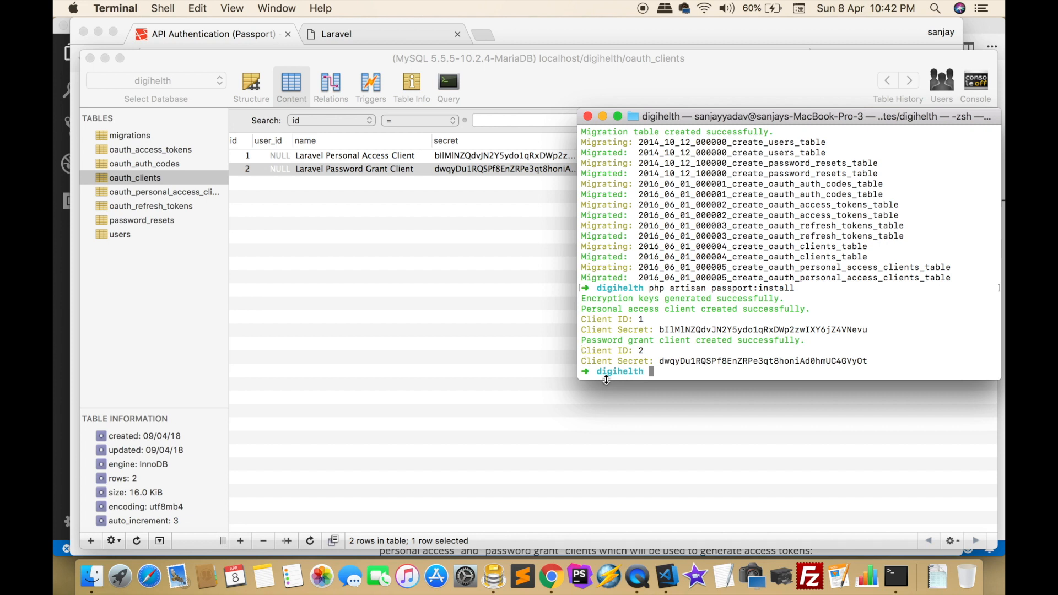
mouse_move(667, 577)
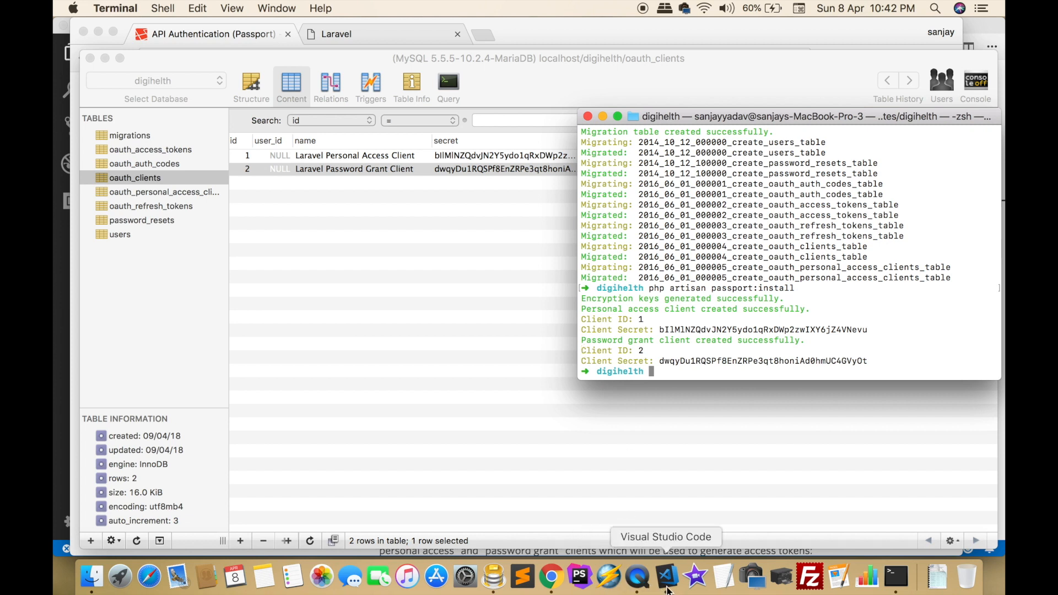
In User.php, add HasApiTokens before Notifiable in the model's traits.
click(666, 577)
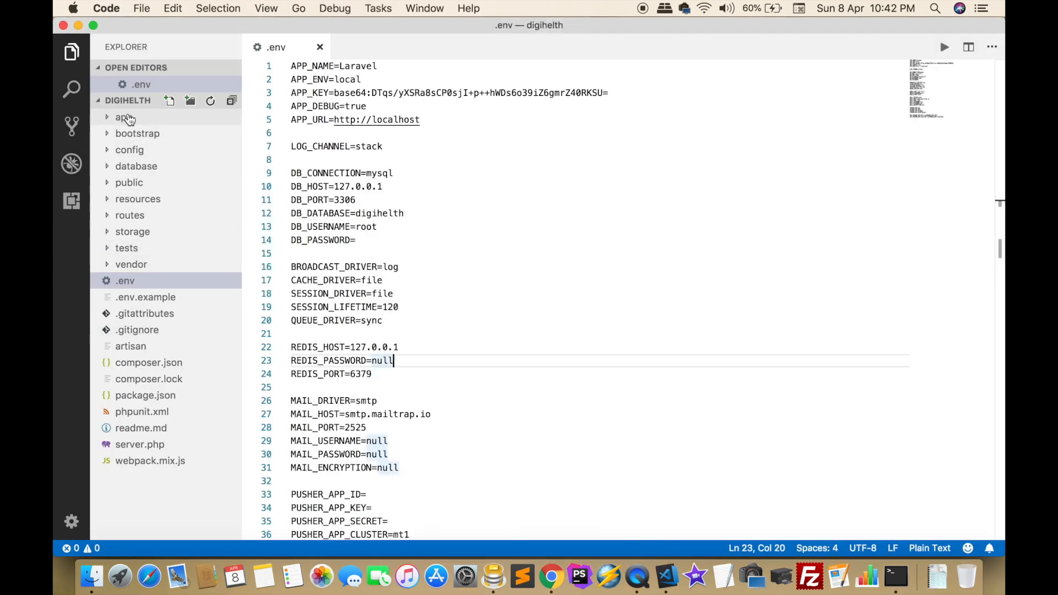
click(123, 117)
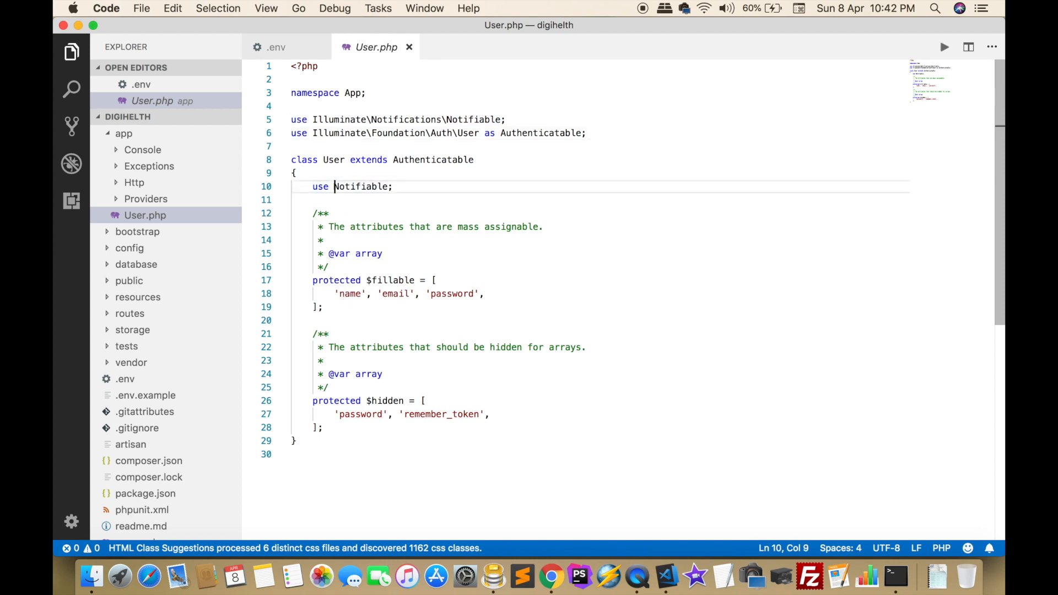
text(ha)
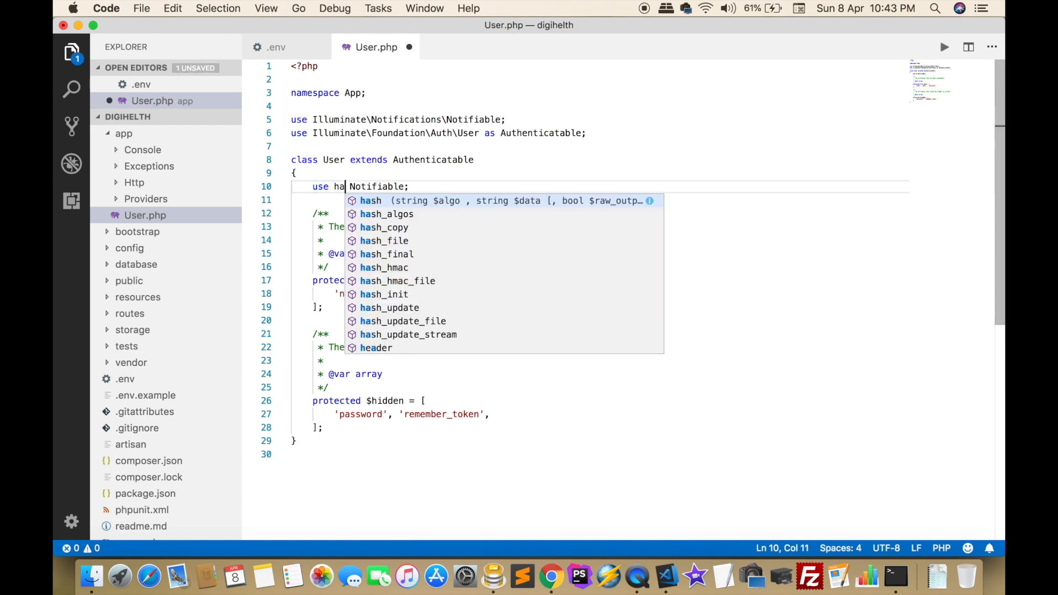
text(sApi)
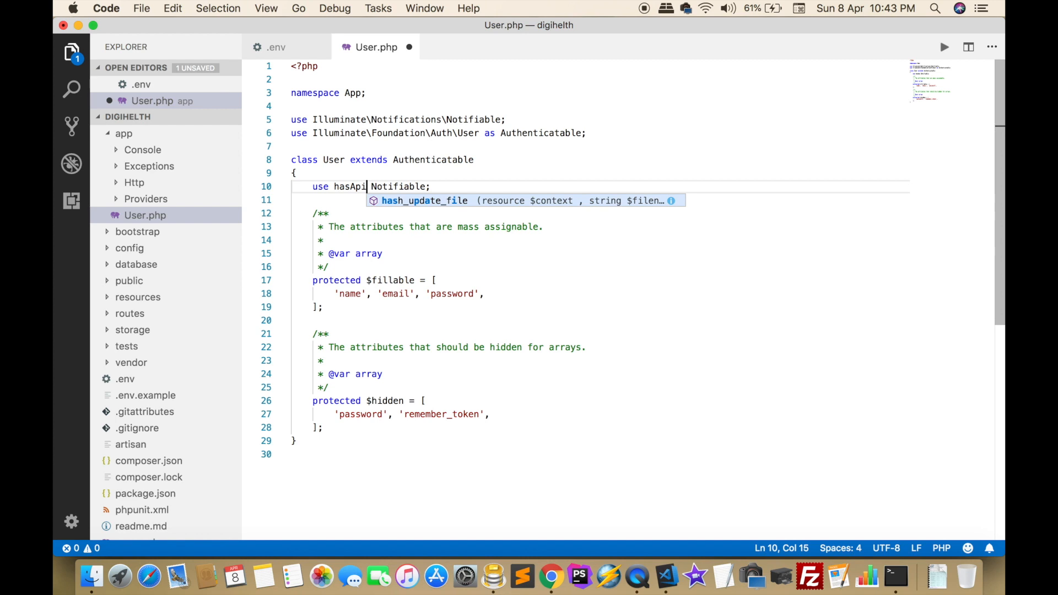
key(Backspace)
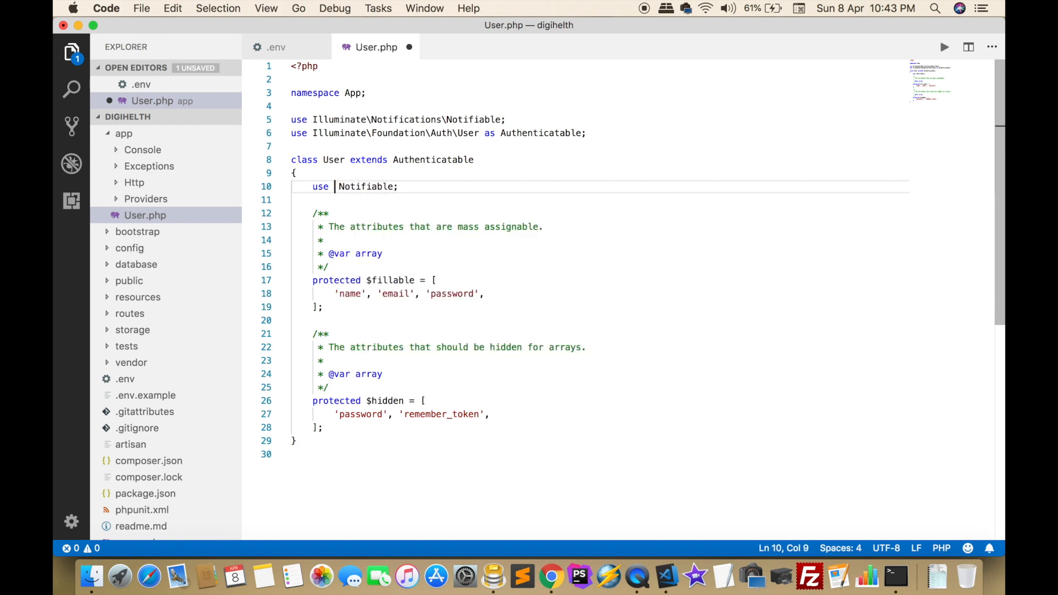
text(HasA)
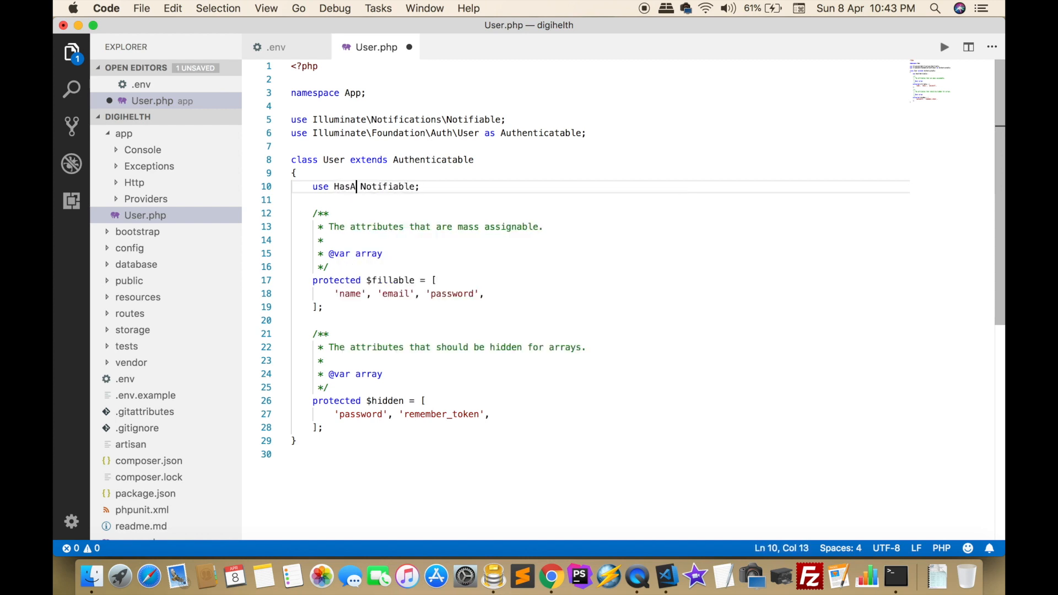
text(piTokens)
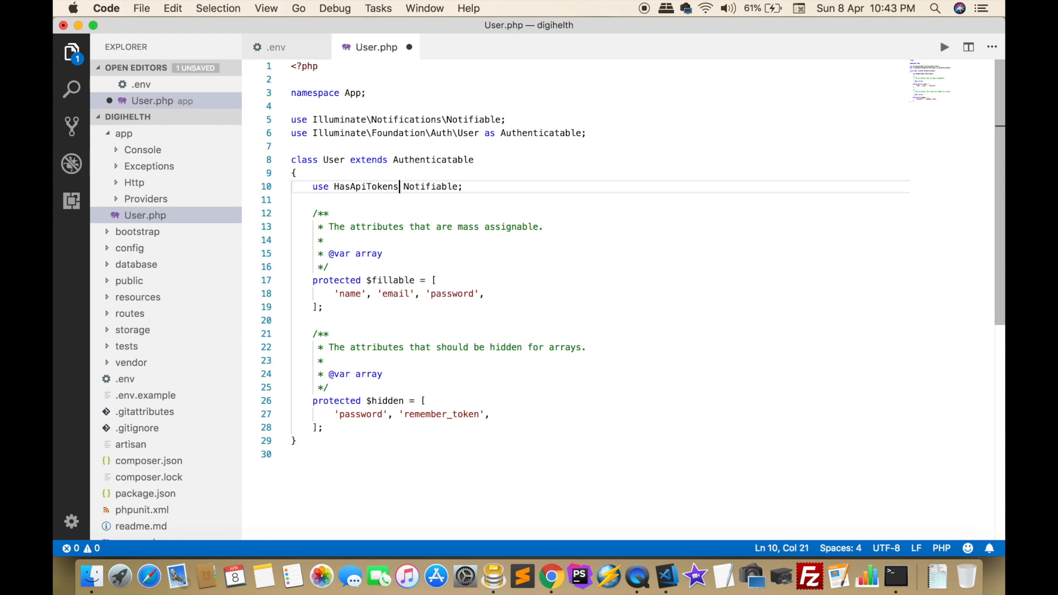
text(,)
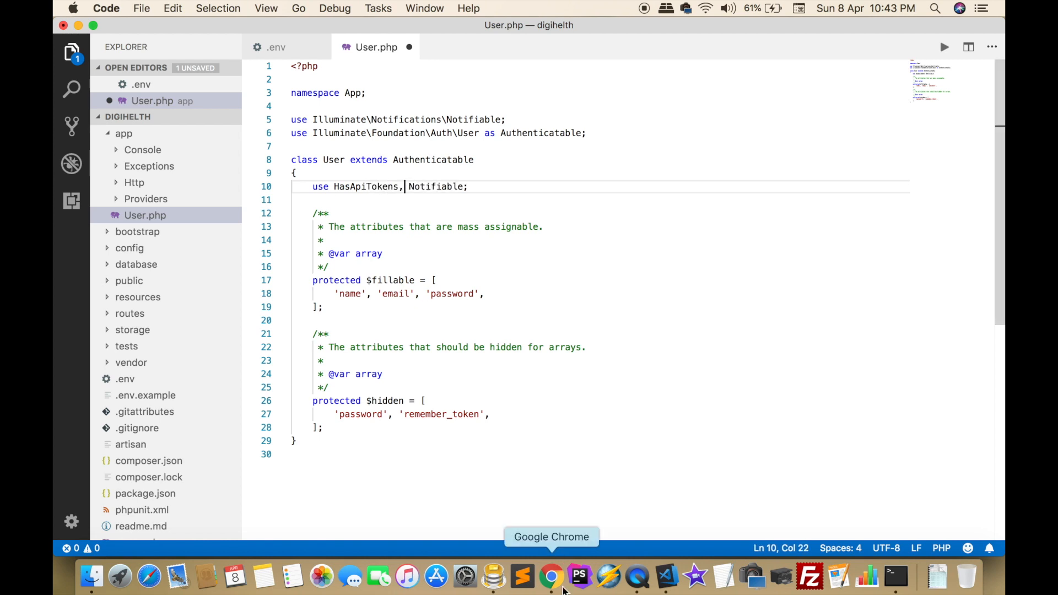
Check the Passport docs and add 'use Laravel\Passport\HasApiTokens;' at the top of User.php.
click(551, 578)
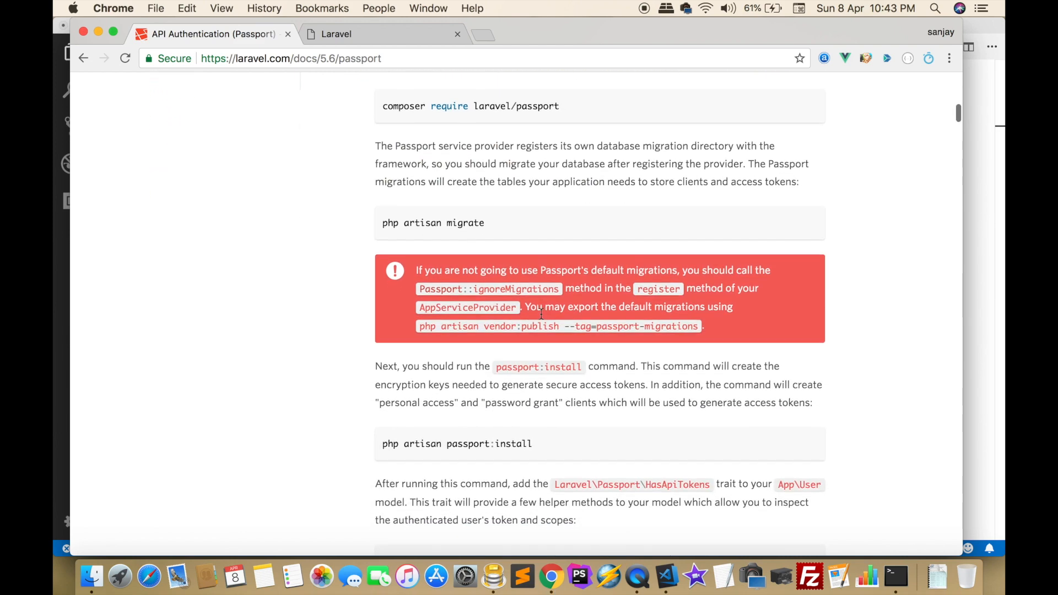
scroll(down, 3)
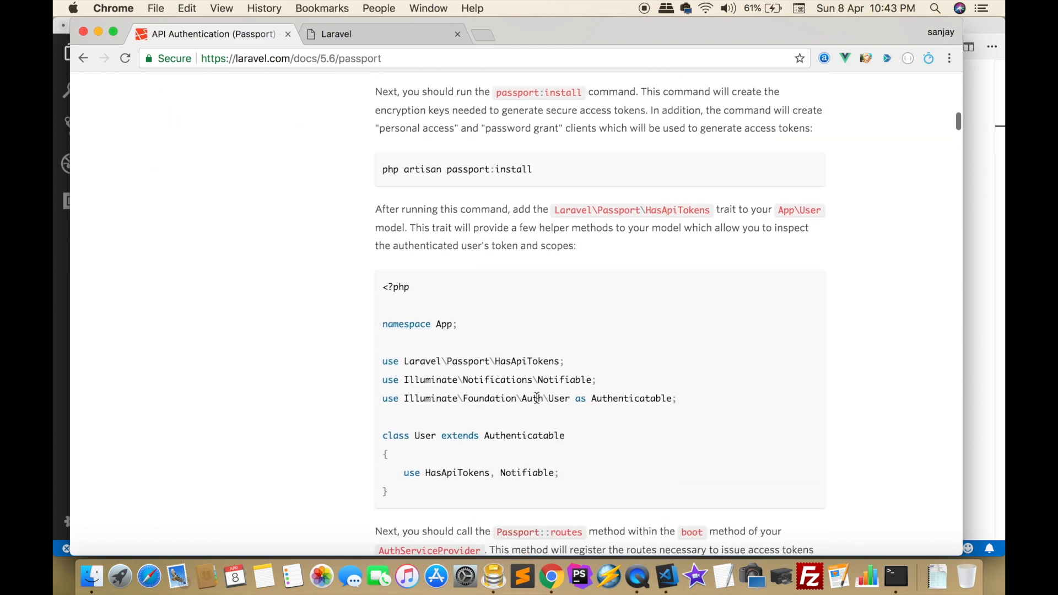
scroll(down, 3)
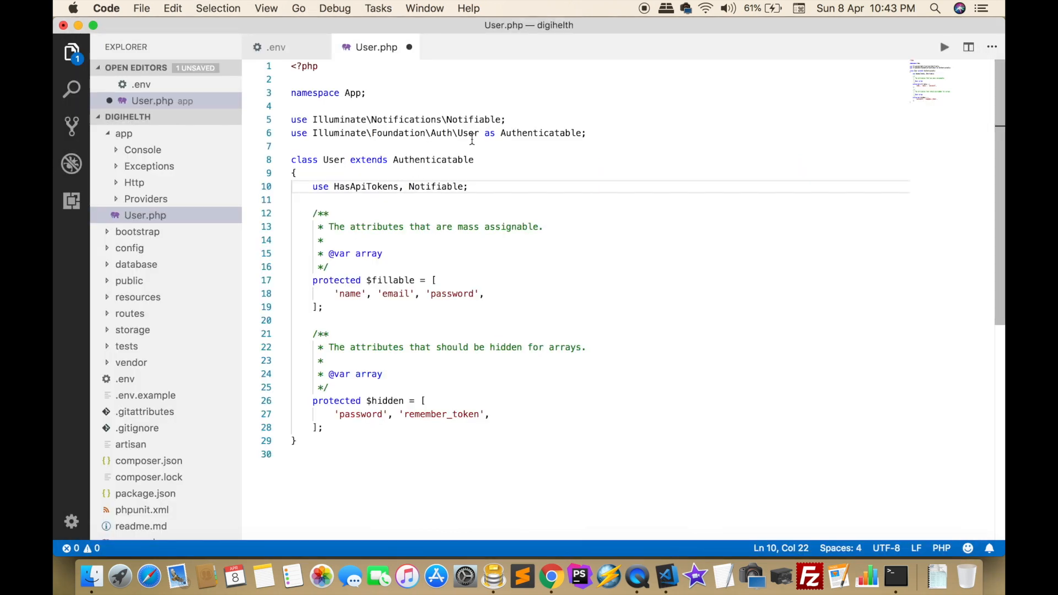
text(use Laravel\Passport\HasApiTokens;)
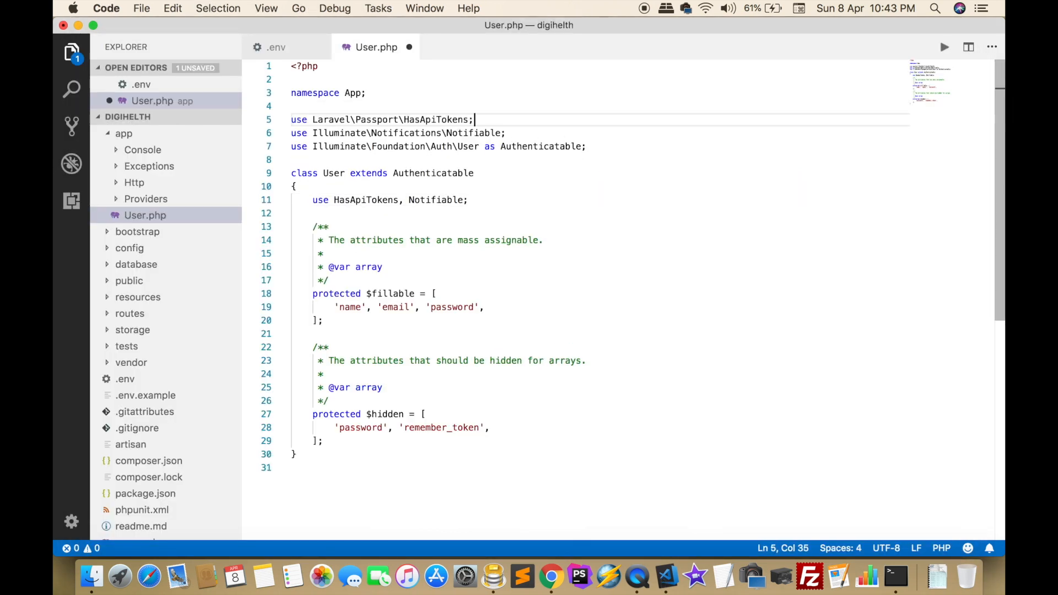
mouse_move(579, 577)
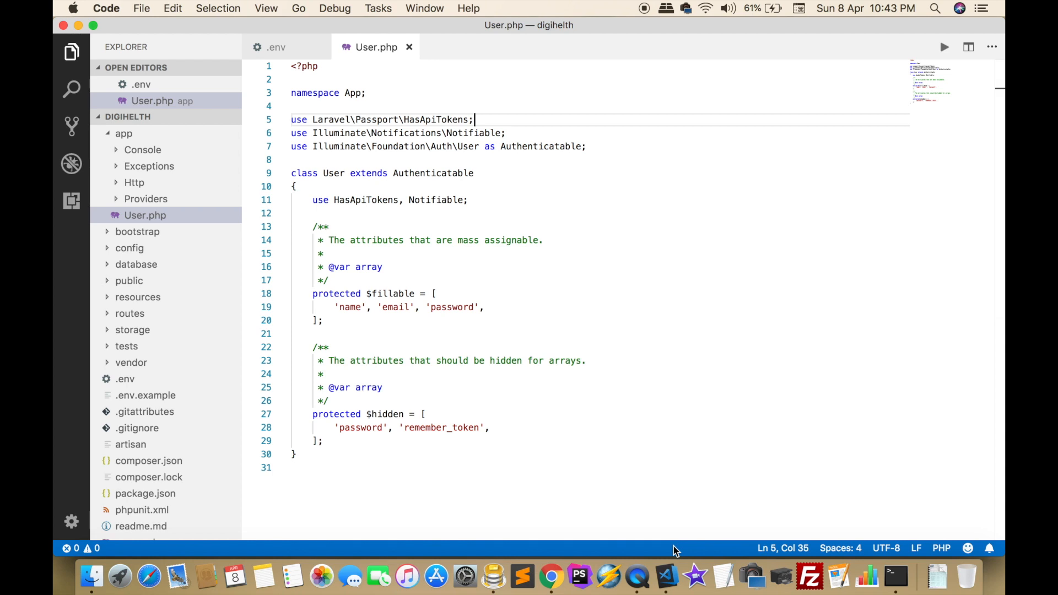
mouse_move(695, 577)
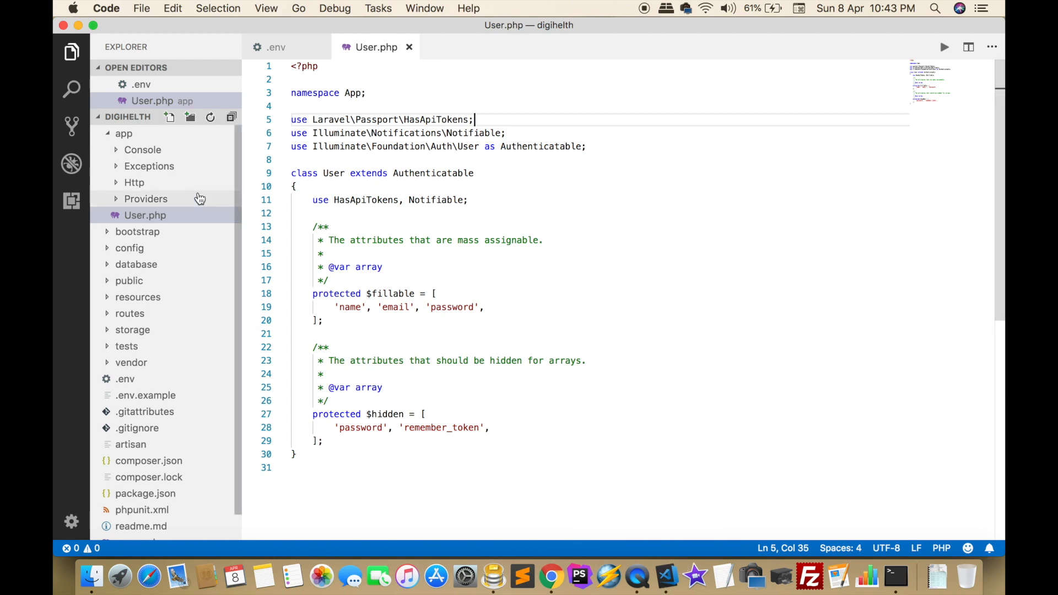
mouse_move(144, 214)
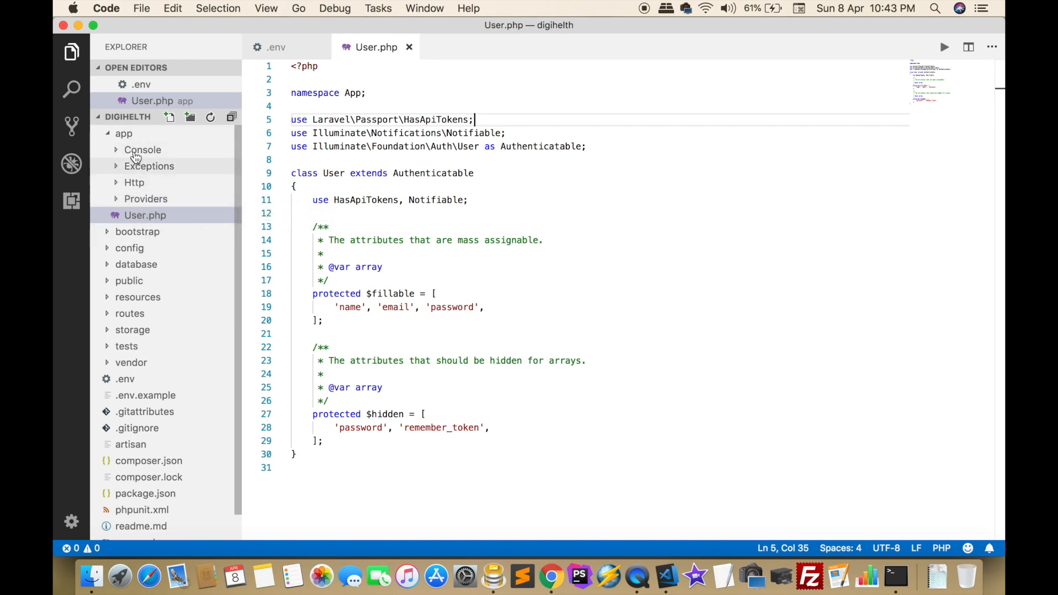
mouse_move(141, 207)
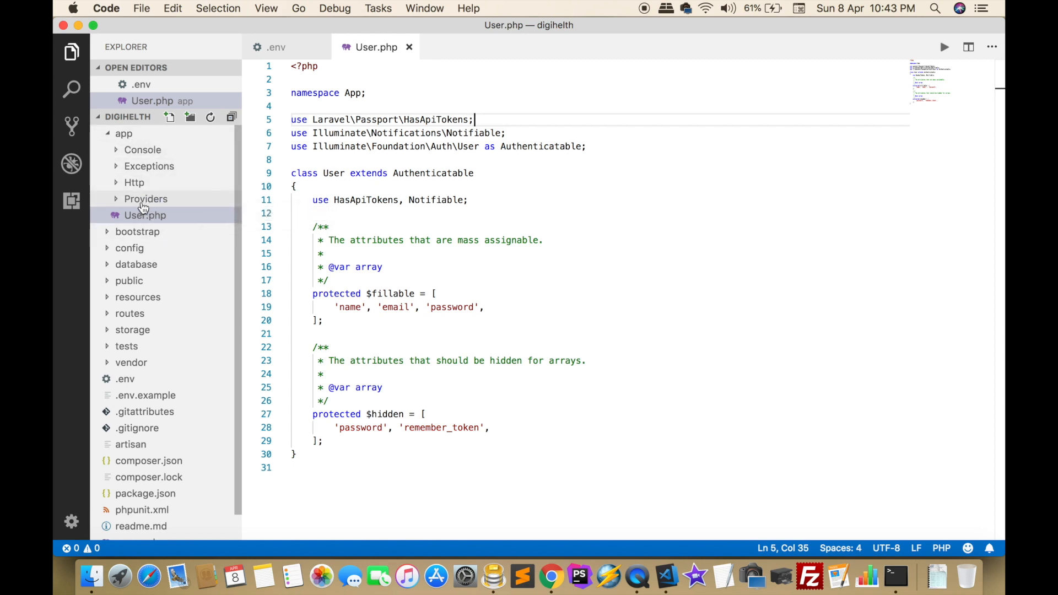
Open AuthServiceProvider.php and type the Laravel\Passport\Passport import line.
click(146, 198)
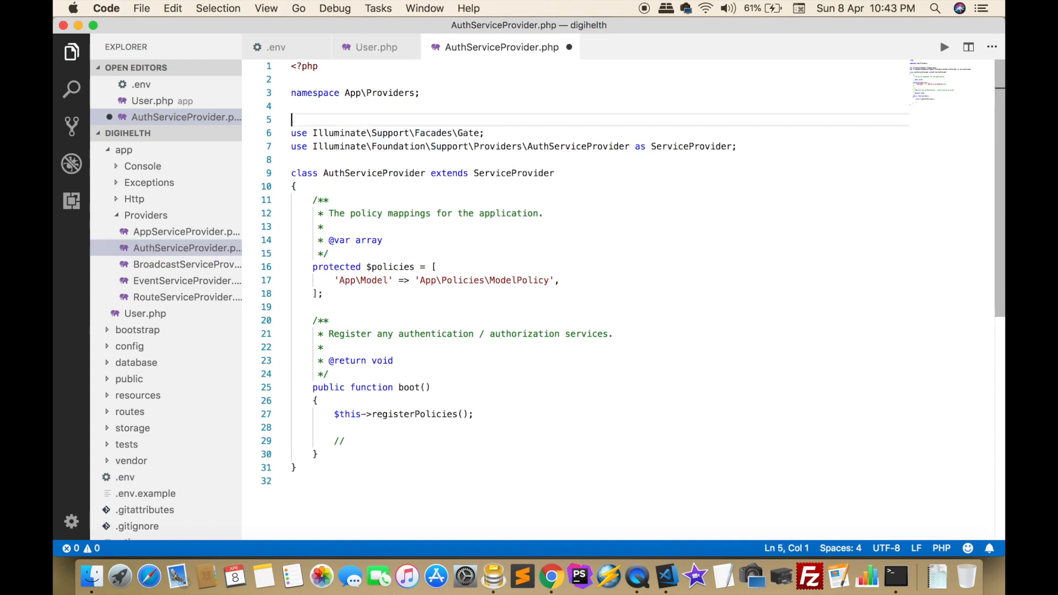
text(user)
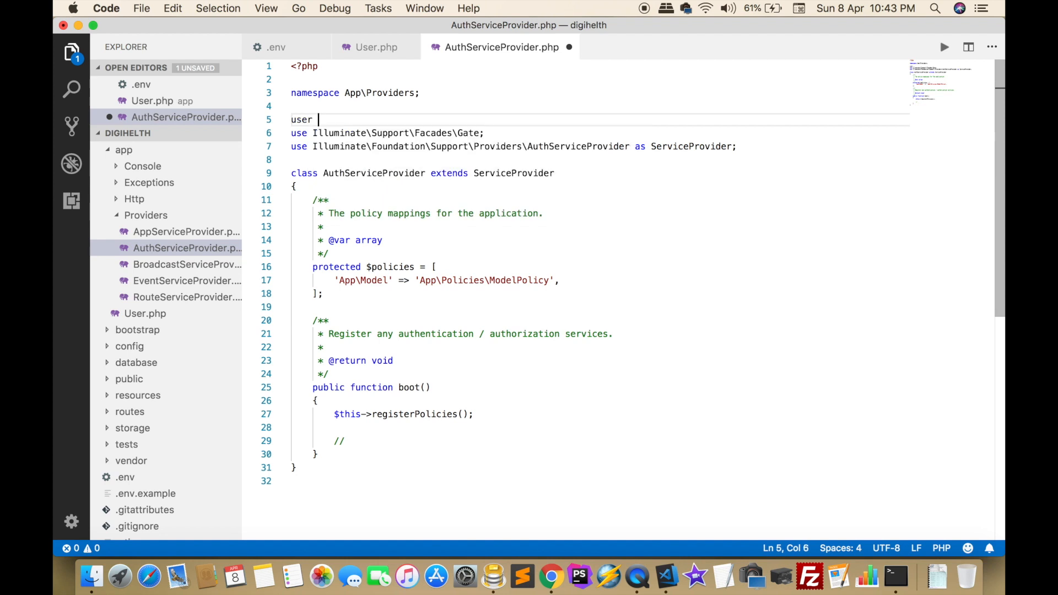
text(Laravel)
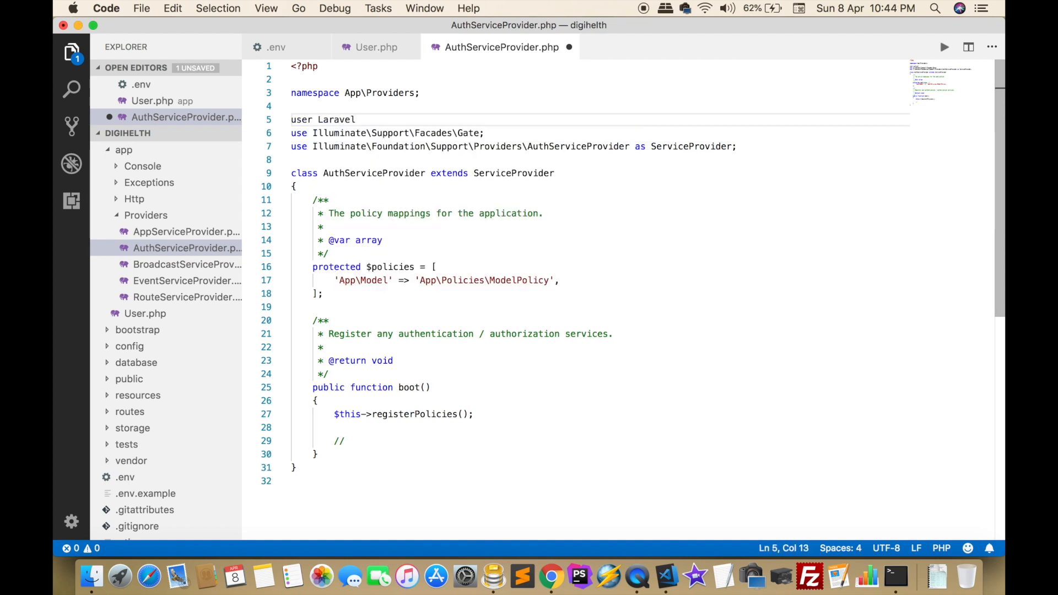
text(\Passport)
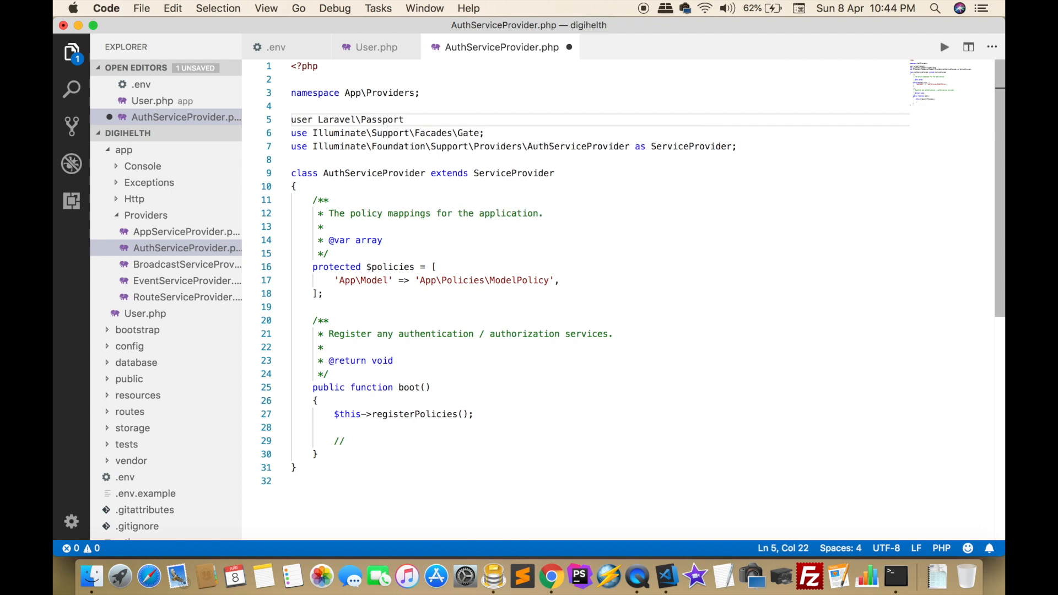
text(\Passpor)
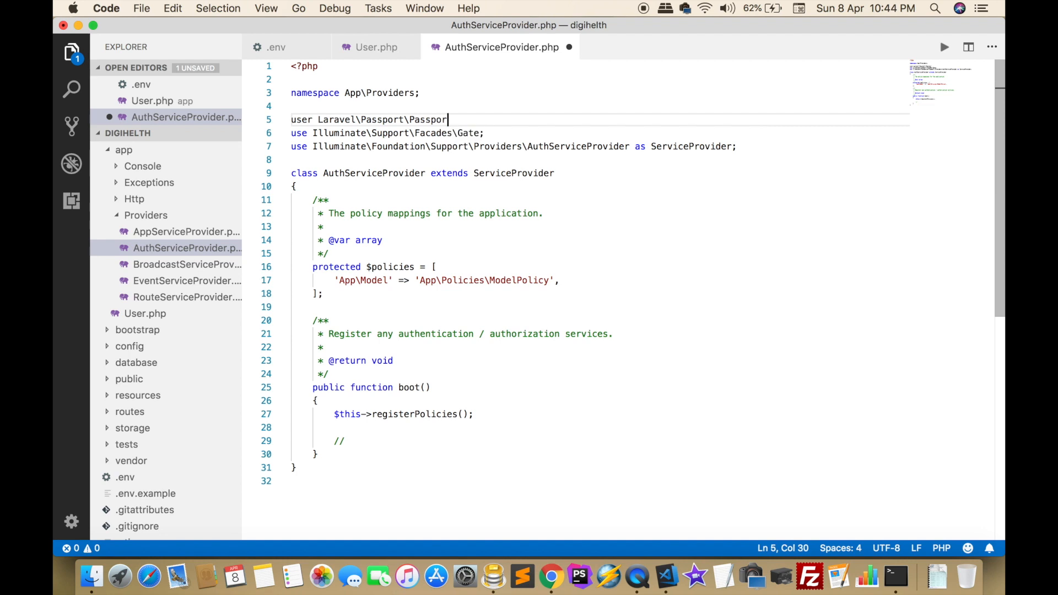
text(t)
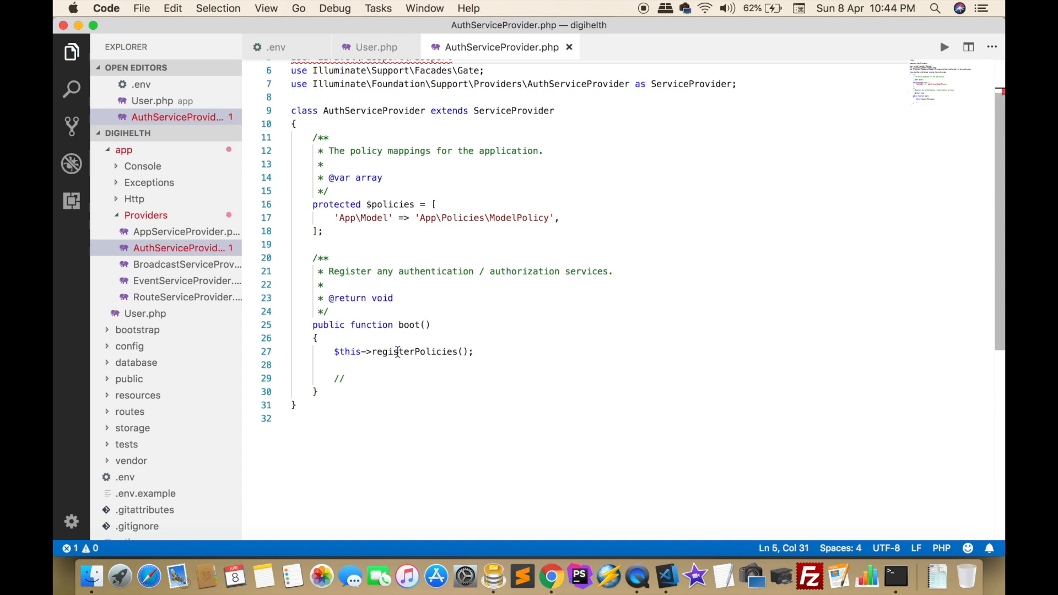
mouse_move(187, 297)
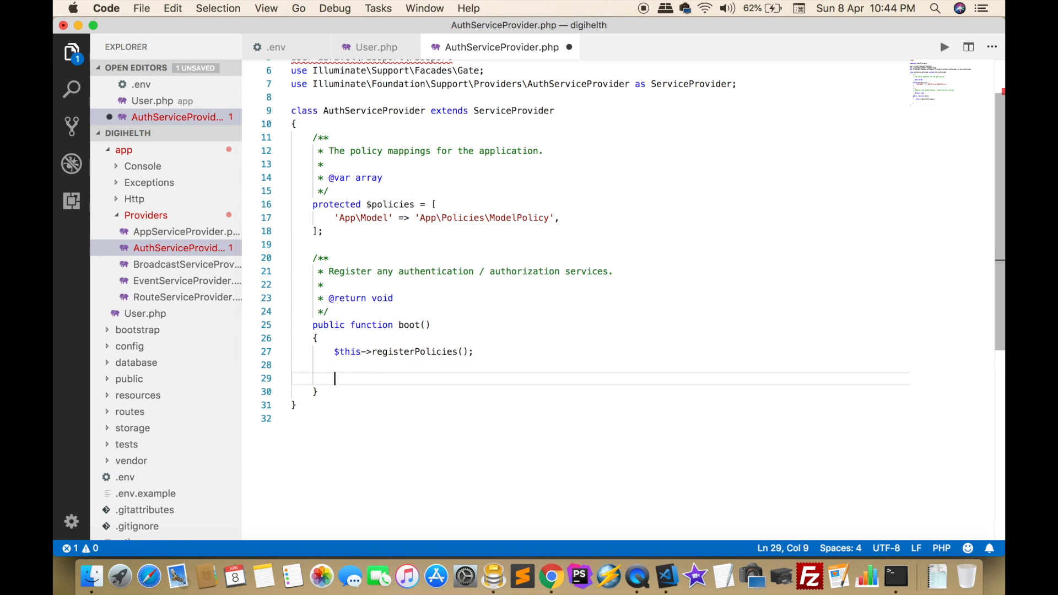
Add Passport::routes(); inside the boot method.
text(Pass)
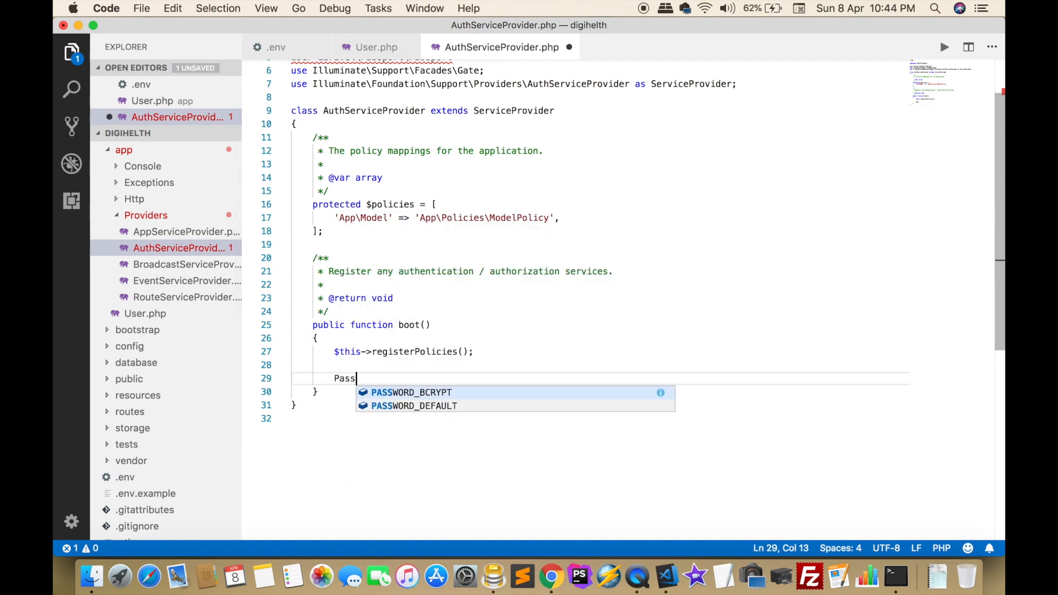
text(port::)
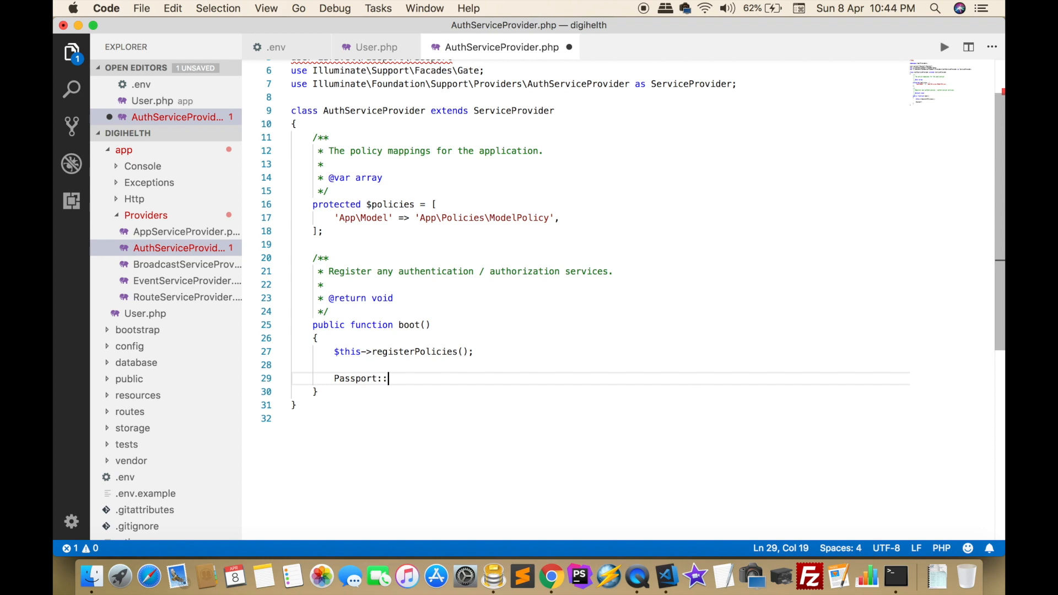
text(routes)
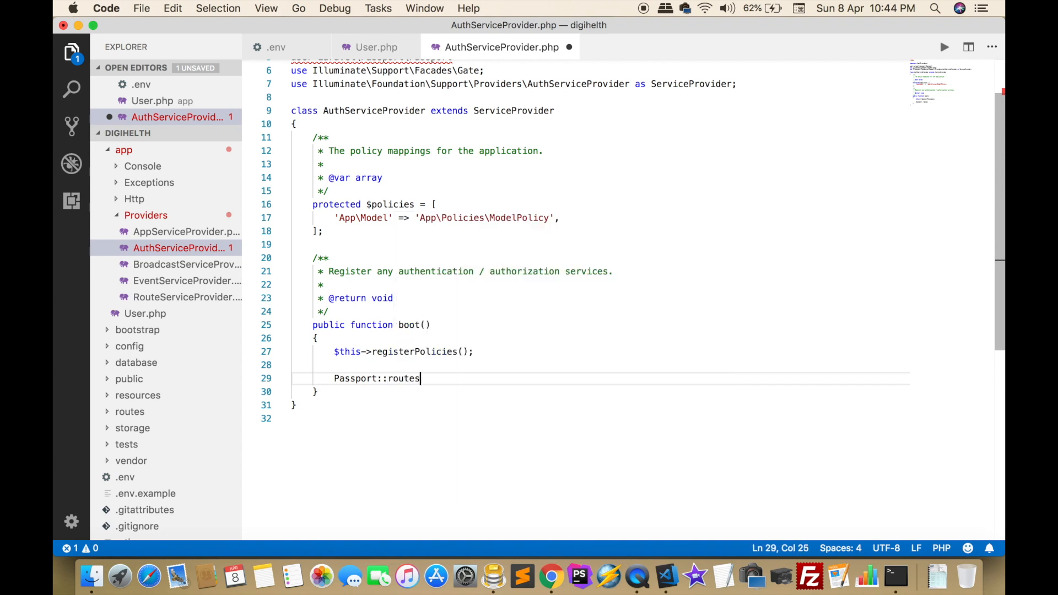
text(())
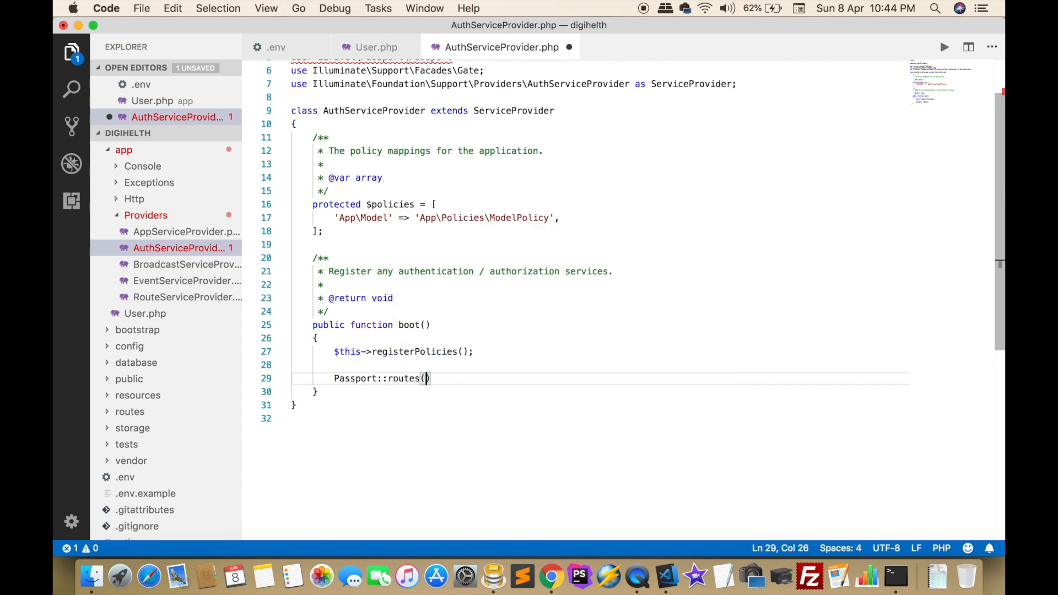
text(;)
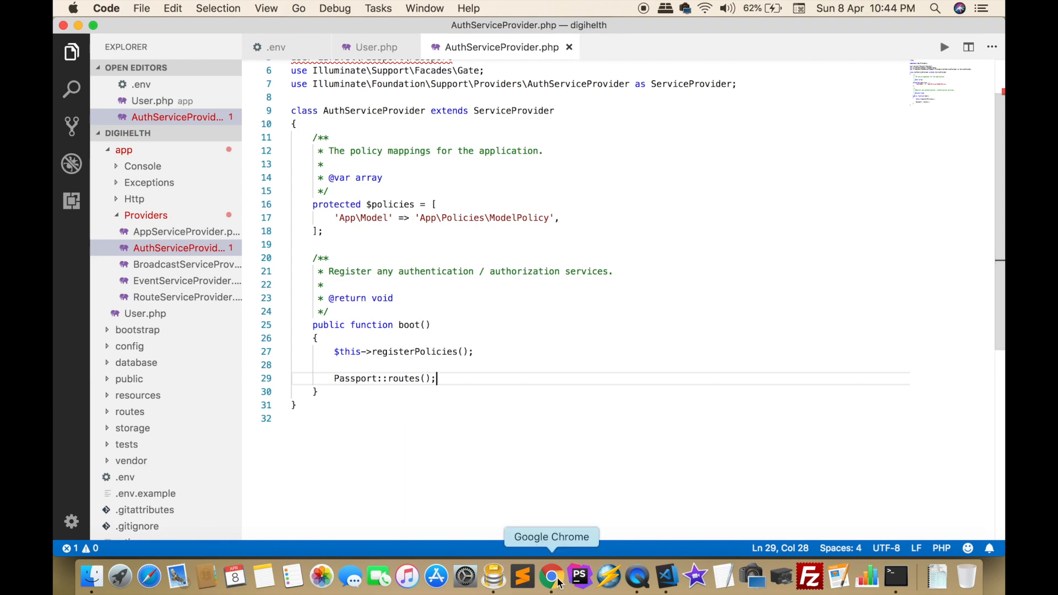
Scroll Chrome's Passport docs down to the config/auth.php api guard driver section.
click(551, 577)
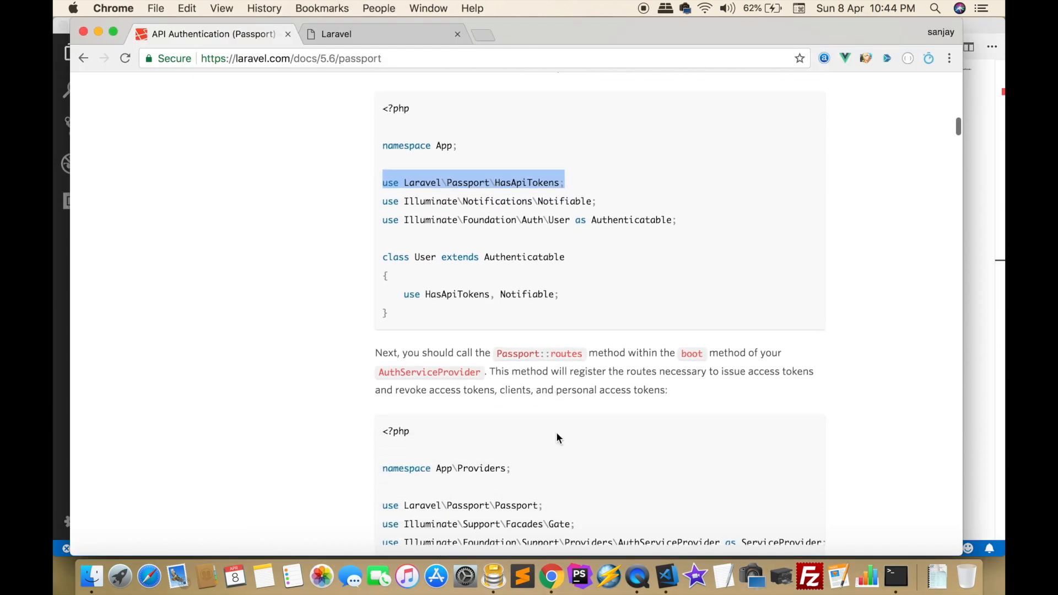
scroll(down, 3)
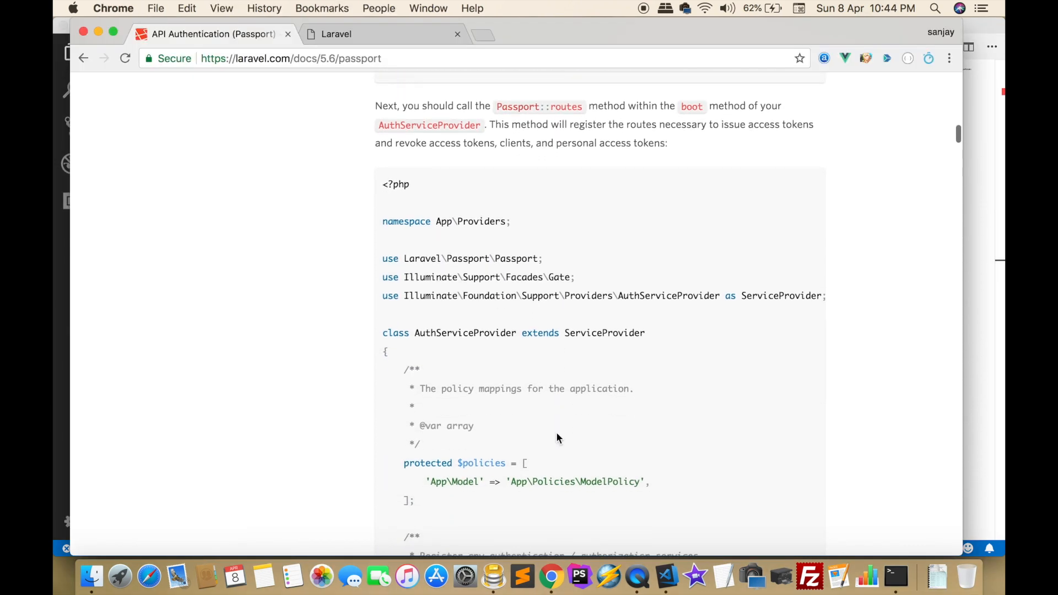
scroll(down, 3)
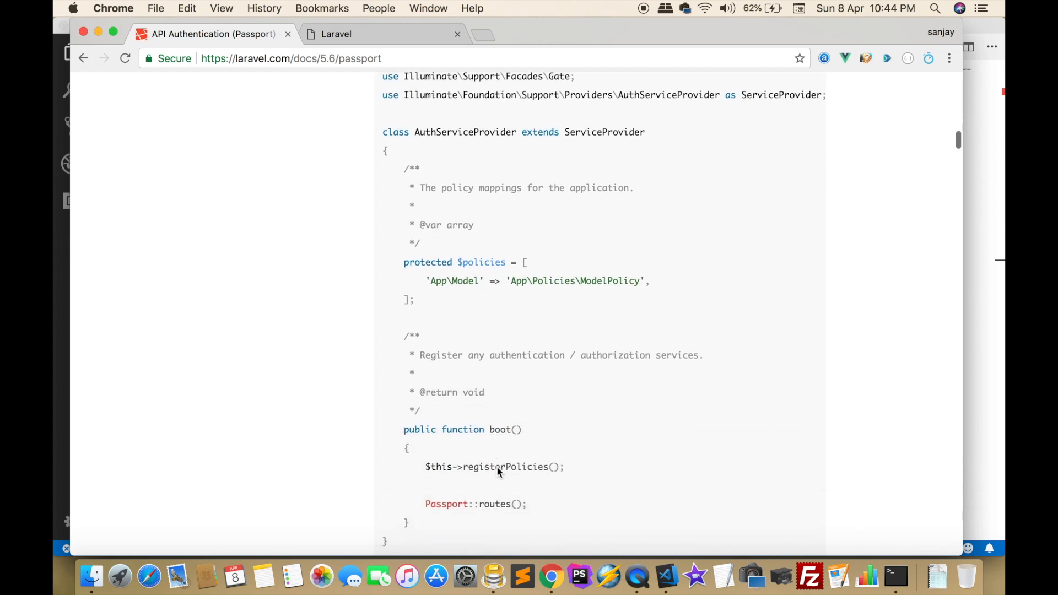
scroll(down, 3)
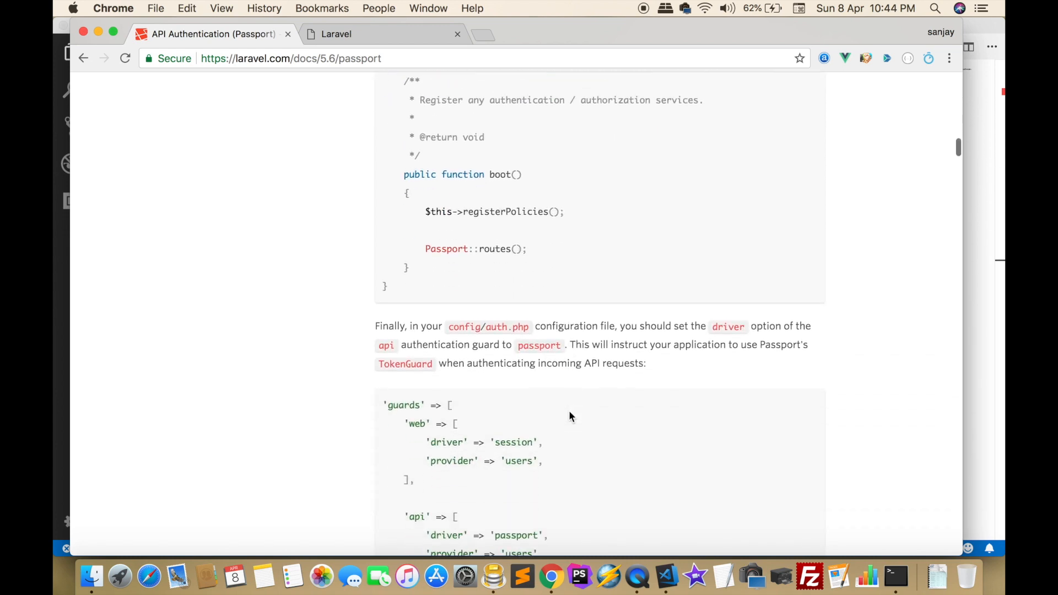
scroll(down, 3)
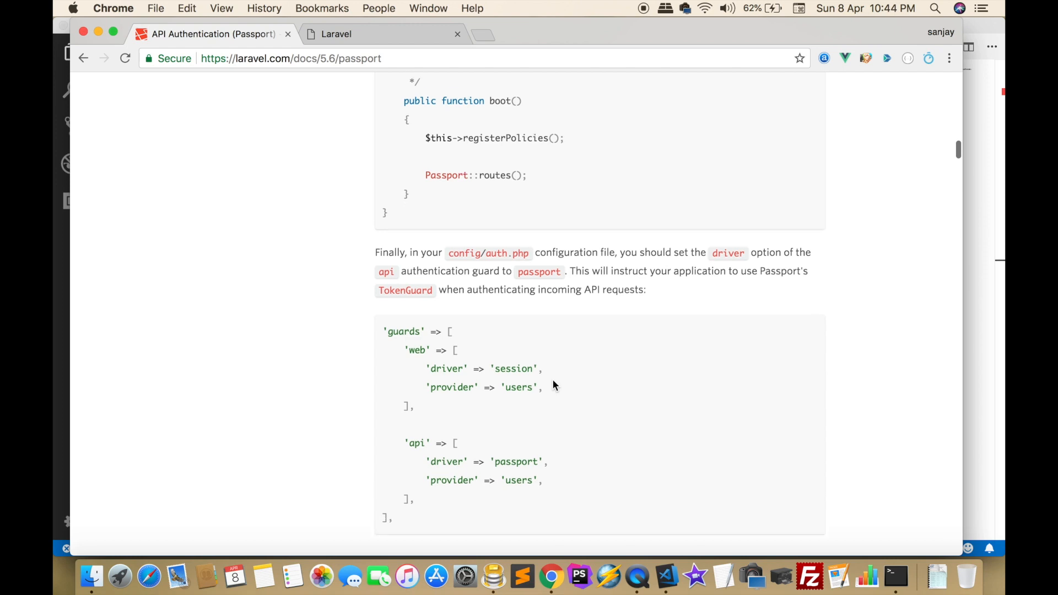
scroll(down, 3)
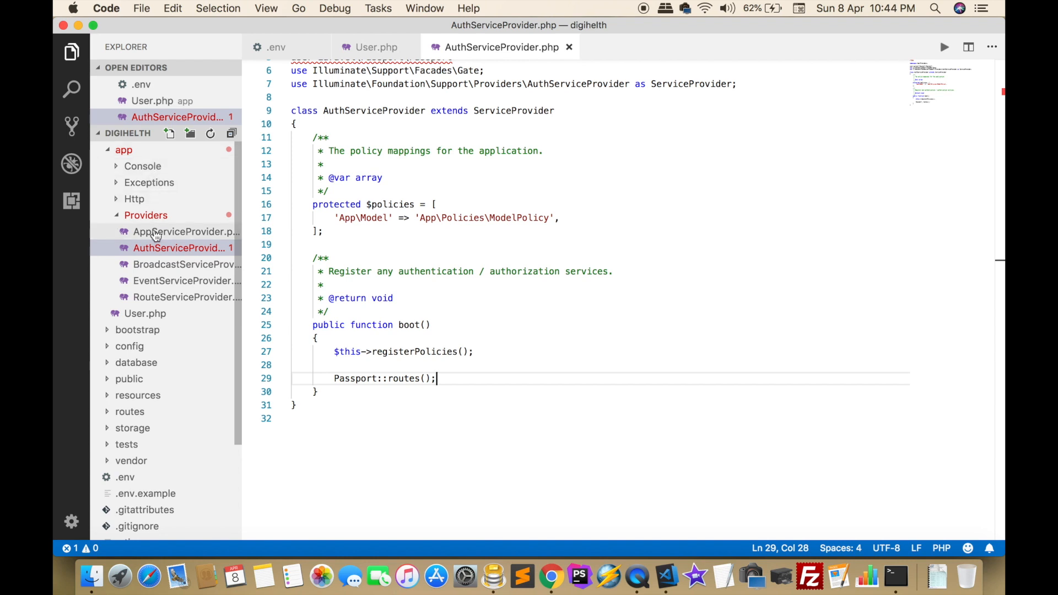
Open config/auth.php and replace the api guard's 'token' driver with 'passport'.
click(129, 341)
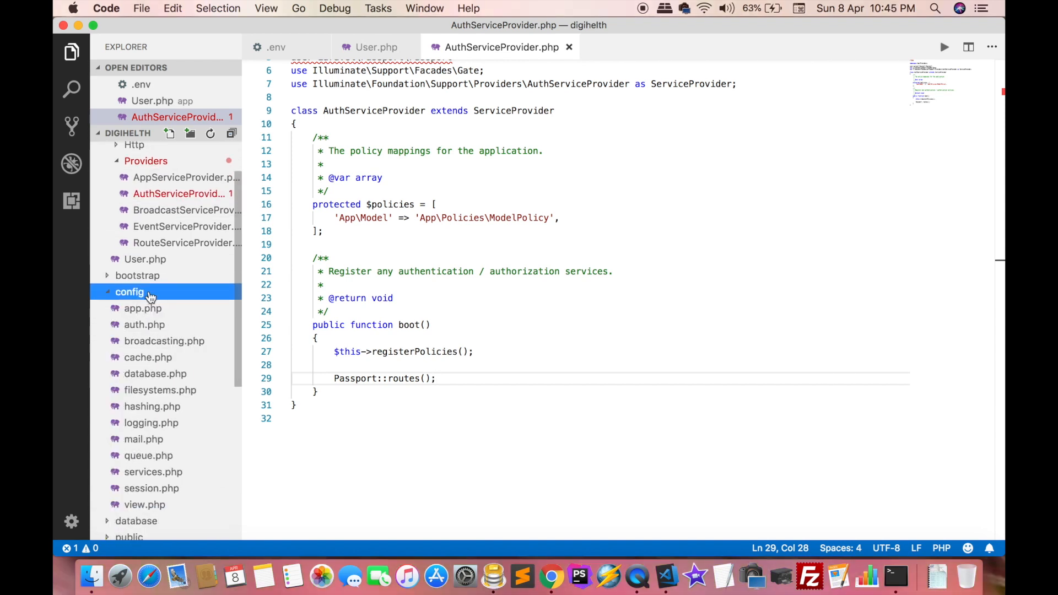
click(145, 324)
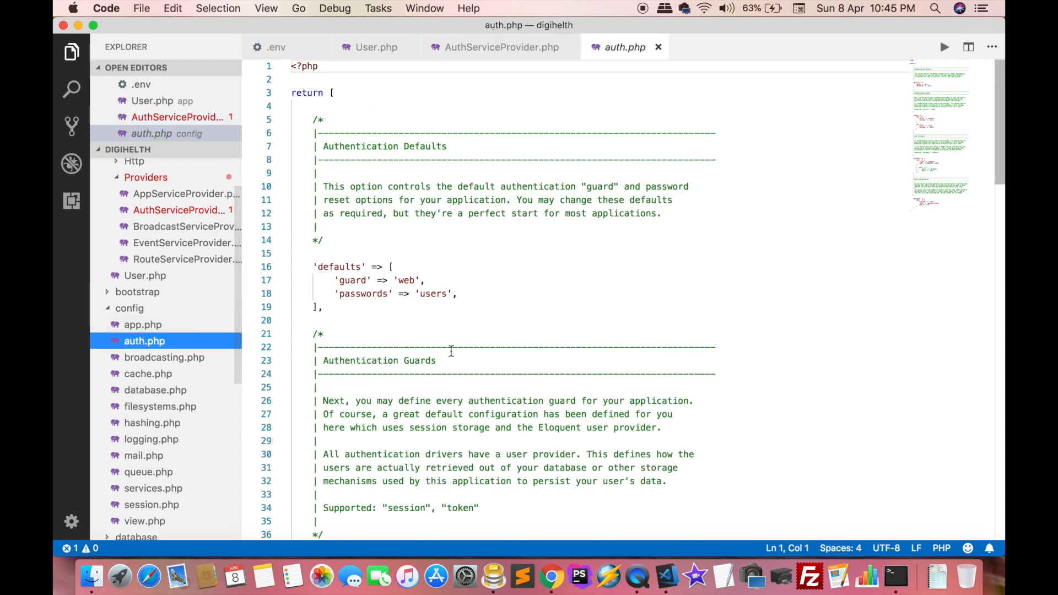
scroll(down, 3)
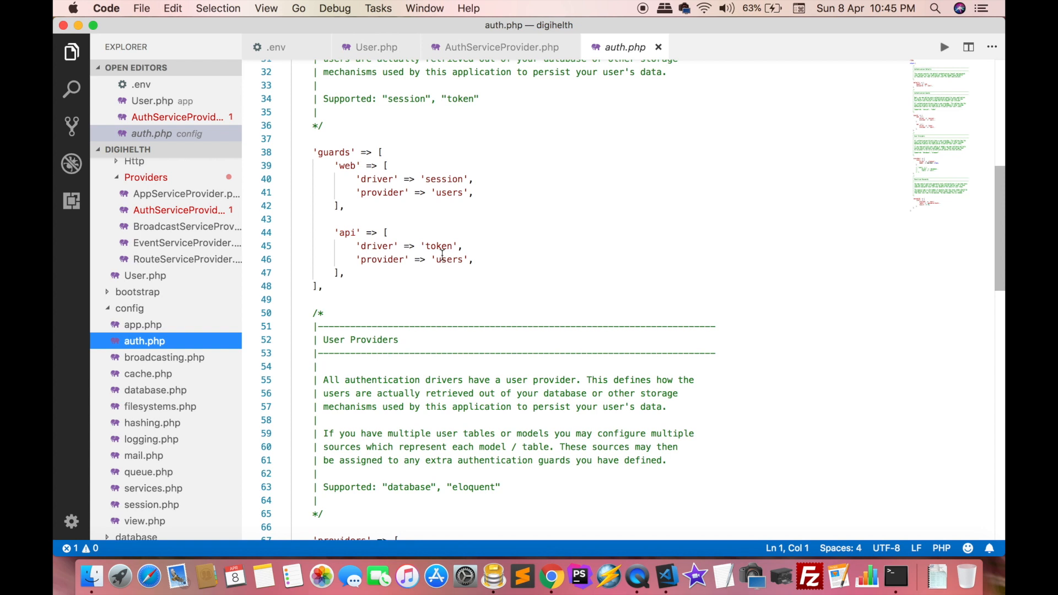
click(441, 245)
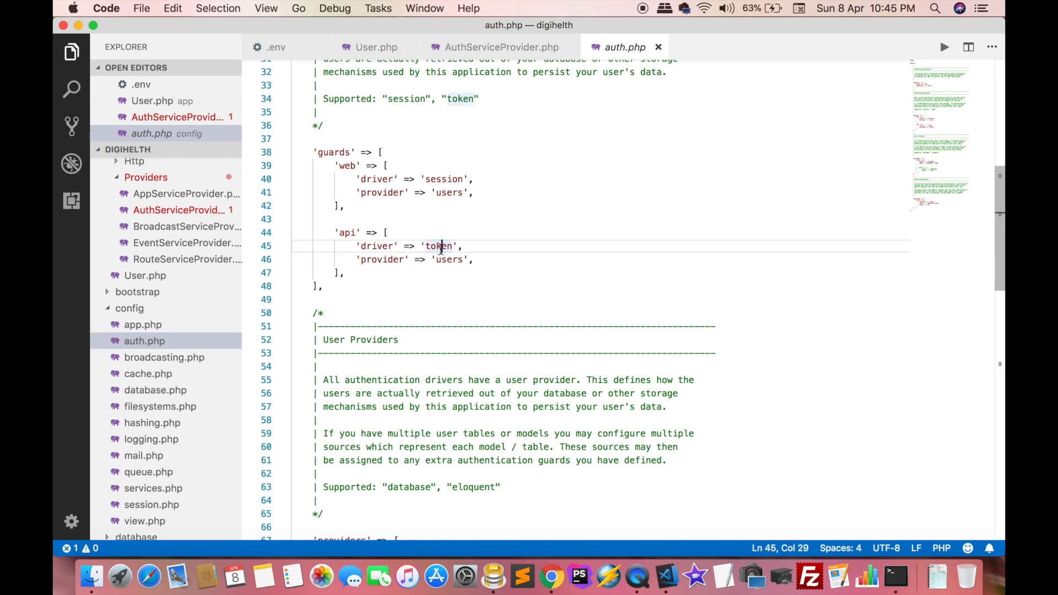
text(passport)
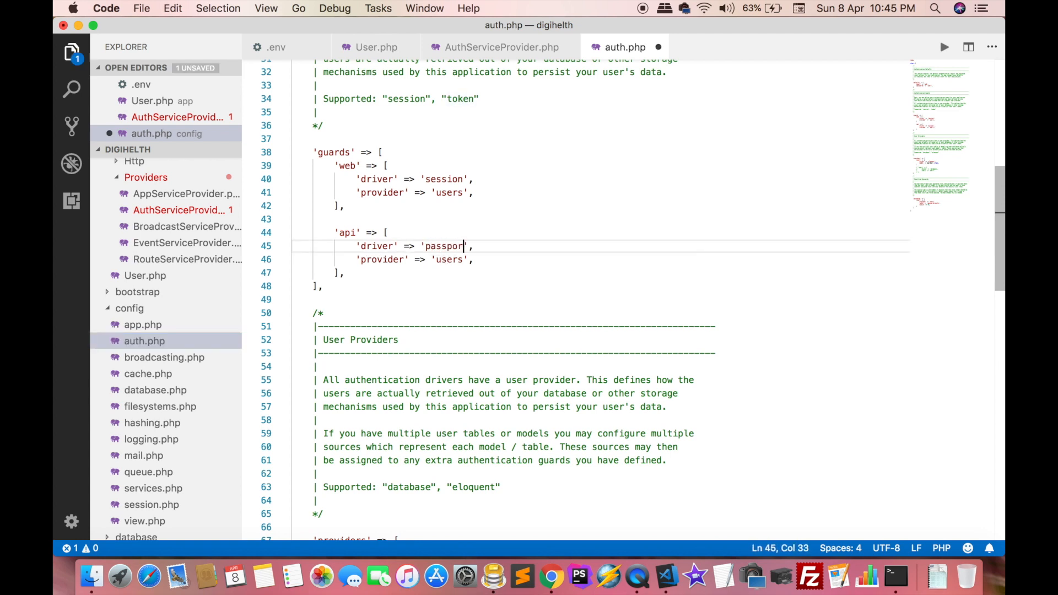
text(t)
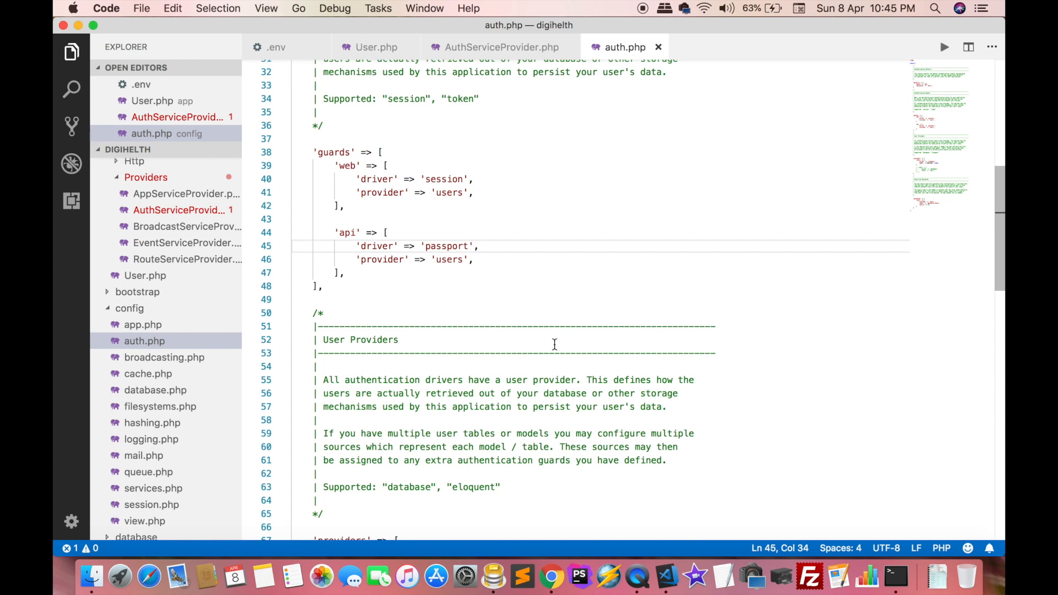
mouse_move(436, 314)
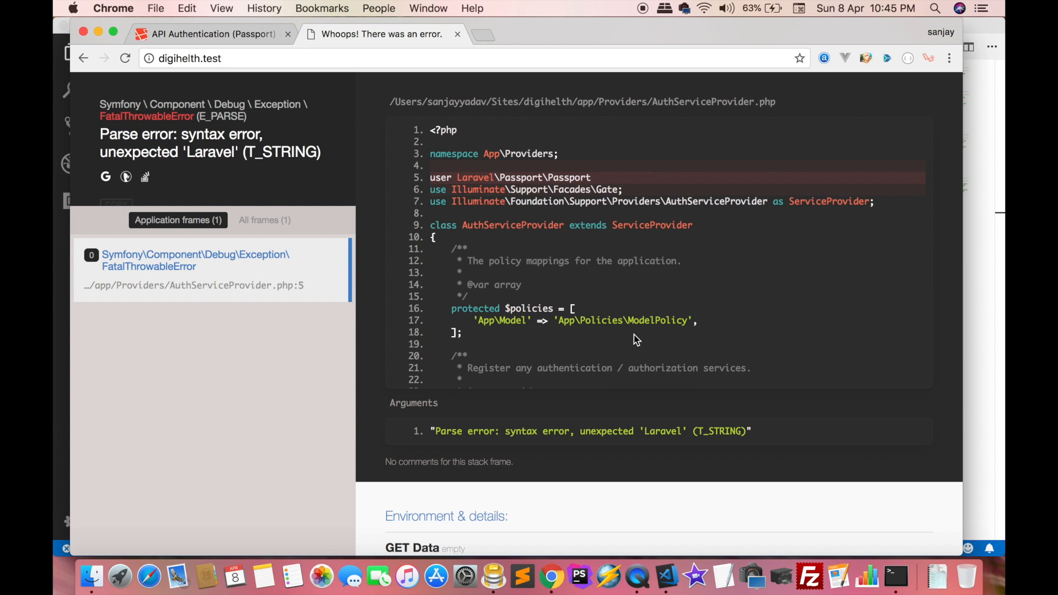
mouse_move(655, 527)
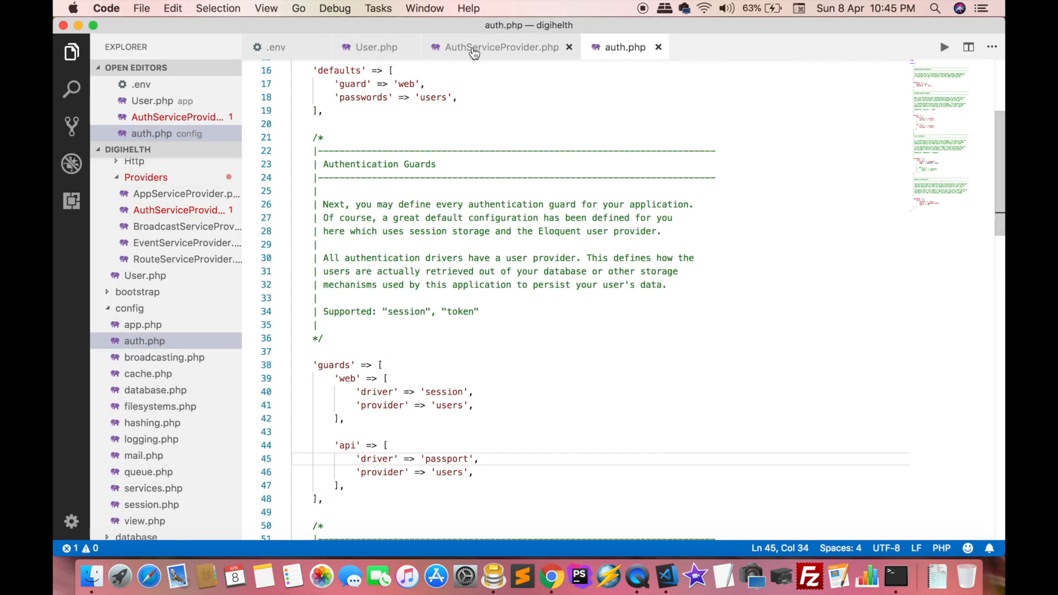
Correct 'user' to 'use' on line 5 of AuthServiceProvider.php.
click(501, 48)
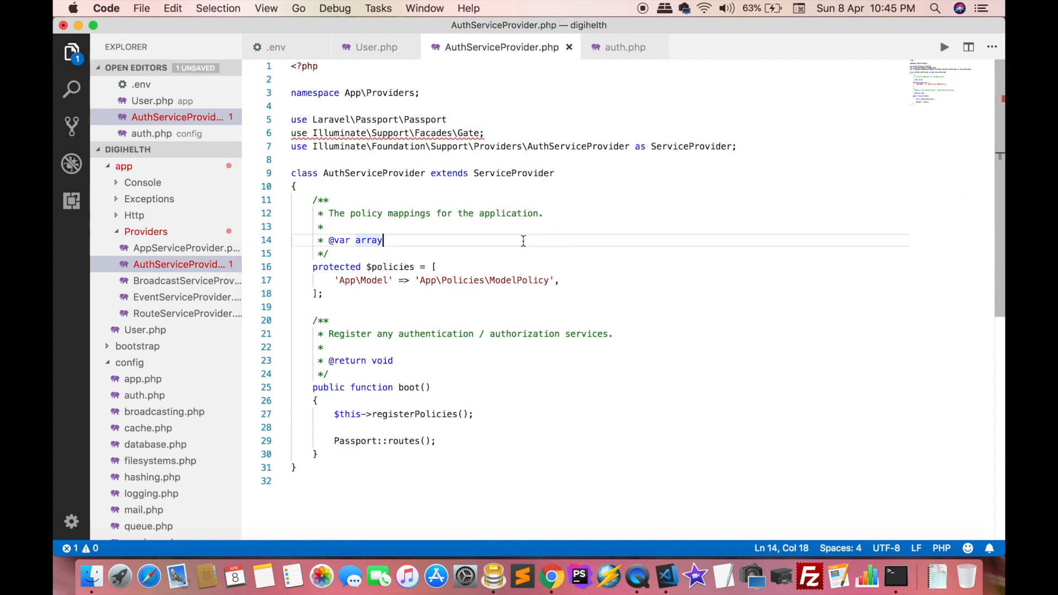
click(446, 119)
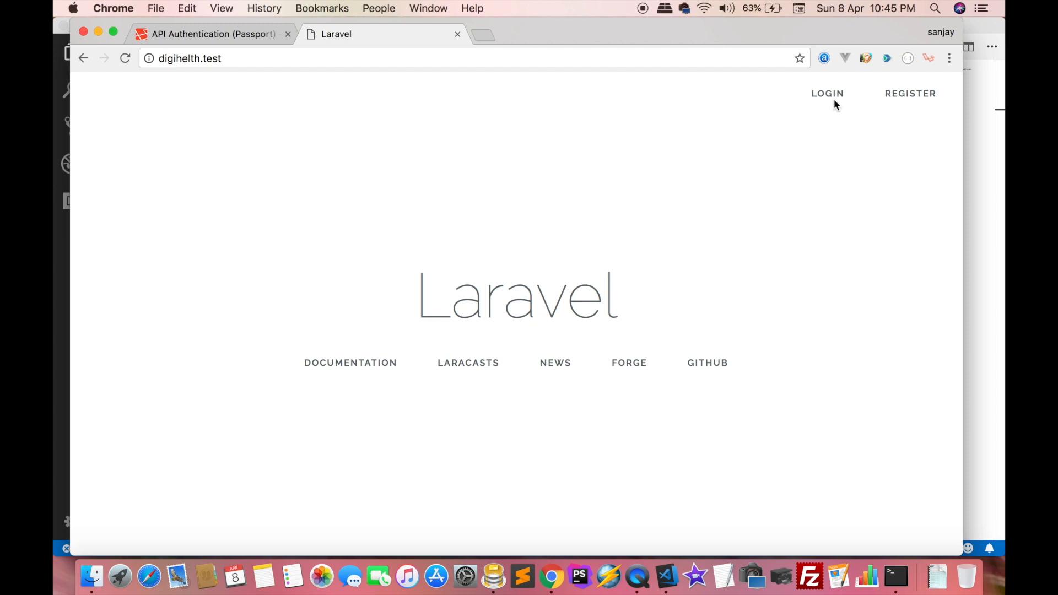
Open the digihelth Register form and autofill the name 'sanja' and email.
click(828, 93)
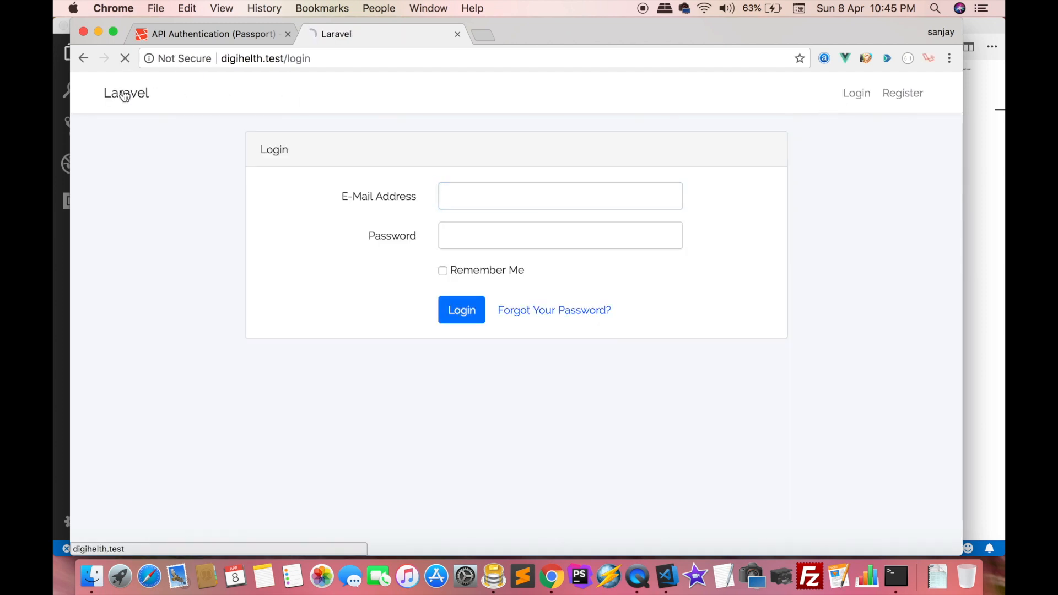
click(902, 93)
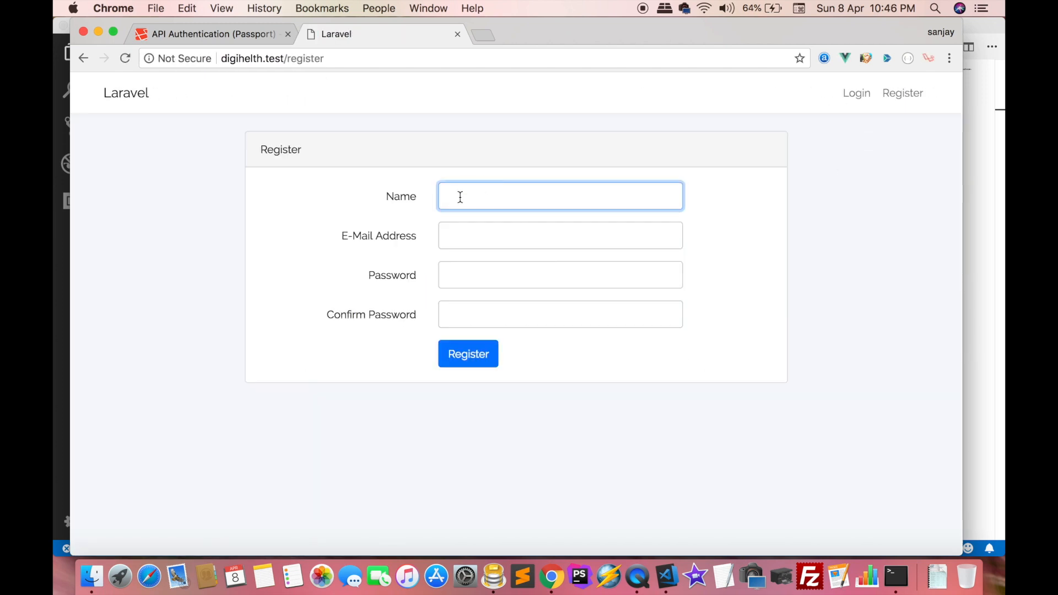
text(sanja)
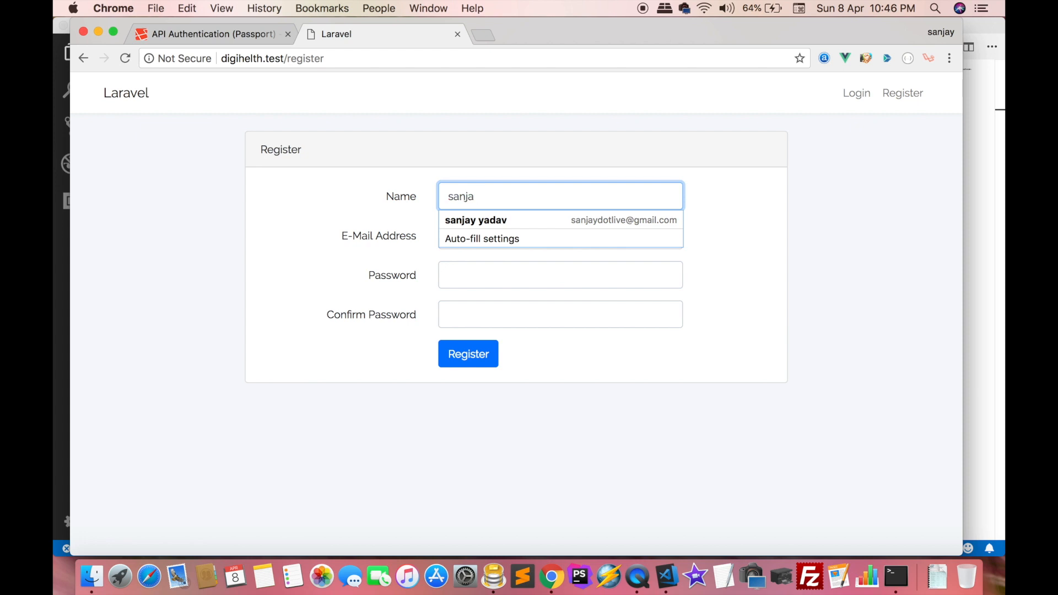
click(476, 220)
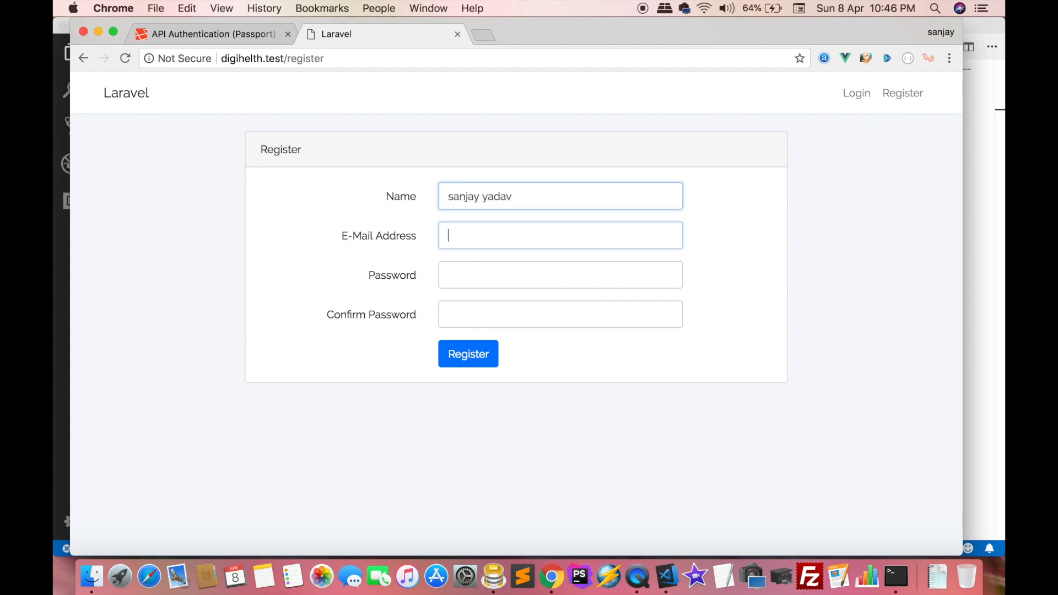
text(i@sanj)
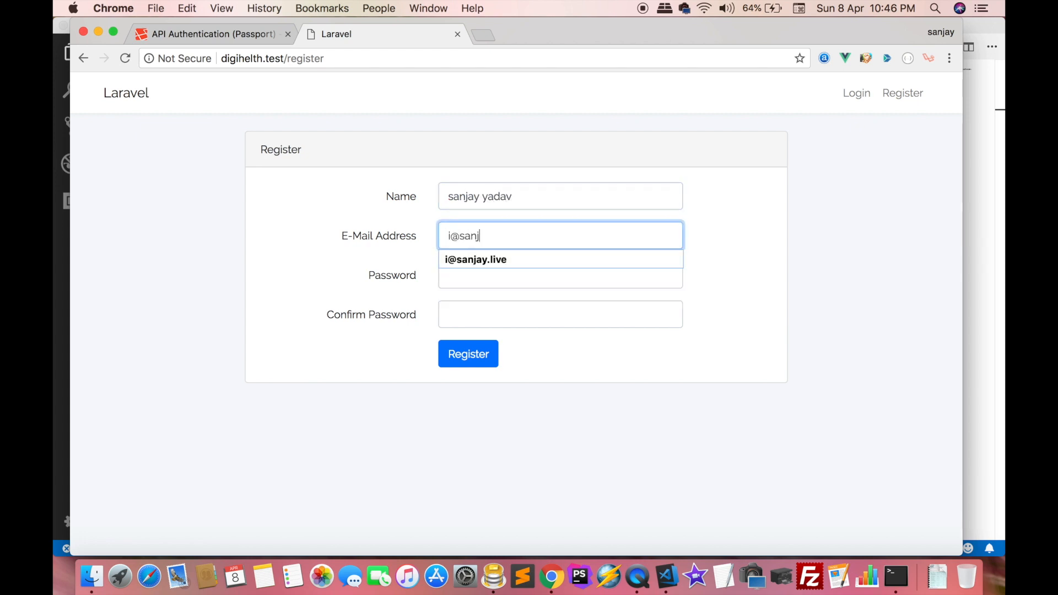
click(475, 259)
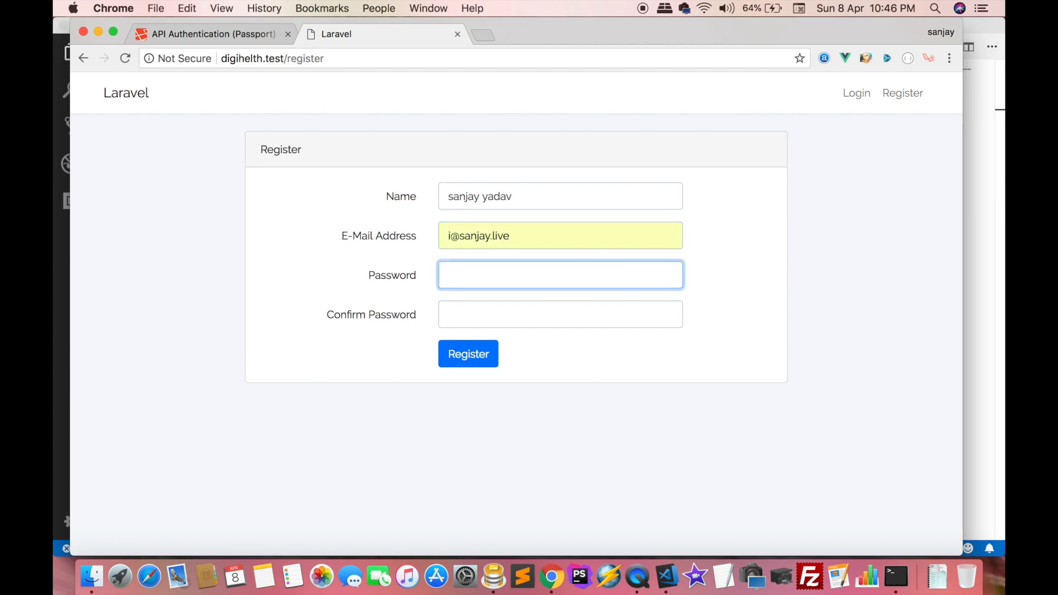
Enter and confirm the password, submit registration, then return to the Passport docs.
text(•)
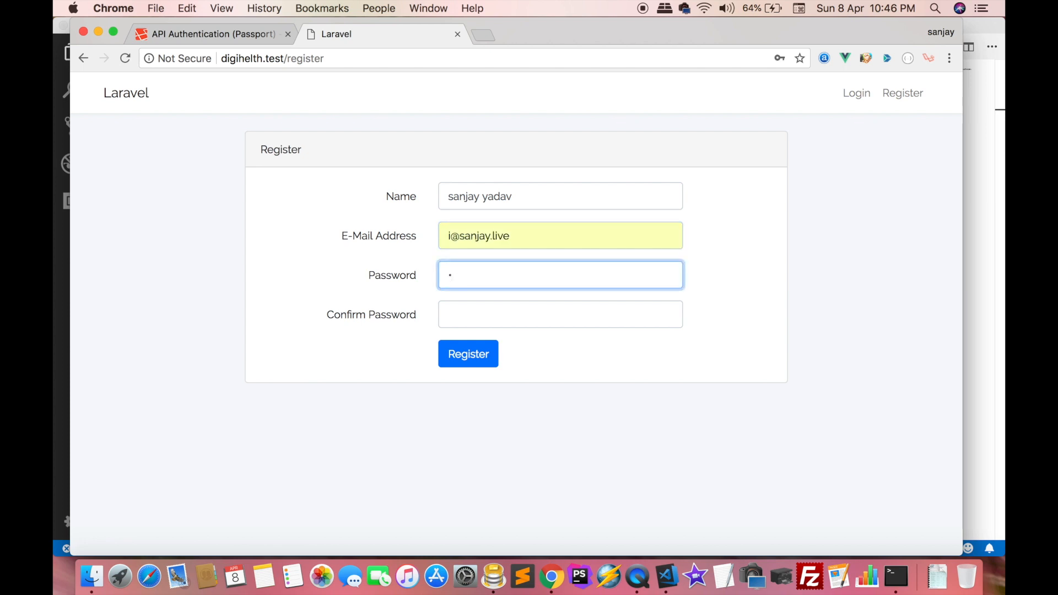
text(••)
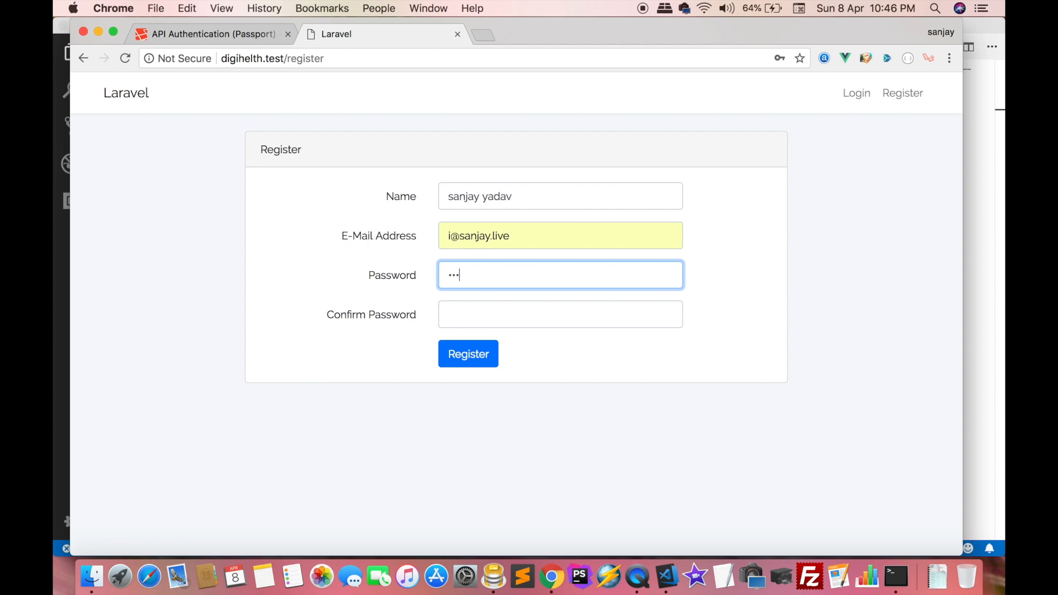
text(••)
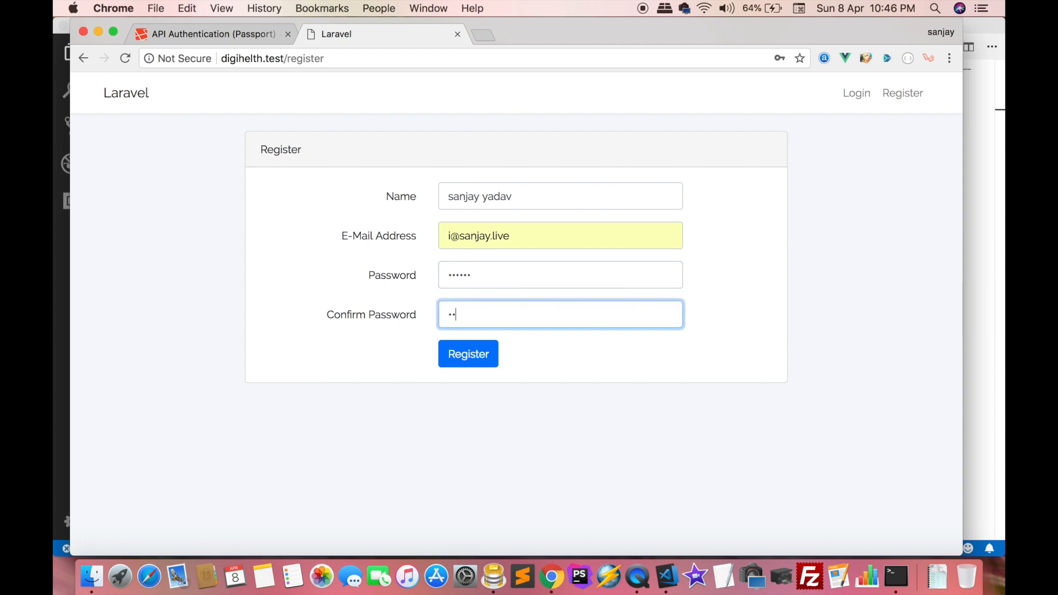
text(••••)
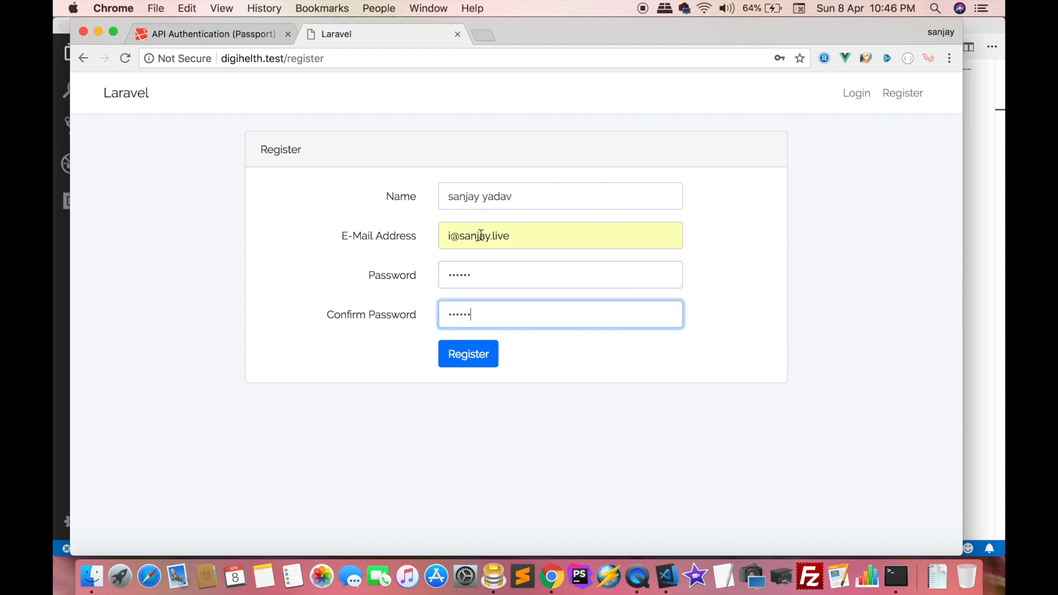
click(468, 354)
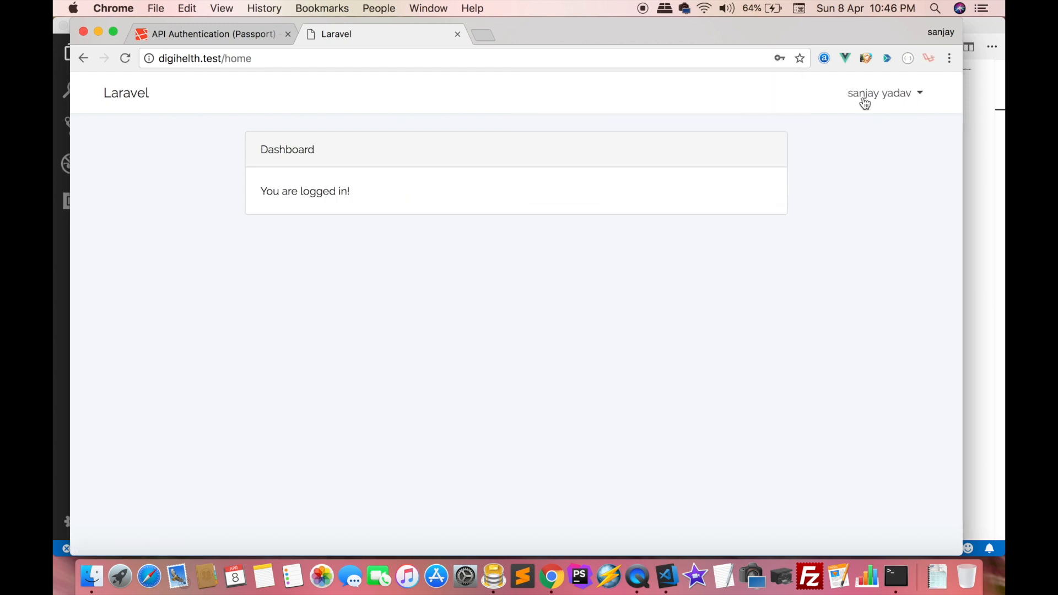
mouse_move(413, 260)
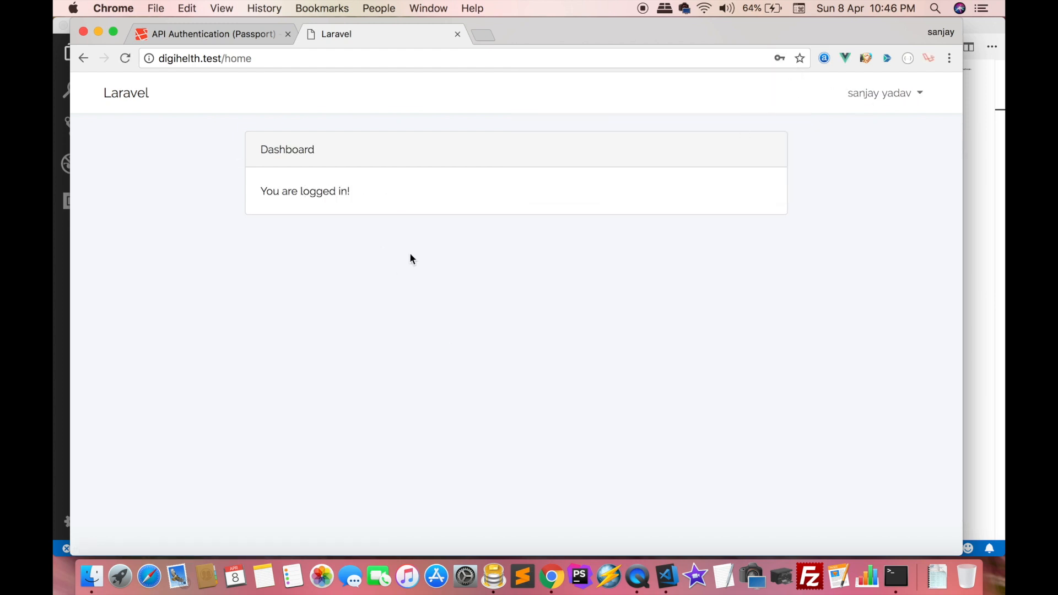
mouse_move(552, 578)
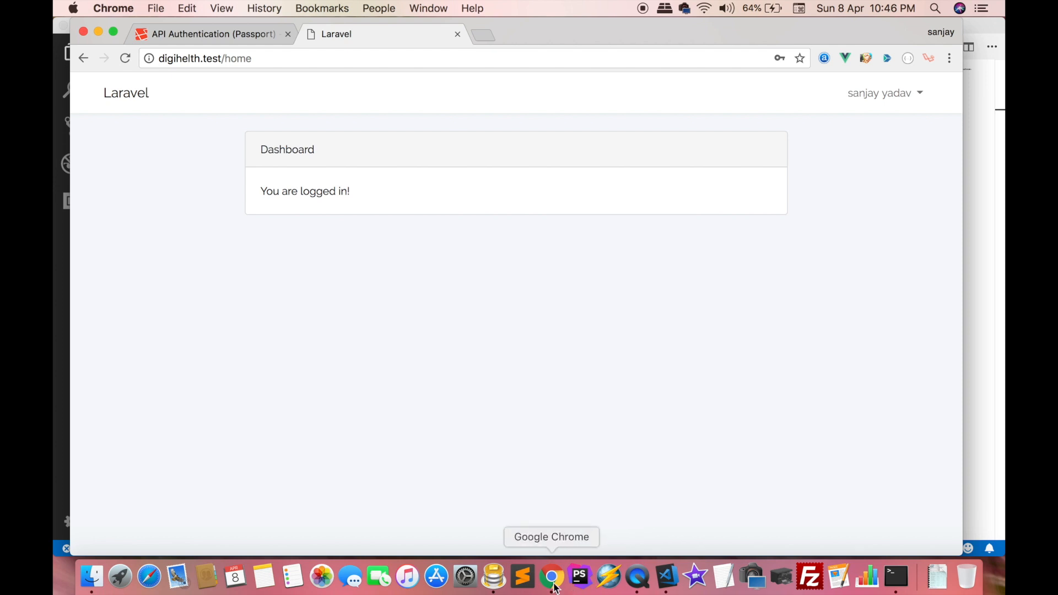
click(213, 33)
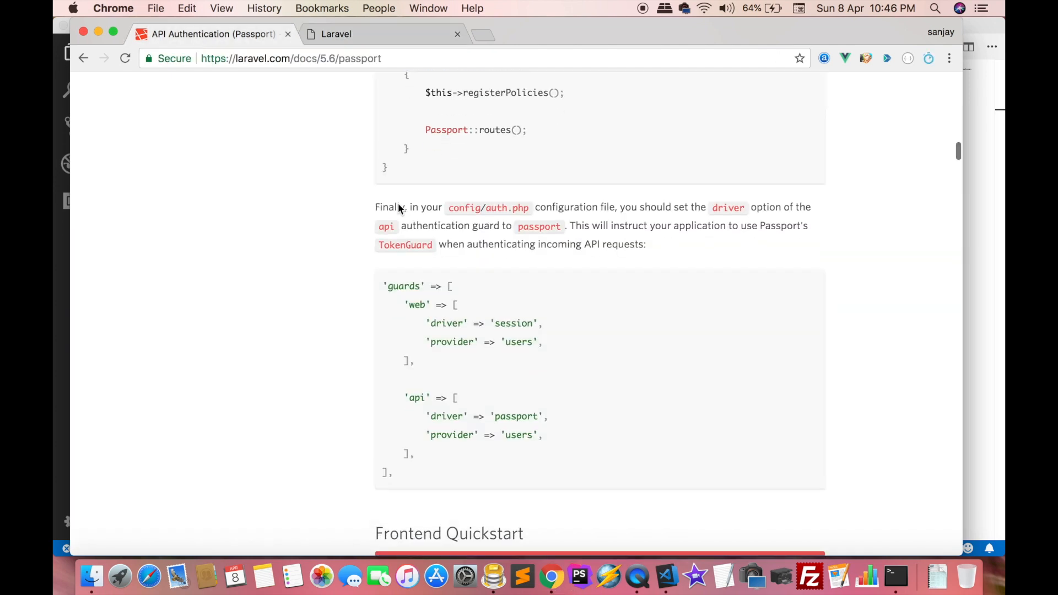
Scroll the Passport docs down to the Frontend Quickstart section.
scroll(down, 3)
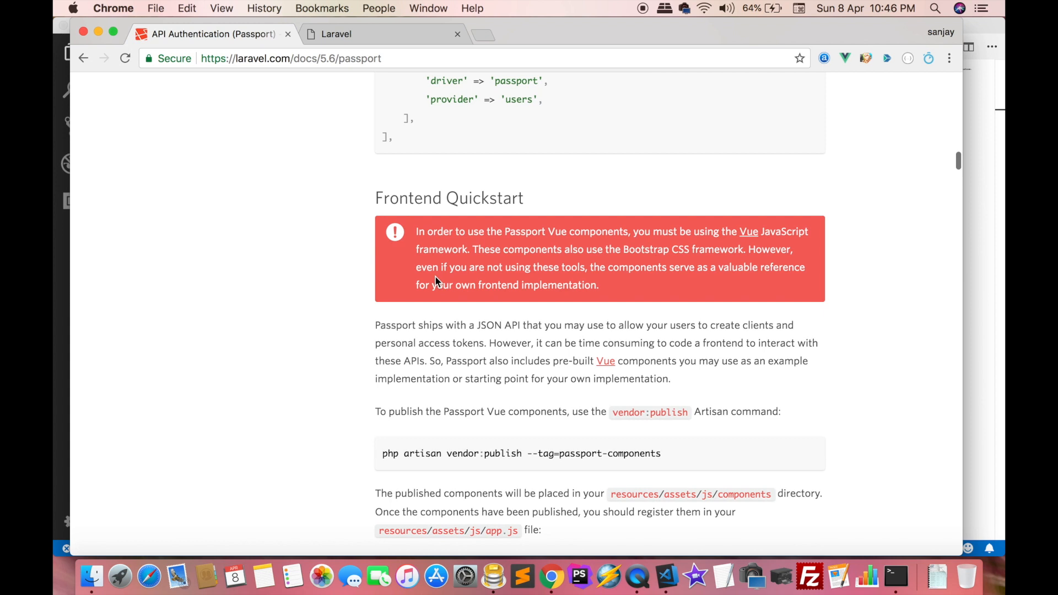
scroll(down, 3)
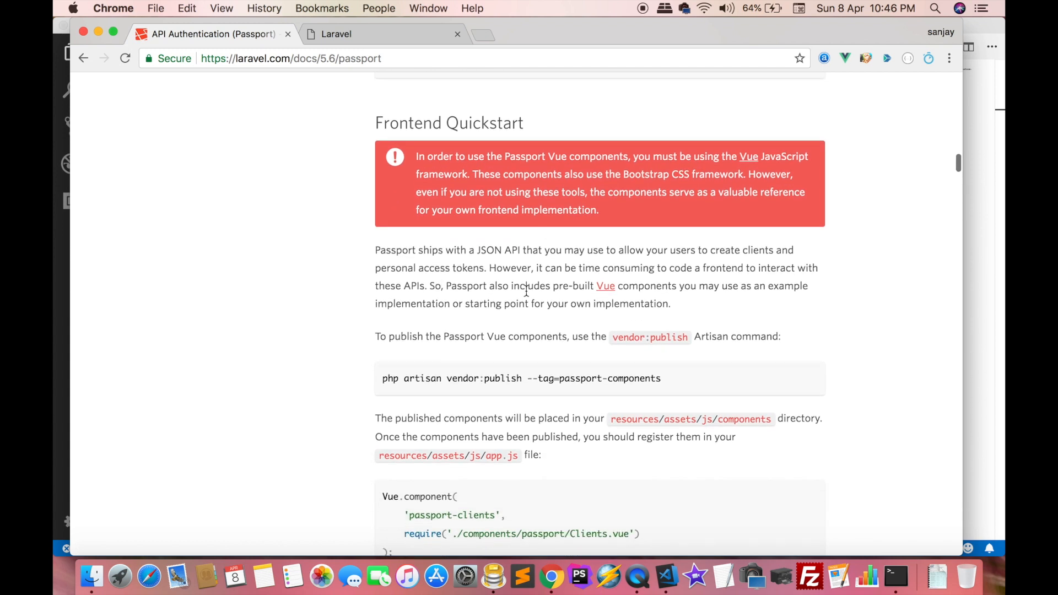
scroll(down, 3)
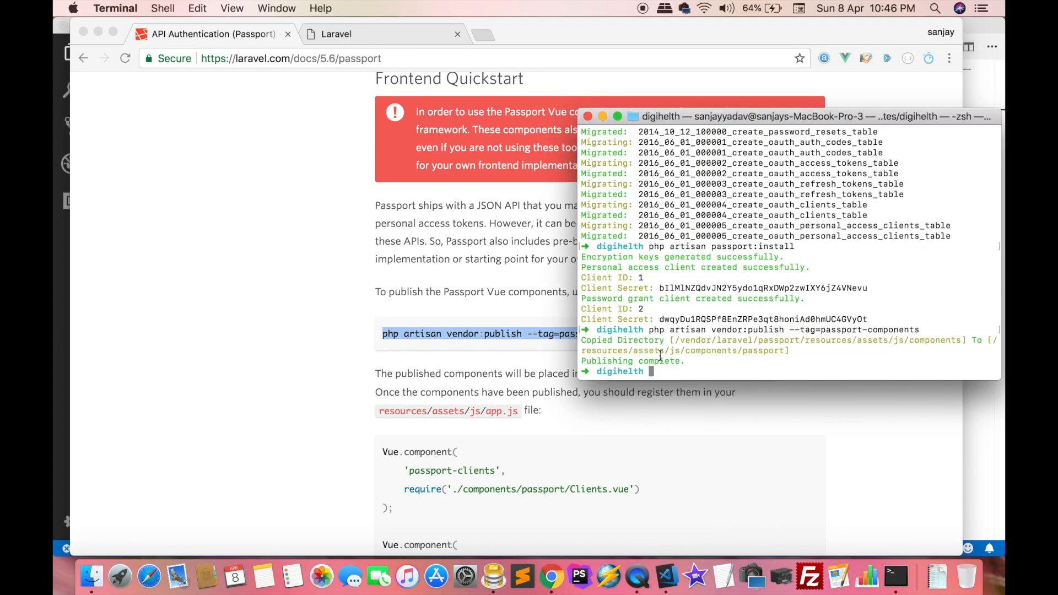
mouse_move(579, 576)
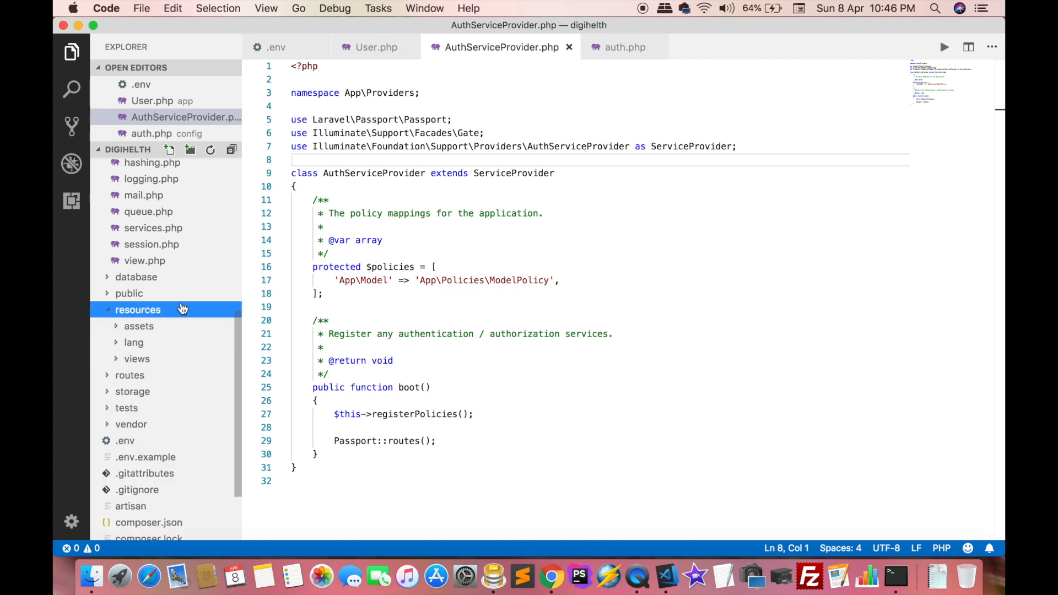
Expand assets, components and passport folders to show AuthorizedClients, Clients and PersonalAccessTokens .vue files.
click(138, 309)
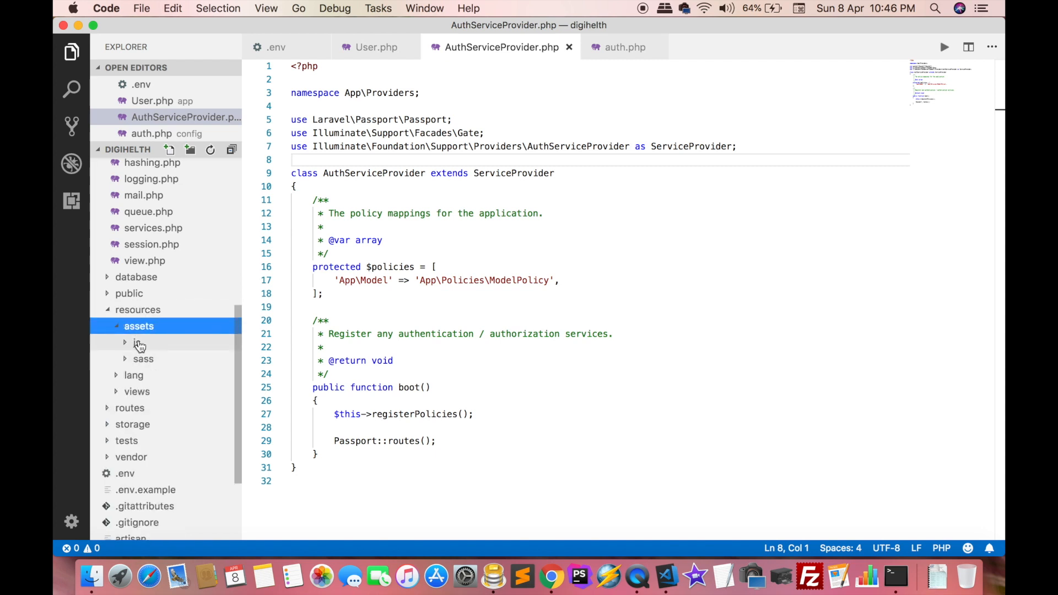
click(138, 326)
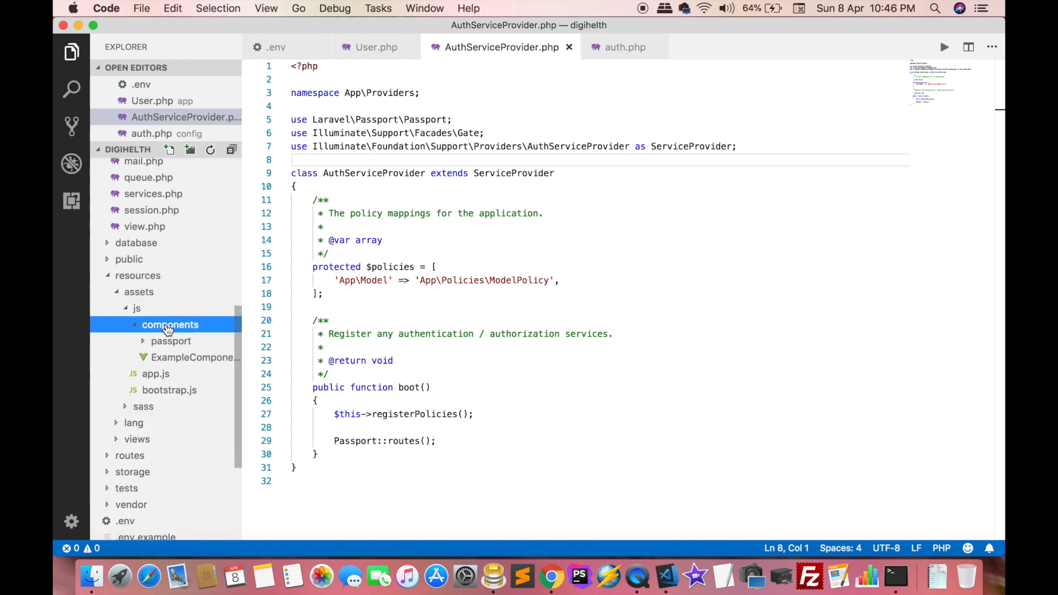
click(171, 340)
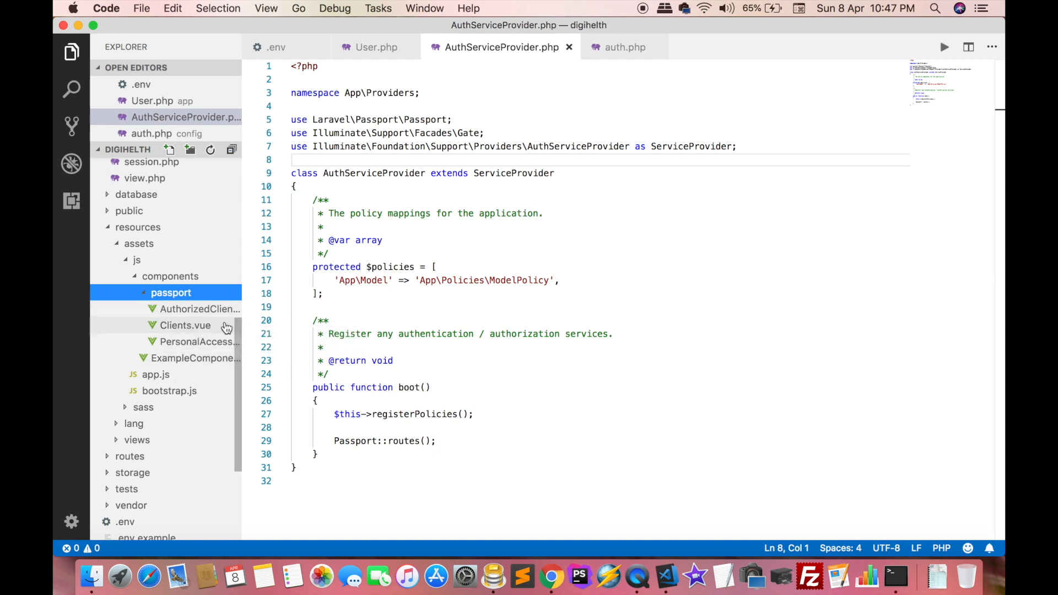
mouse_move(185, 325)
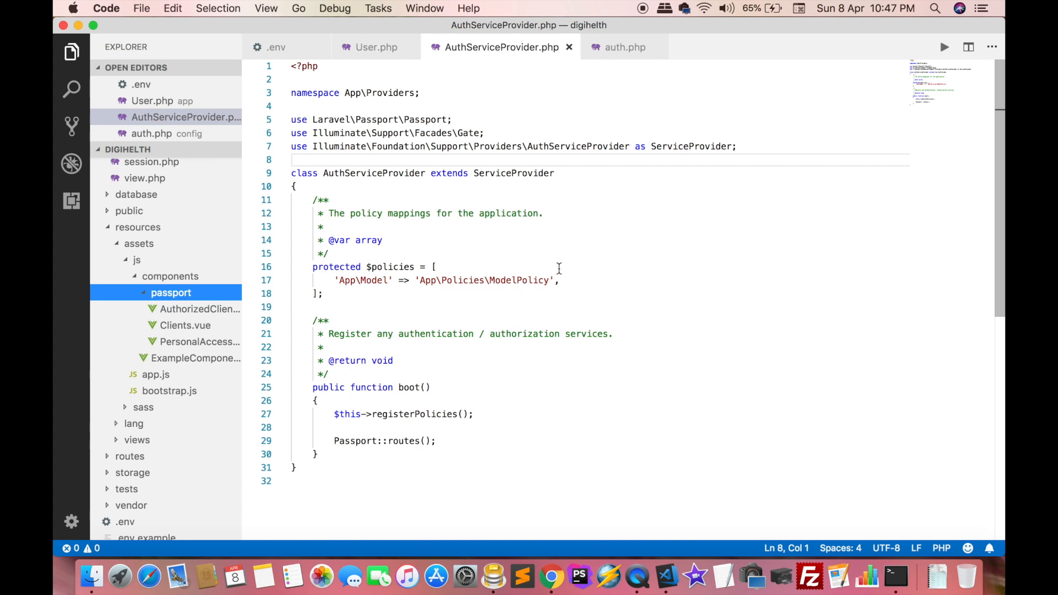
mouse_move(196, 358)
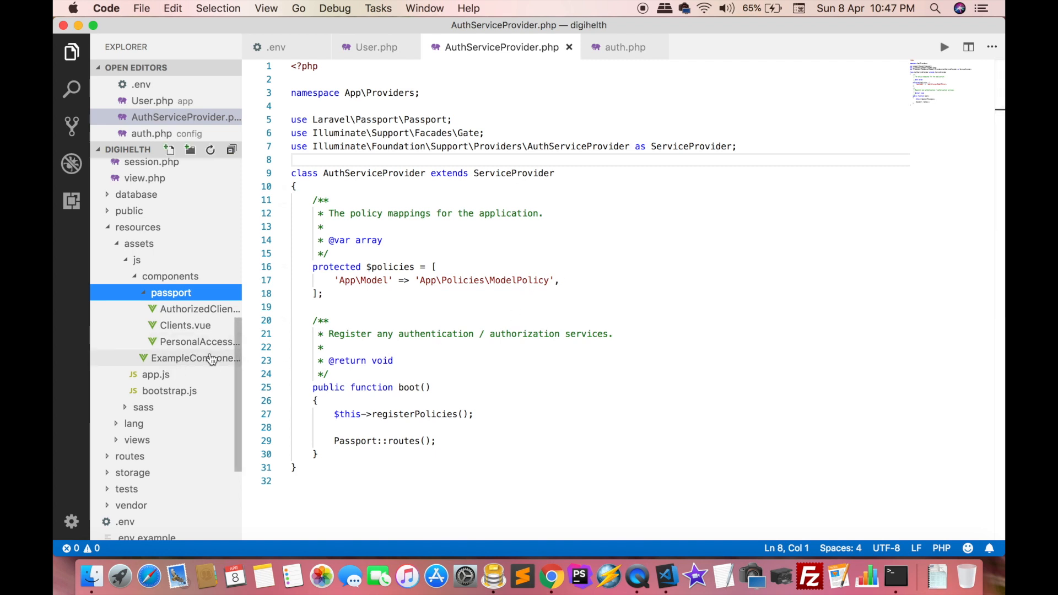
click(156, 375)
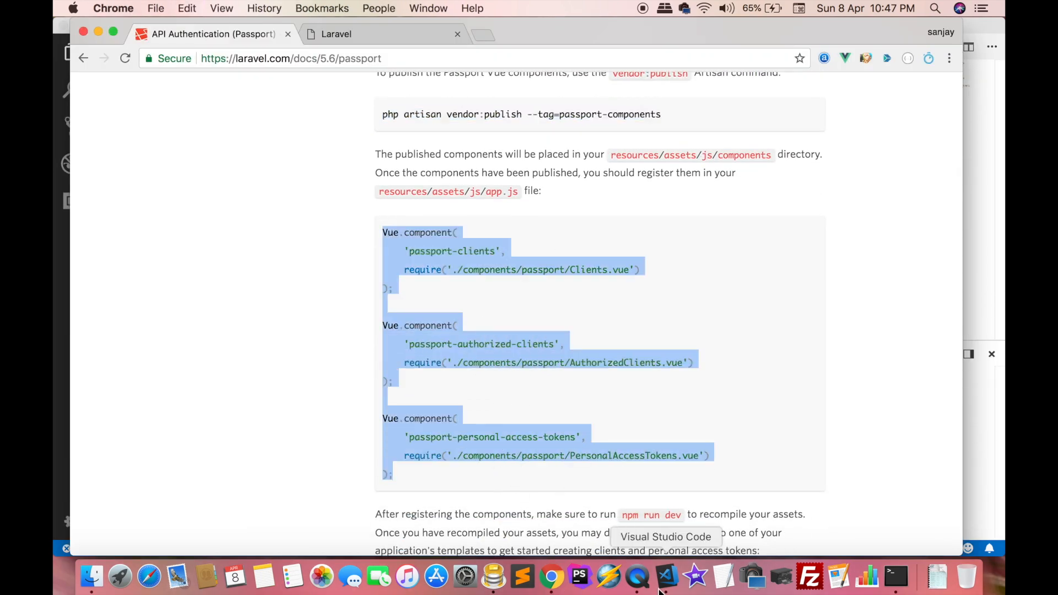
Select the <passport-clients>, authorized-clients and personal-access-tokens tags in the docs, then return to VS Code.
click(665, 577)
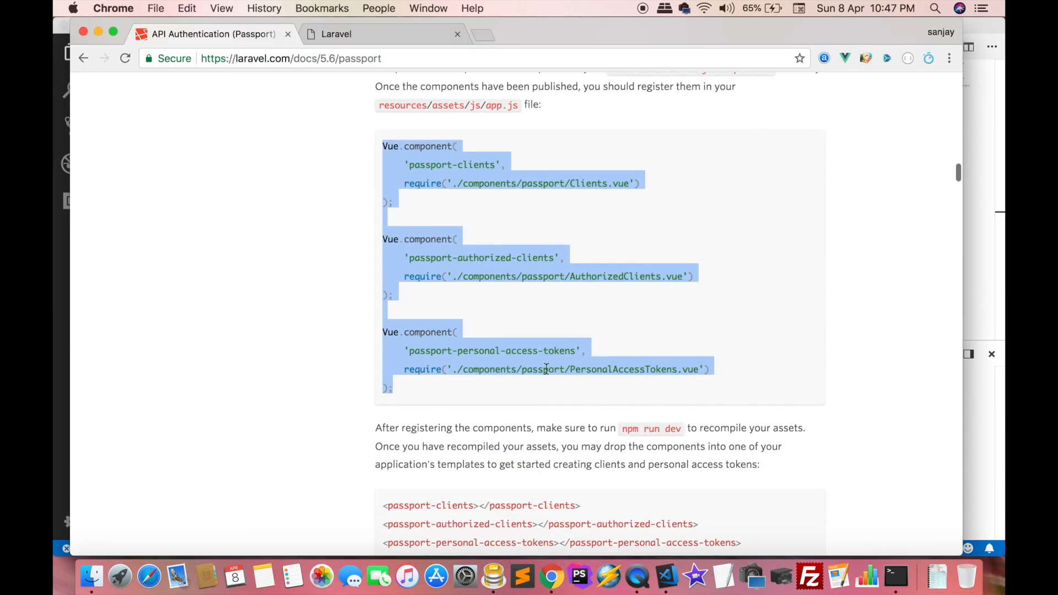
scroll(down, 3)
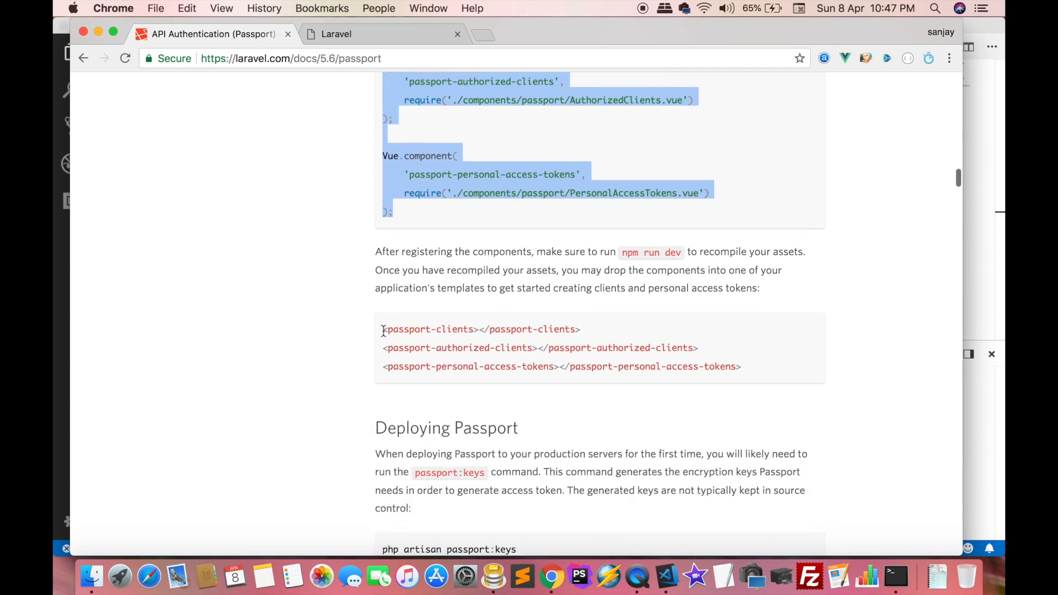
drag(383, 329, 741, 366)
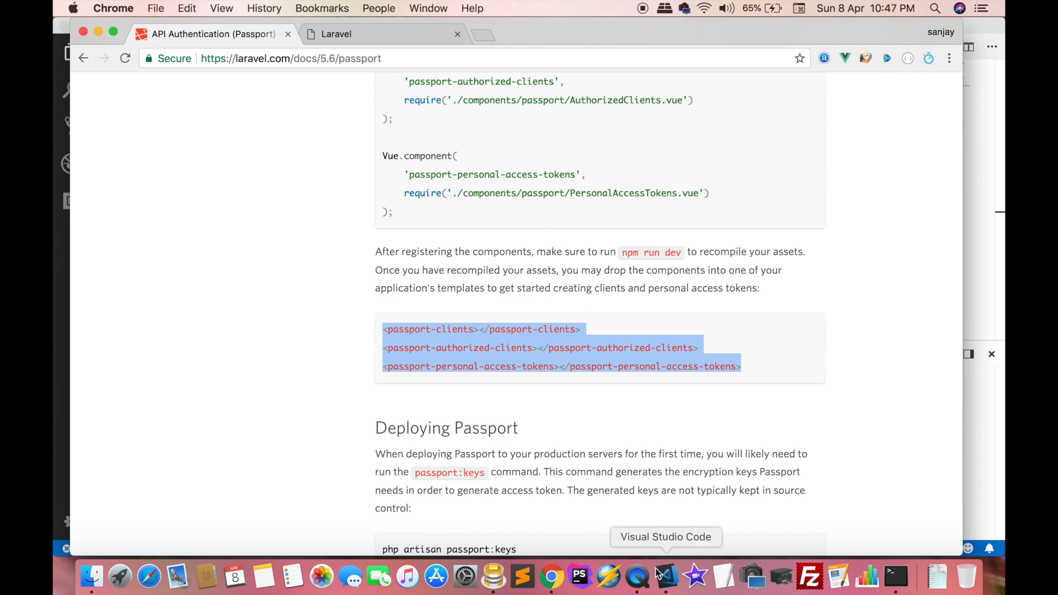
click(665, 577)
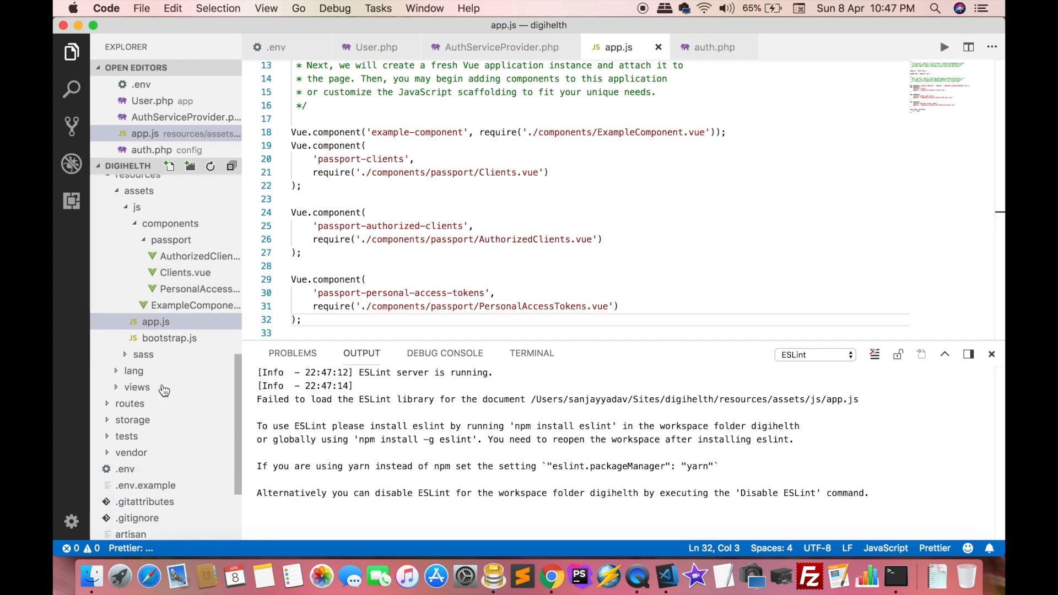
Open views/home.blade.php and start wrapping the Passport tags in a '<div id=app' element.
click(137, 387)
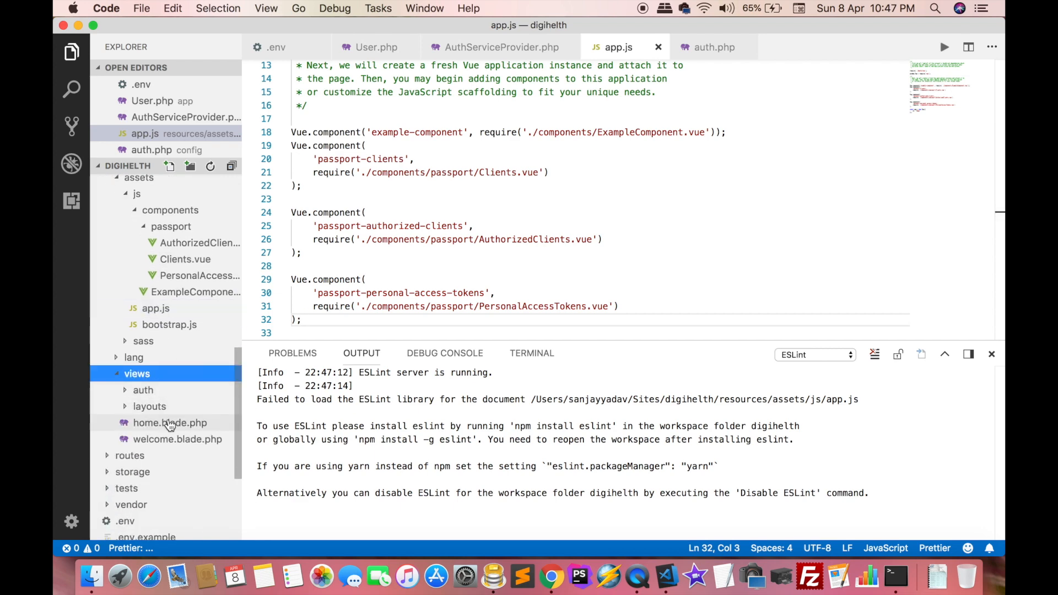
click(170, 423)
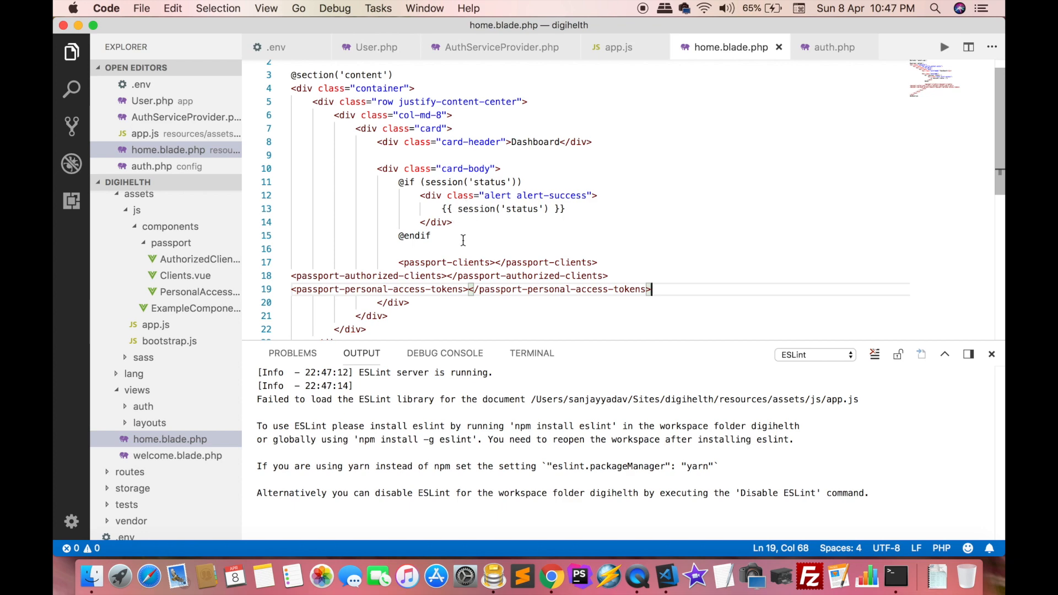
text(<div)
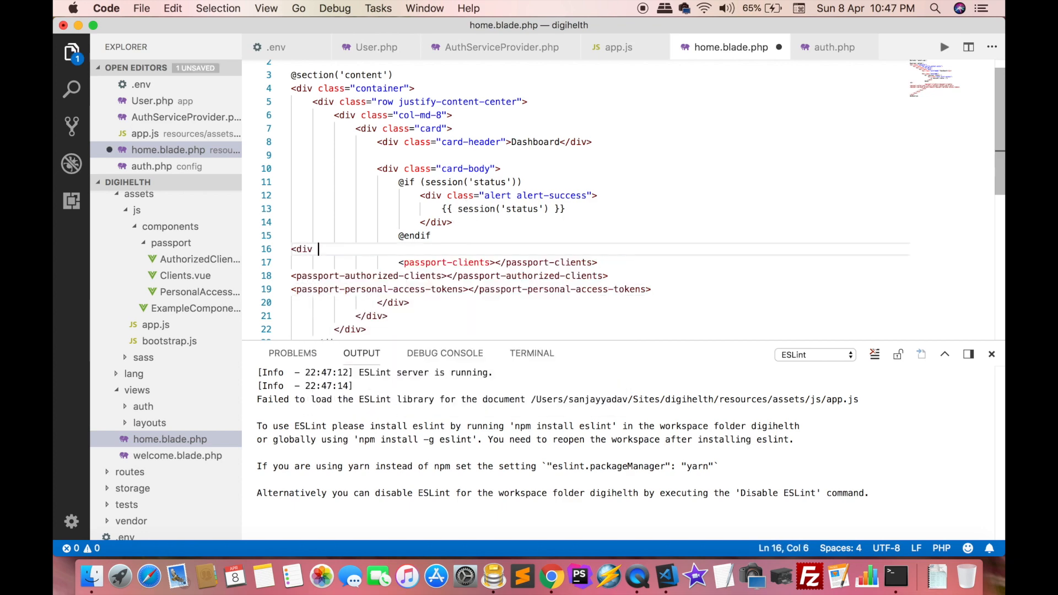
text(id=ap)
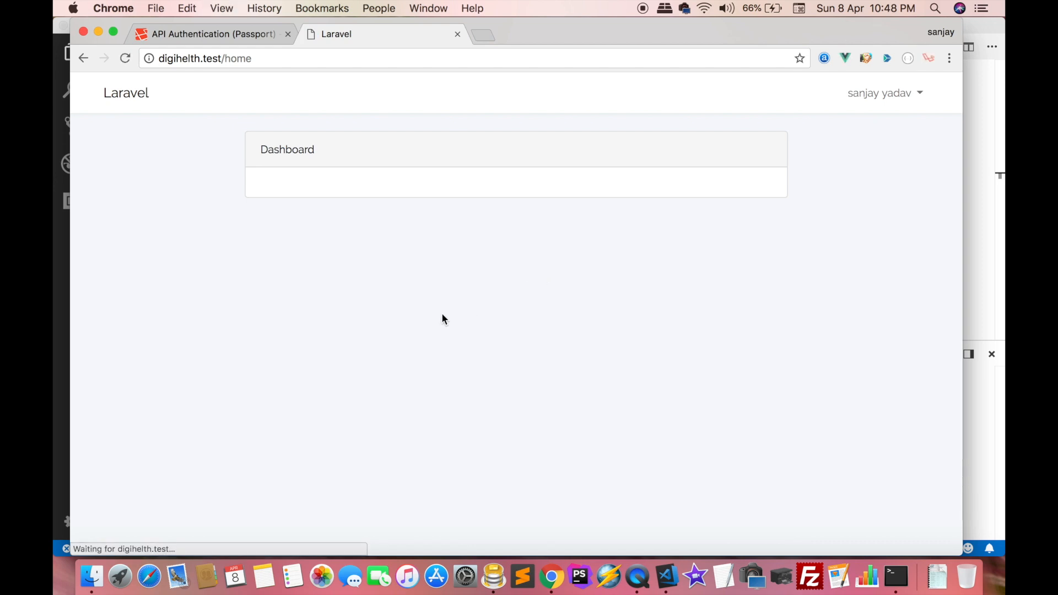
mouse_move(490, 452)
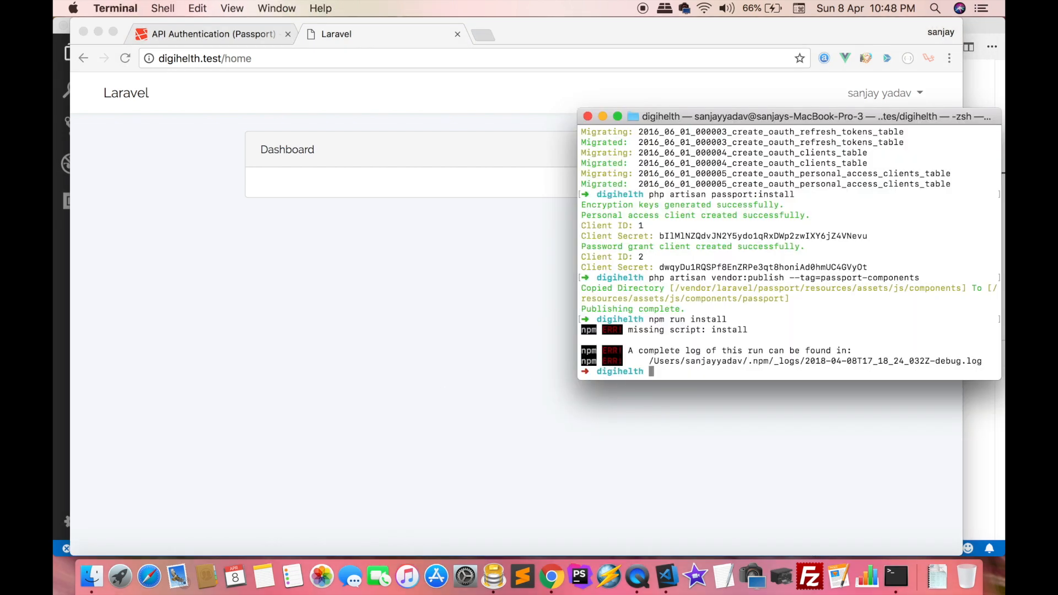
Run 'npm install', then compile the front-end assets with 'npm run dev'.
text(npm install)
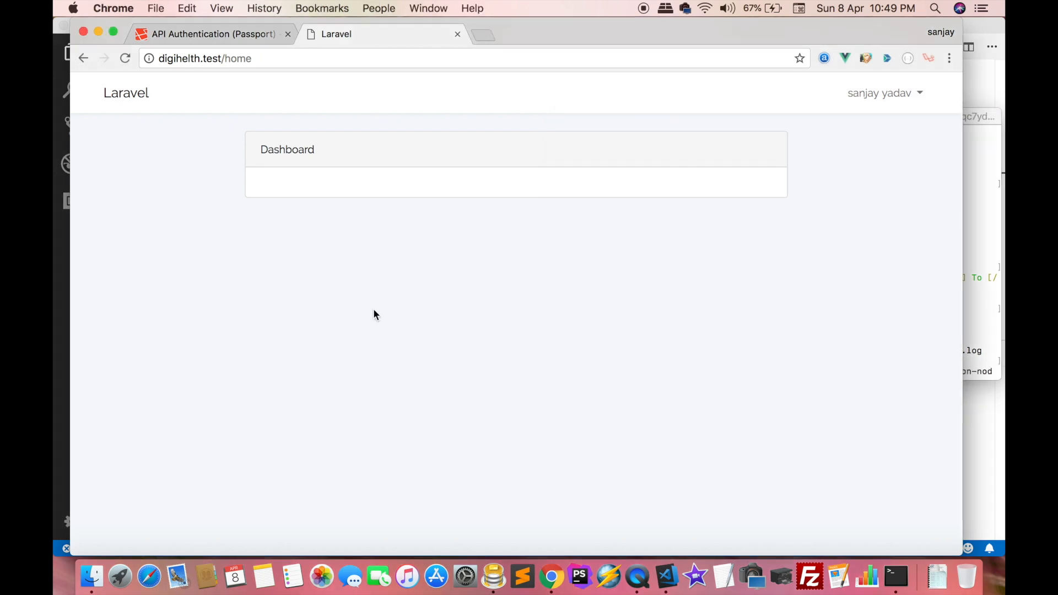
click(896, 577)
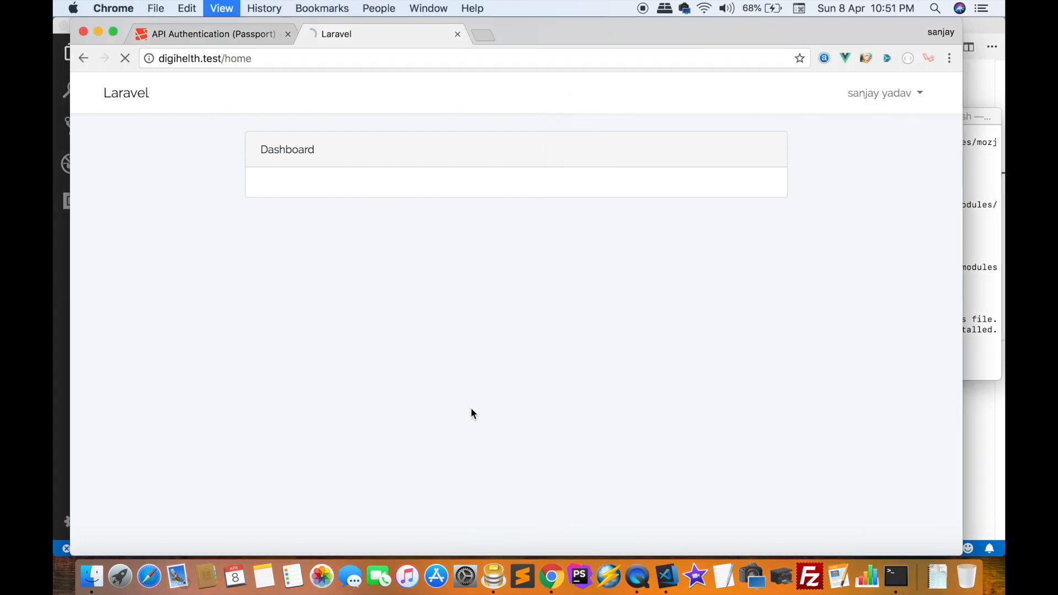
click(896, 578)
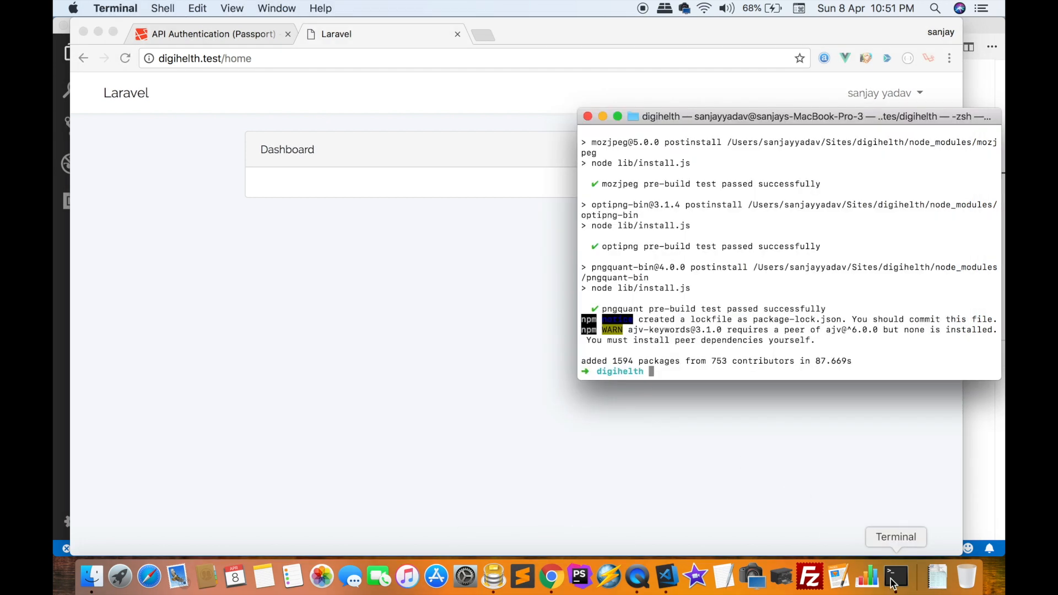
text(npm run dev)
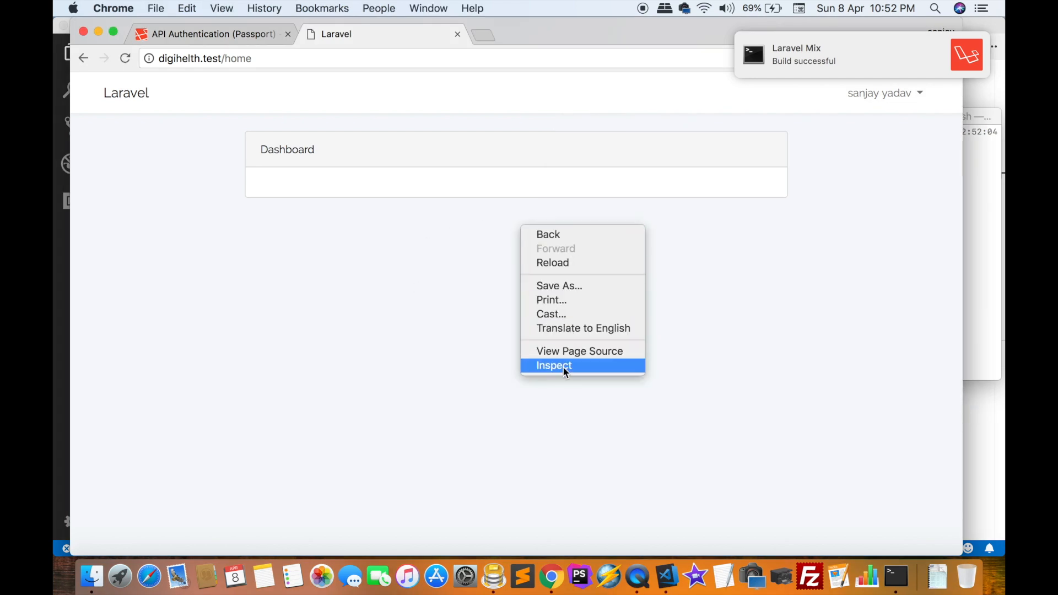
Reload the dashboard from DevTools' Network tab, then close DevTools to see the Passport panels.
click(554, 365)
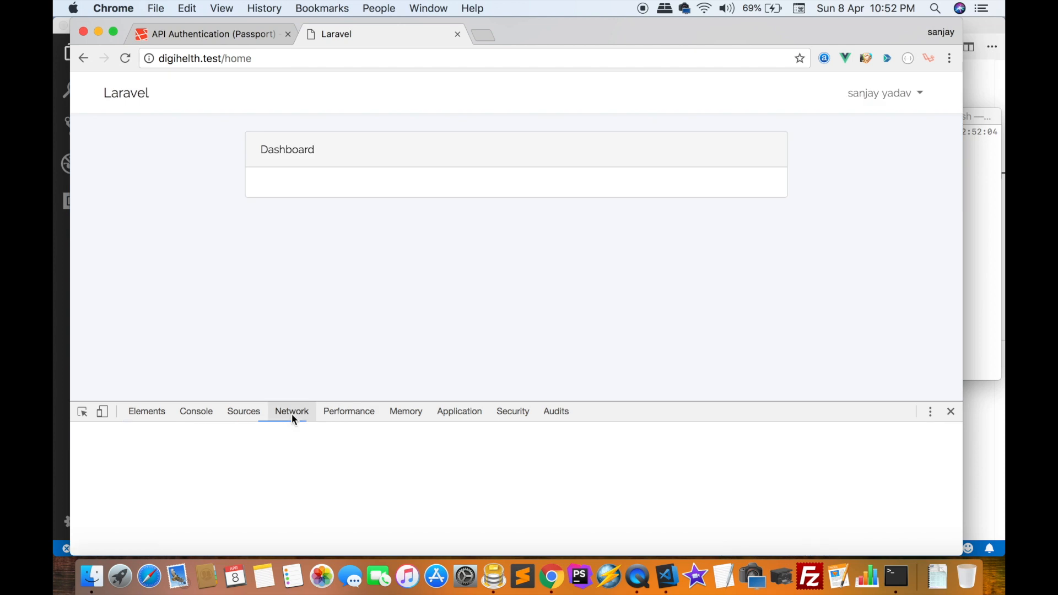
click(291, 411)
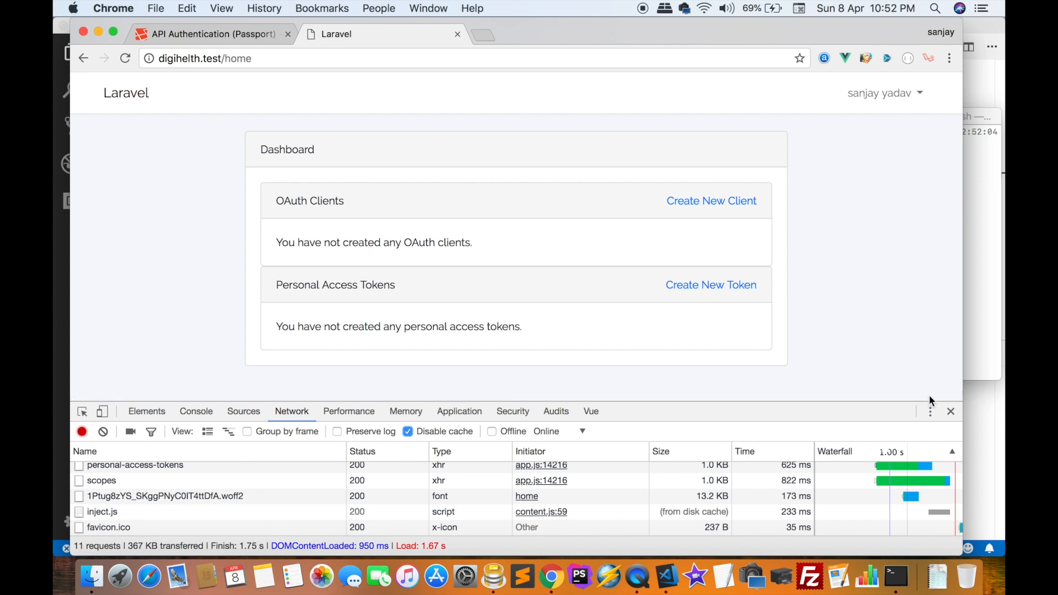
click(950, 411)
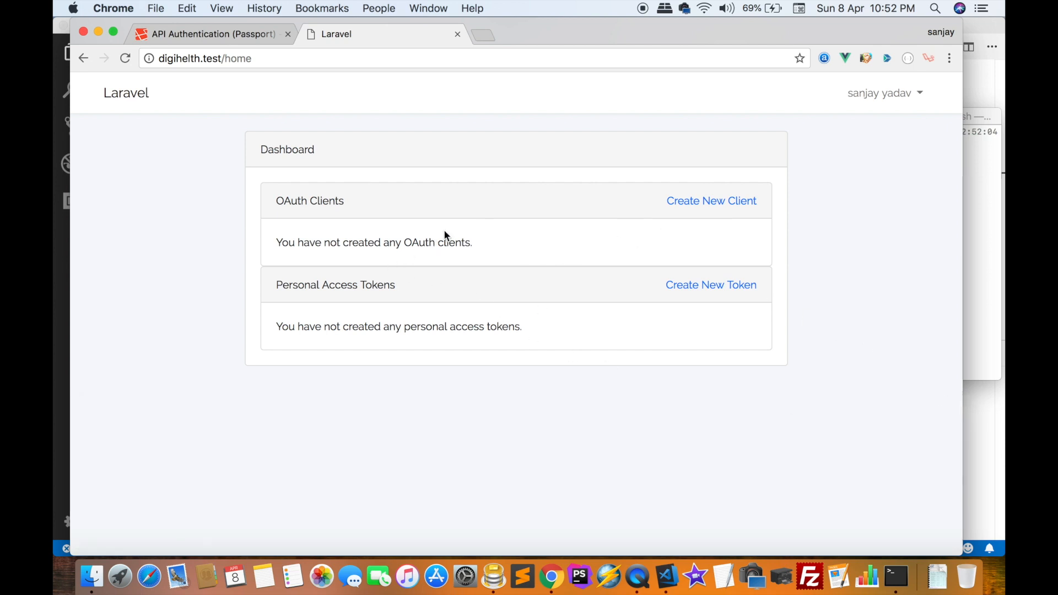
mouse_move(641, 309)
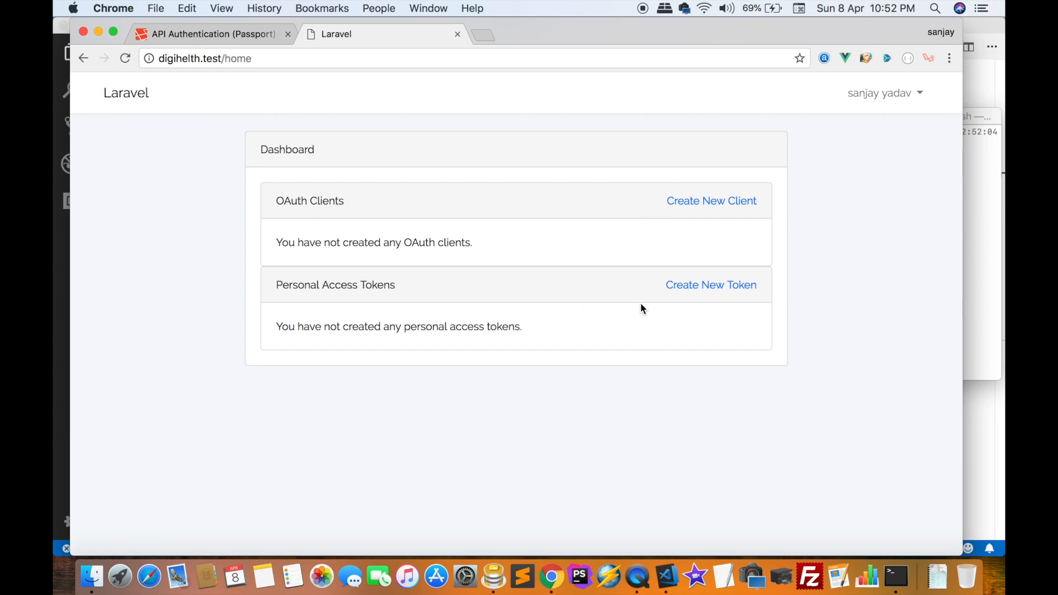
Create a personal access token named 'test' and scroll through its generated token string.
click(711, 284)
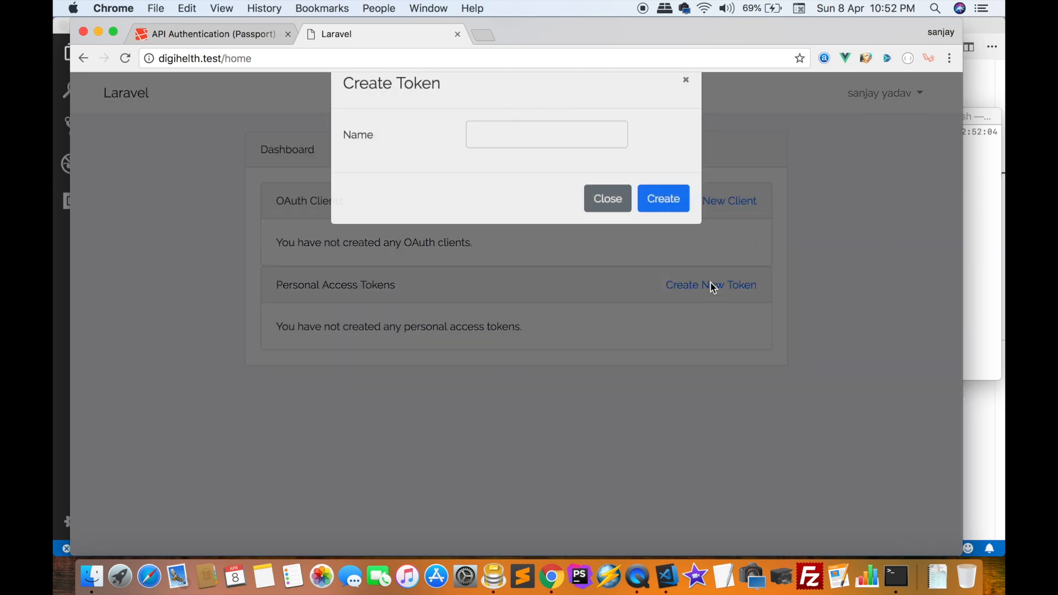
text(n)
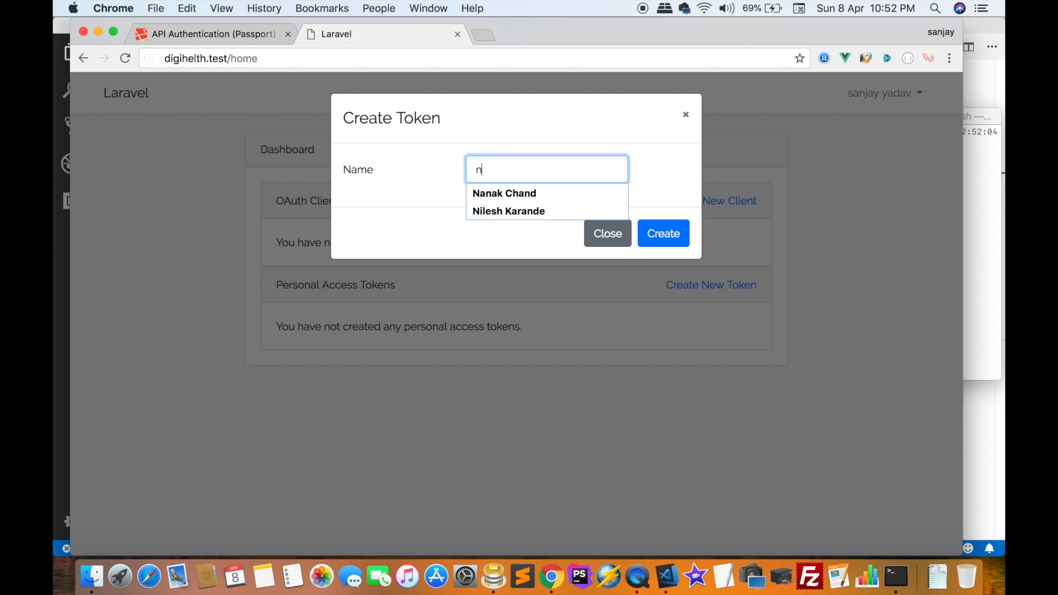
text(test)
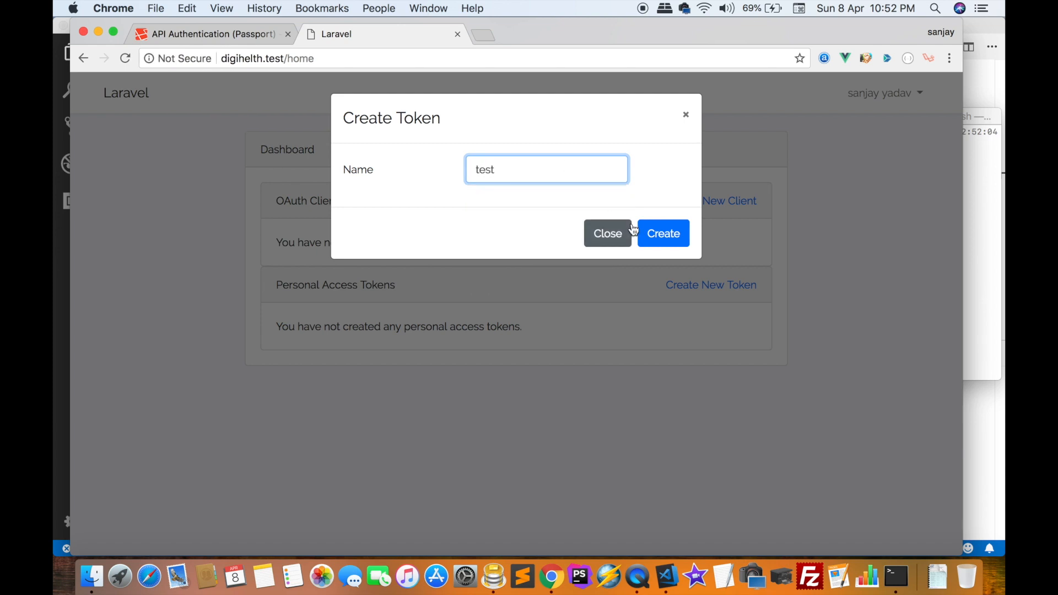
click(663, 234)
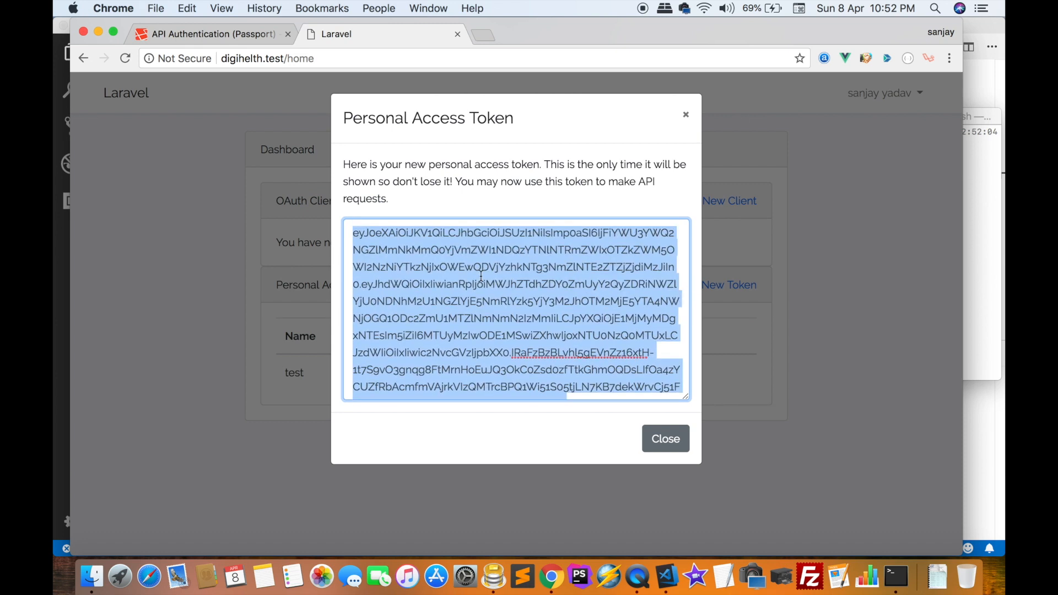
mouse_move(530, 295)
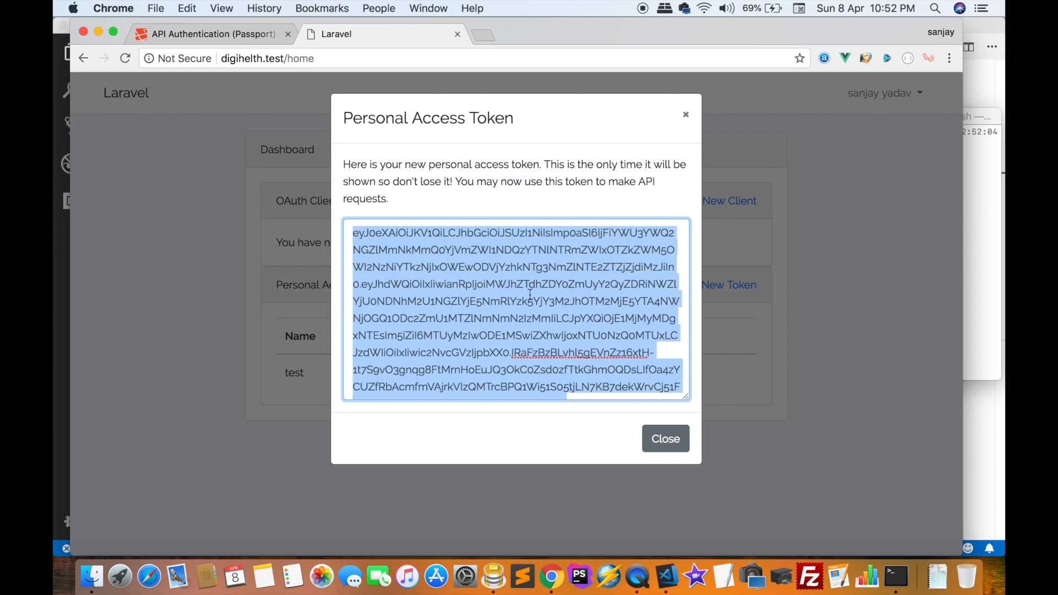
scroll(down, 3)
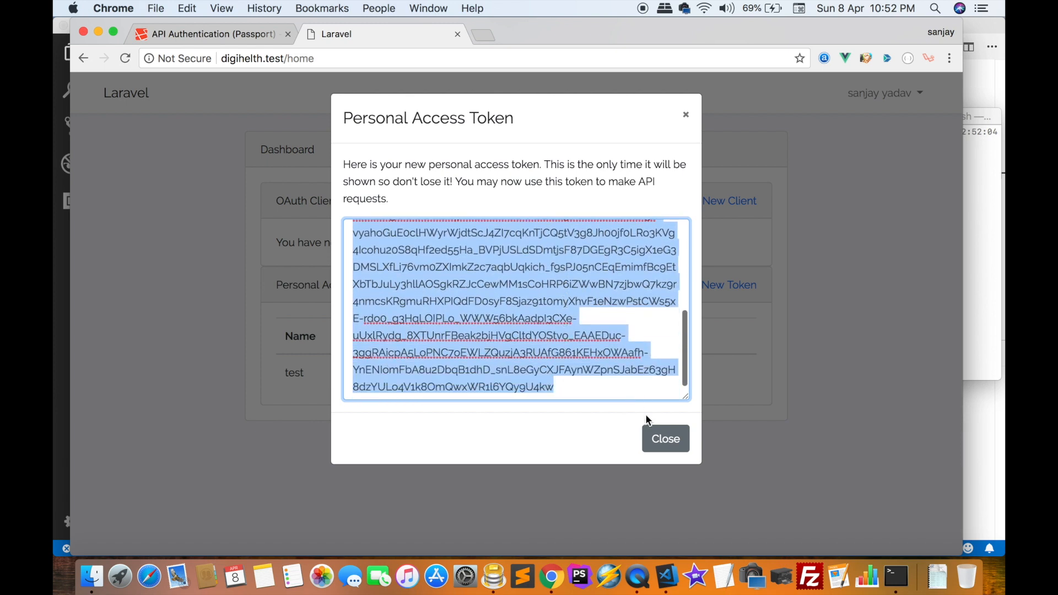